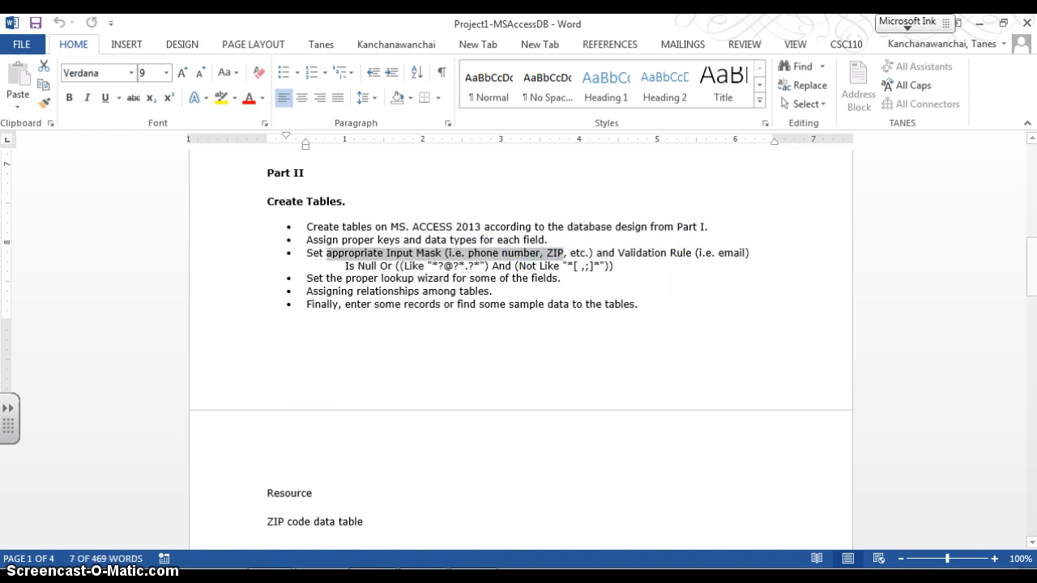
{"action": "mouse_move", "coordinate": [314, 470]}
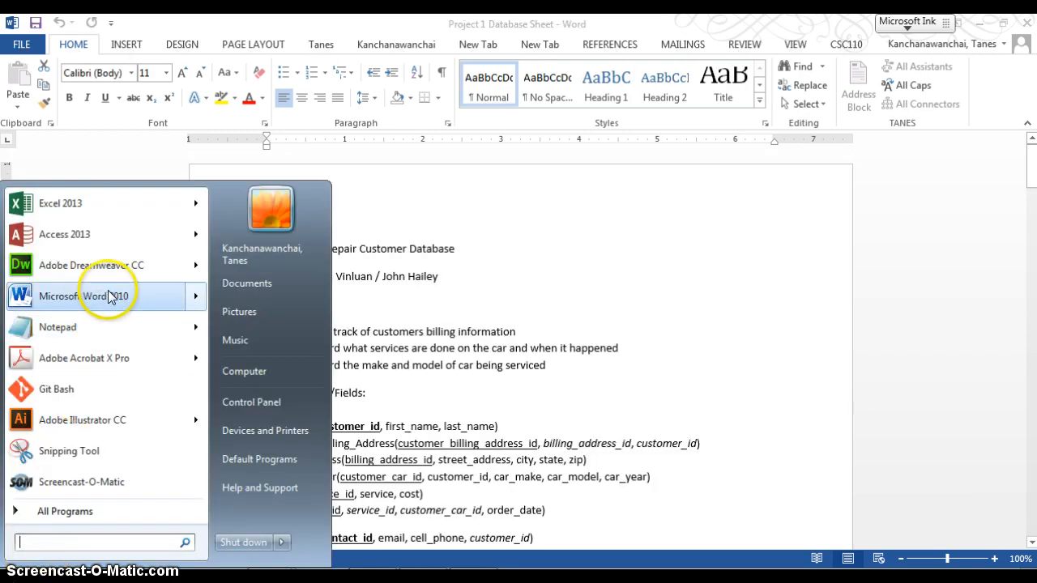
Open CarRepairShopDB from Access 2013's recent databases in the Start menu
{"action": "left_click", "coordinate": [65, 234]}
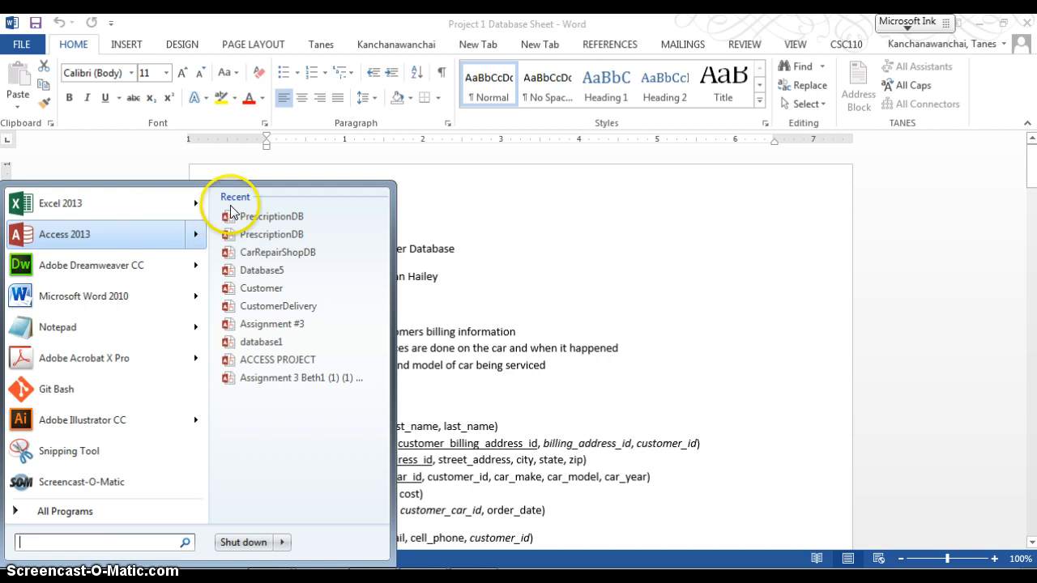
{"action": "mouse_move", "coordinate": [269, 217]}
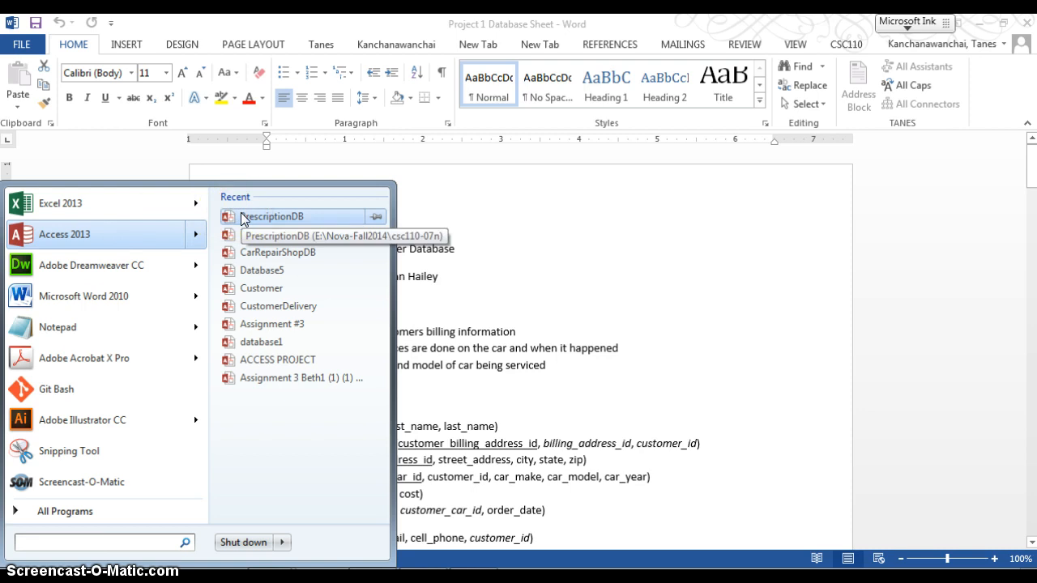
{"action": "mouse_move", "coordinate": [277, 253]}
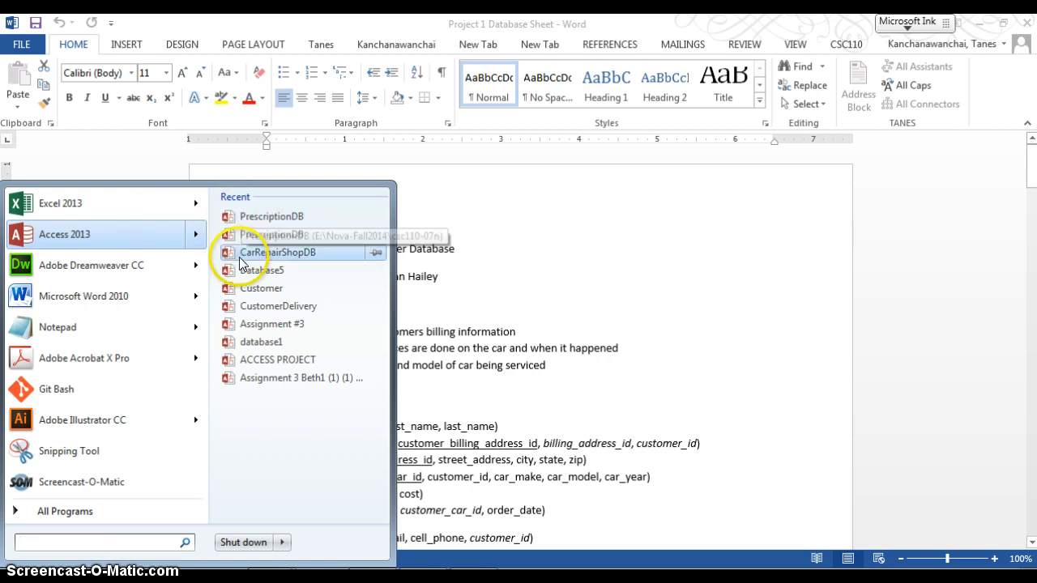
{"action": "left_click", "coordinate": [277, 252]}
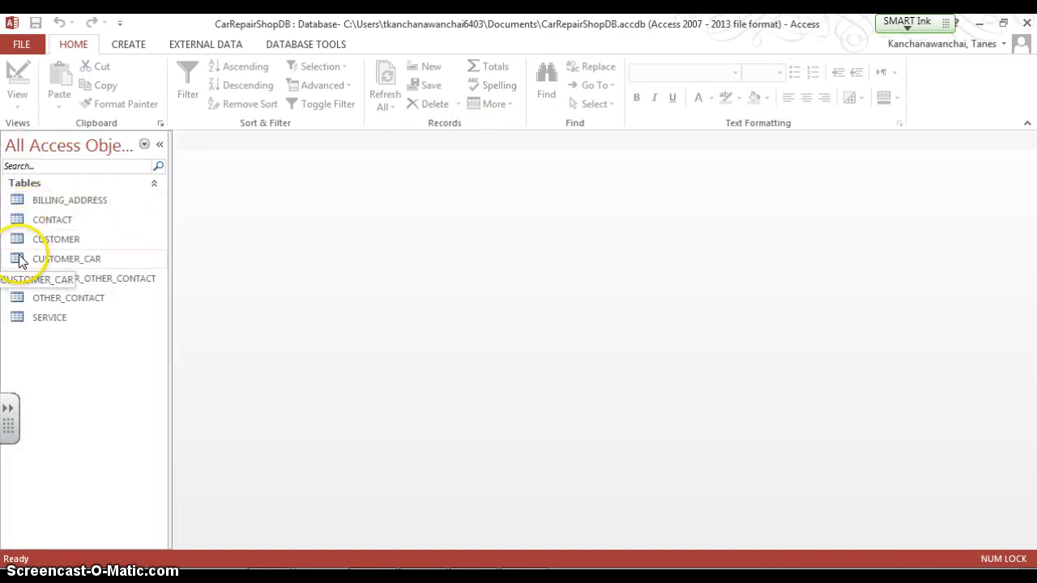
{"action": "mouse_move", "coordinate": [95, 252]}
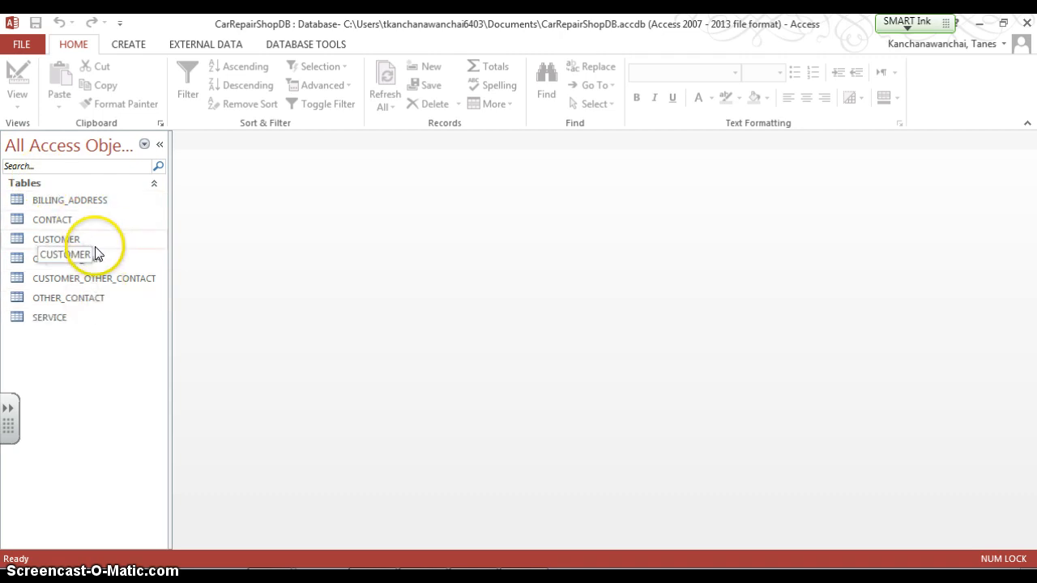
Open the CUSTOMER and CONTACT datasheets and clear record 1's home and office phone values
{"action": "double_click", "coordinate": [55, 238]}
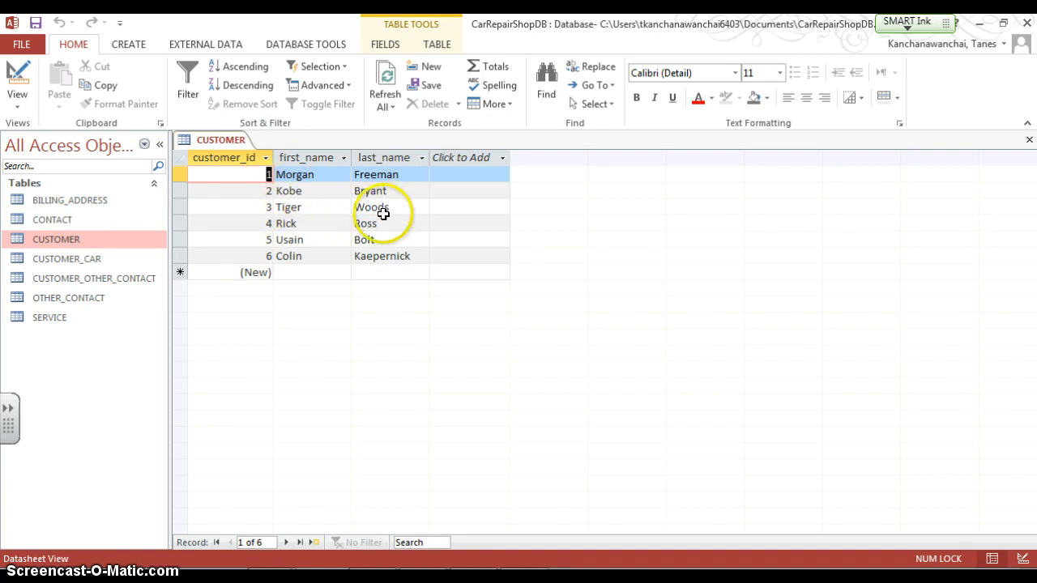
{"action": "left_click", "coordinate": [52, 220]}
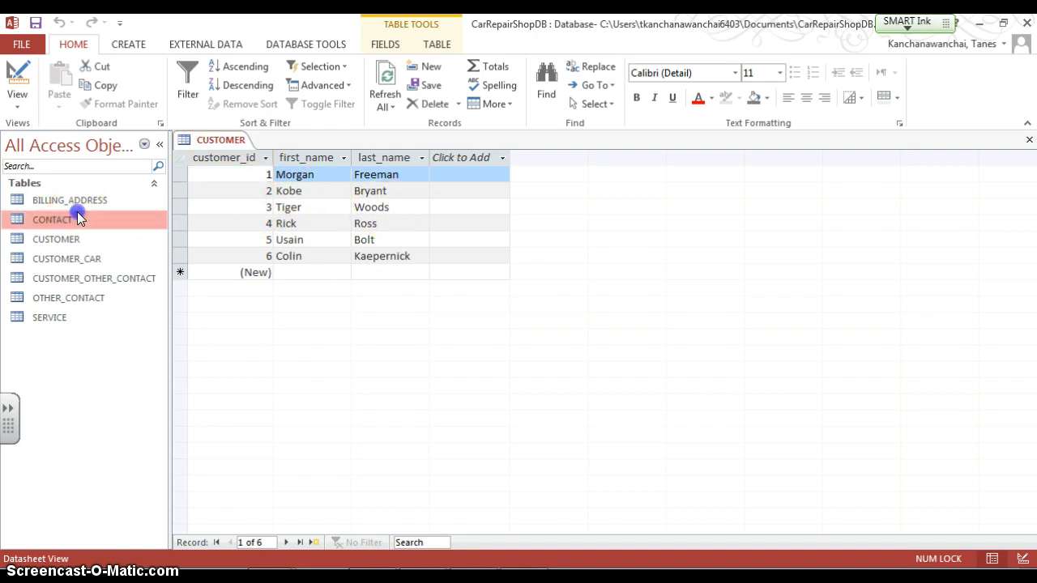
{"action": "double_click", "coordinate": [52, 220]}
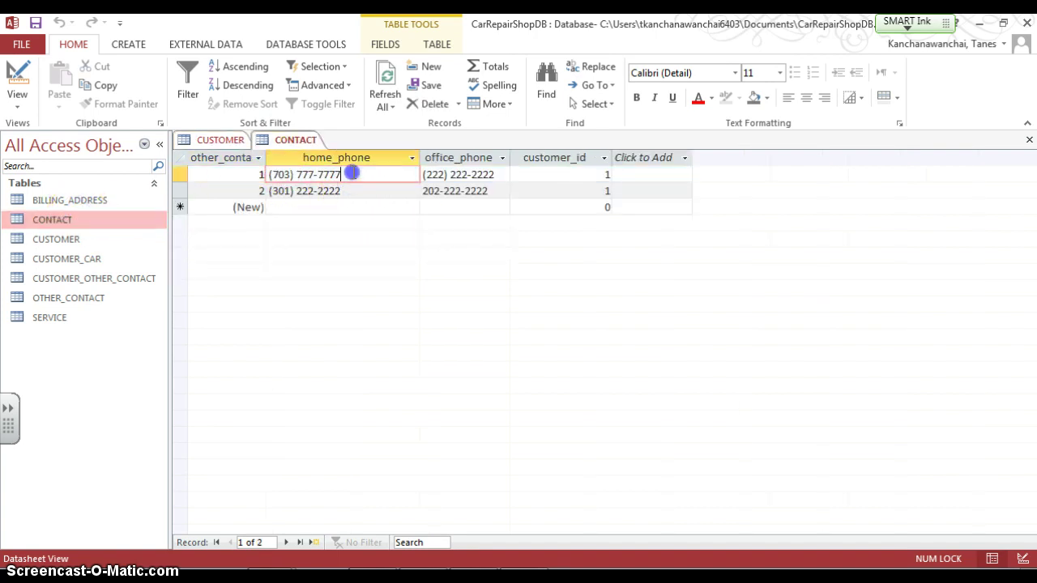
{"action": "left_click", "coordinate": [299, 175]}
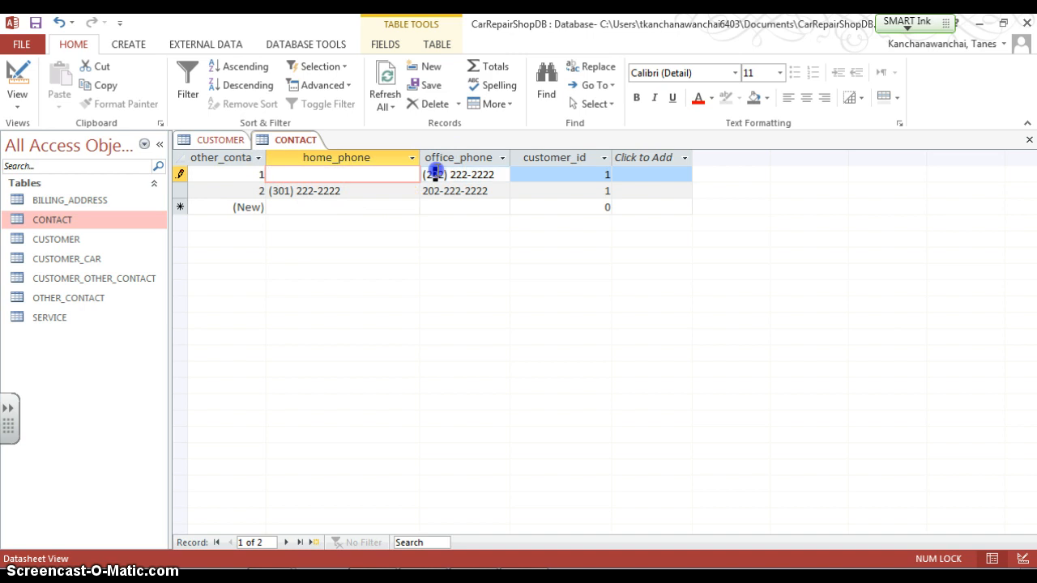
{"action": "left_click", "coordinate": [457, 175]}
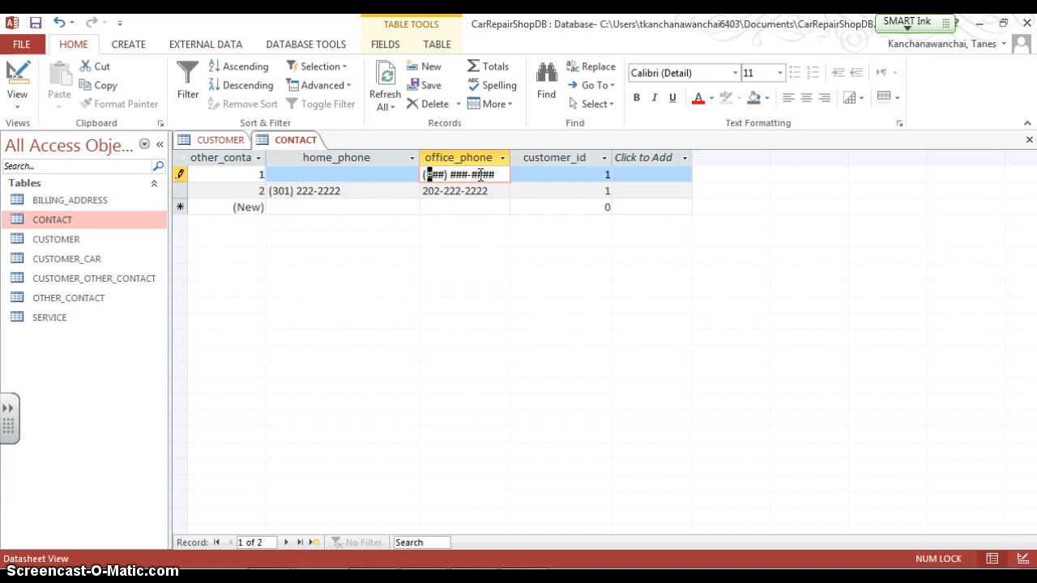
{"action": "mouse_move", "coordinate": [374, 172]}
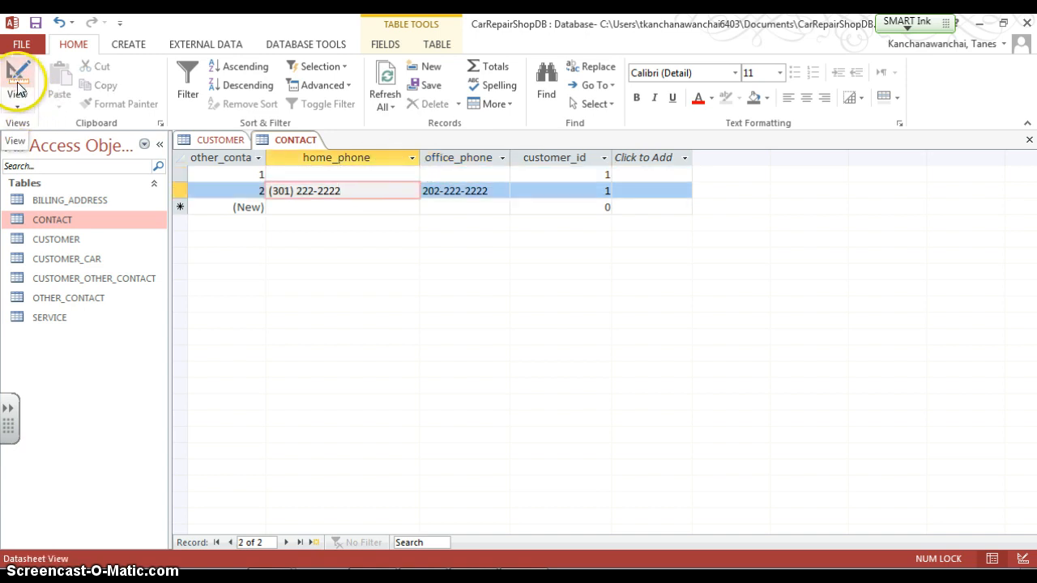
Switch CONTACT to Design View and show the home_phone field's Input Mask property
{"action": "left_click", "coordinate": [16, 78]}
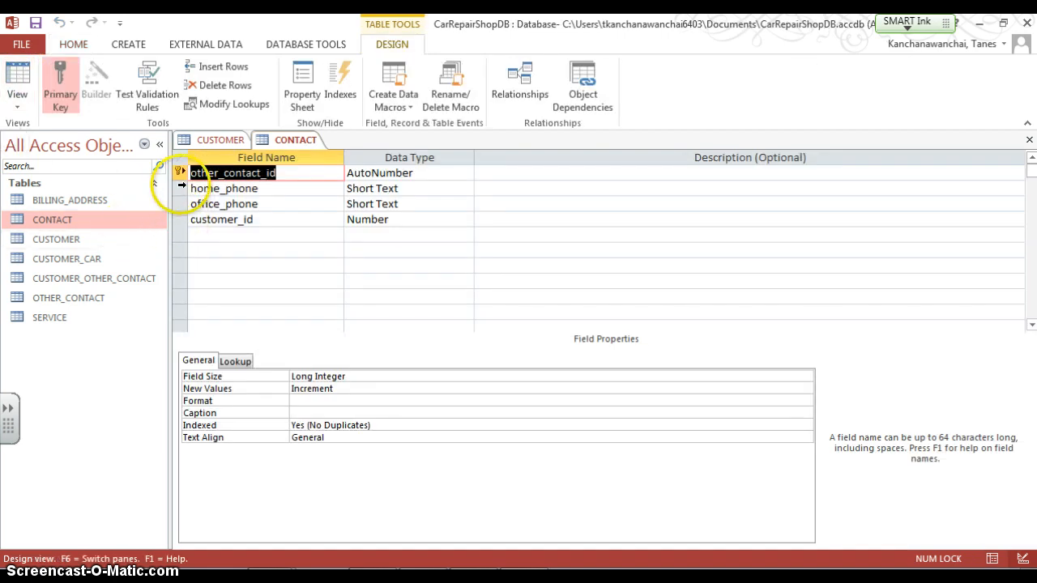
{"action": "left_click", "coordinate": [226, 188]}
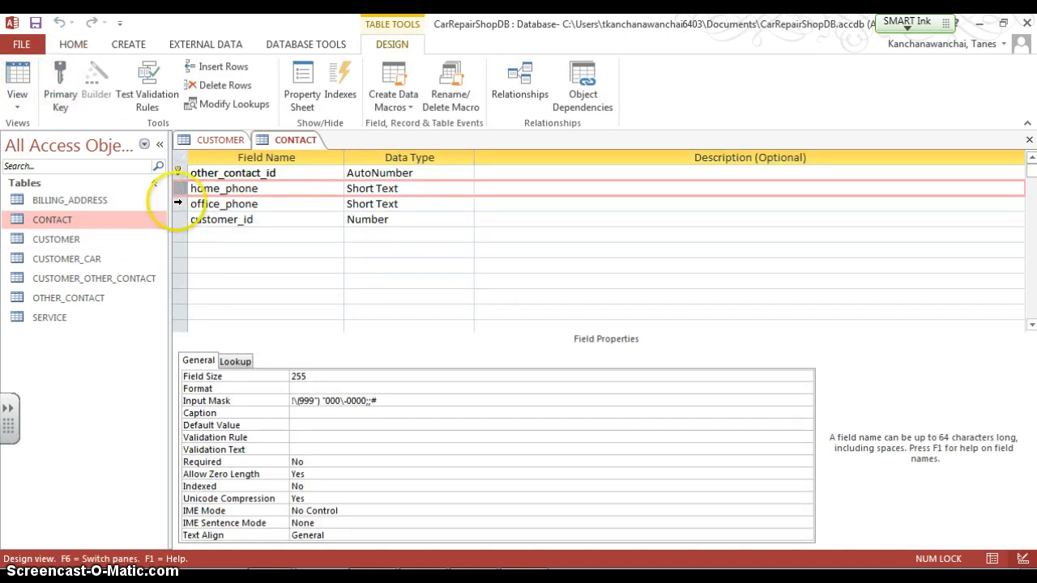
{"action": "mouse_move", "coordinate": [97, 250]}
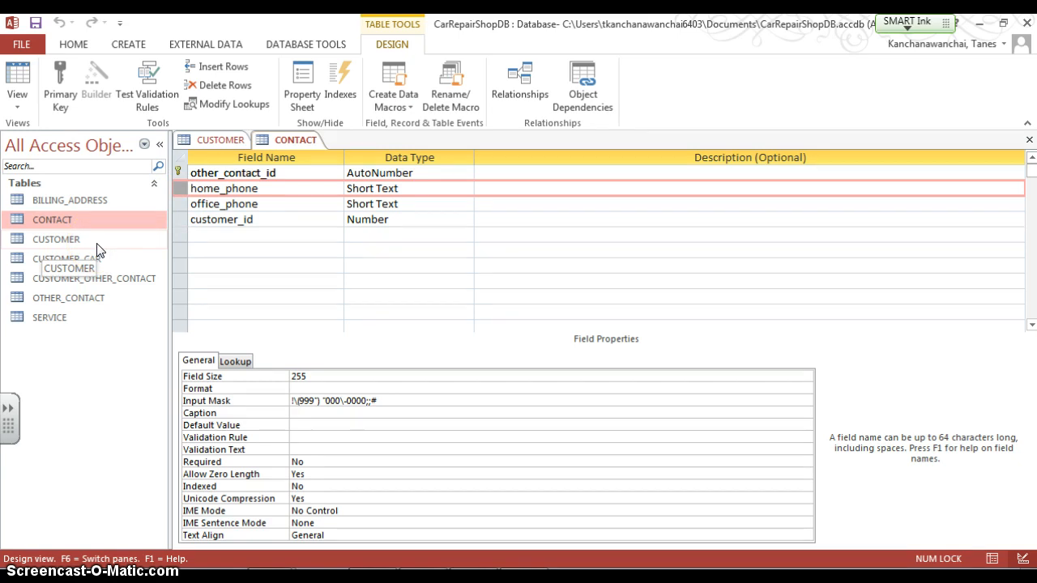
{"action": "mouse_move", "coordinate": [186, 408]}
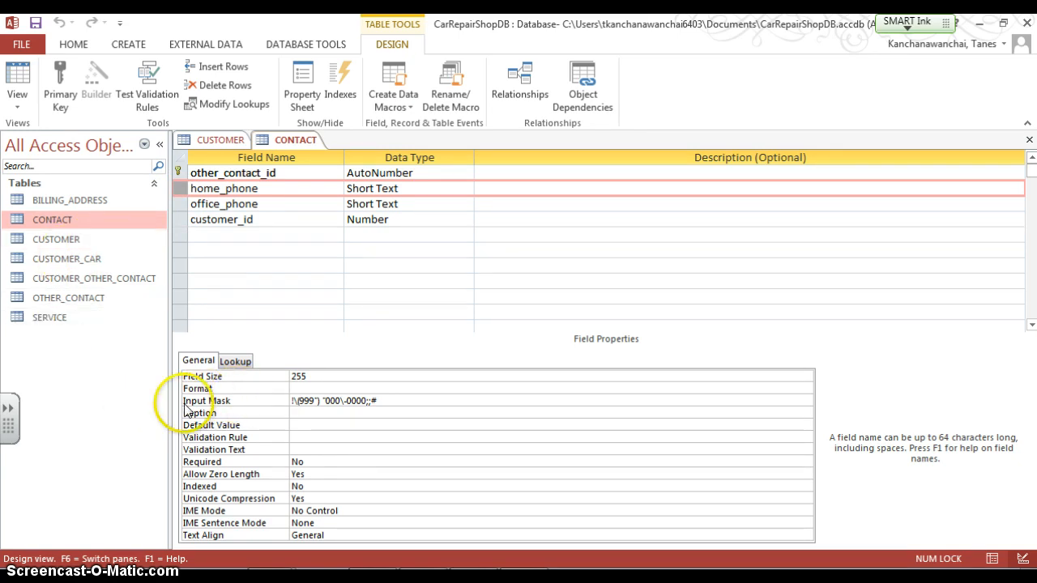
{"action": "mouse_move", "coordinate": [482, 386]}
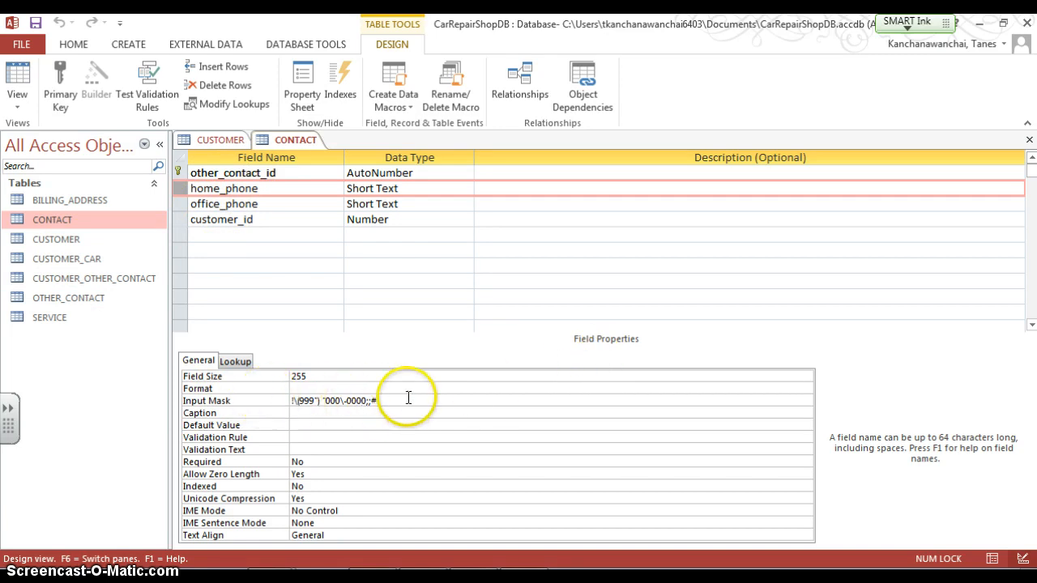
{"action": "mouse_move", "coordinate": [800, 408]}
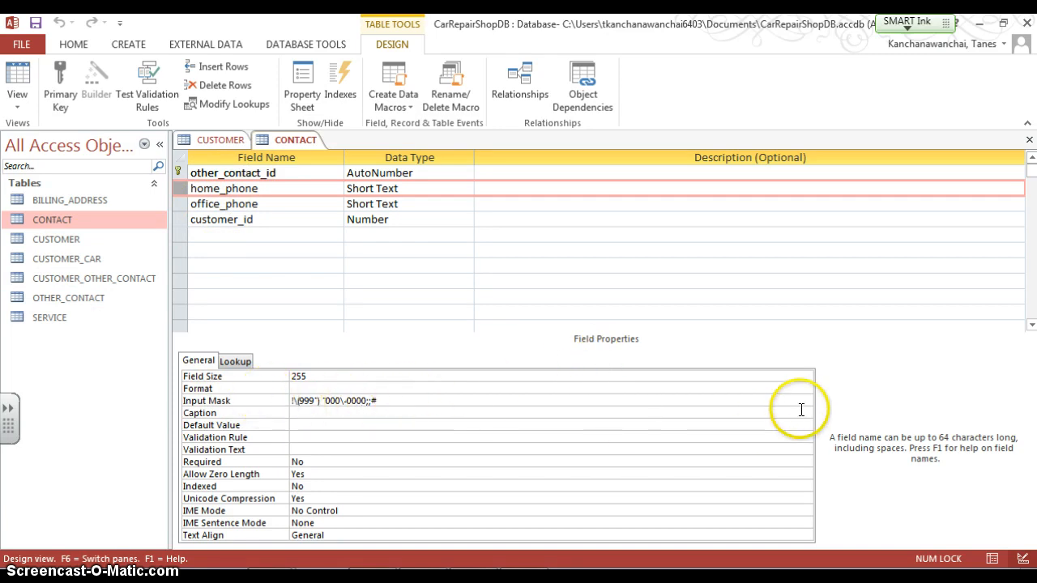
Start the Input Mask Wizard with the Phone Number mask and choose # as the placeholder character
{"action": "left_click", "coordinate": [807, 400]}
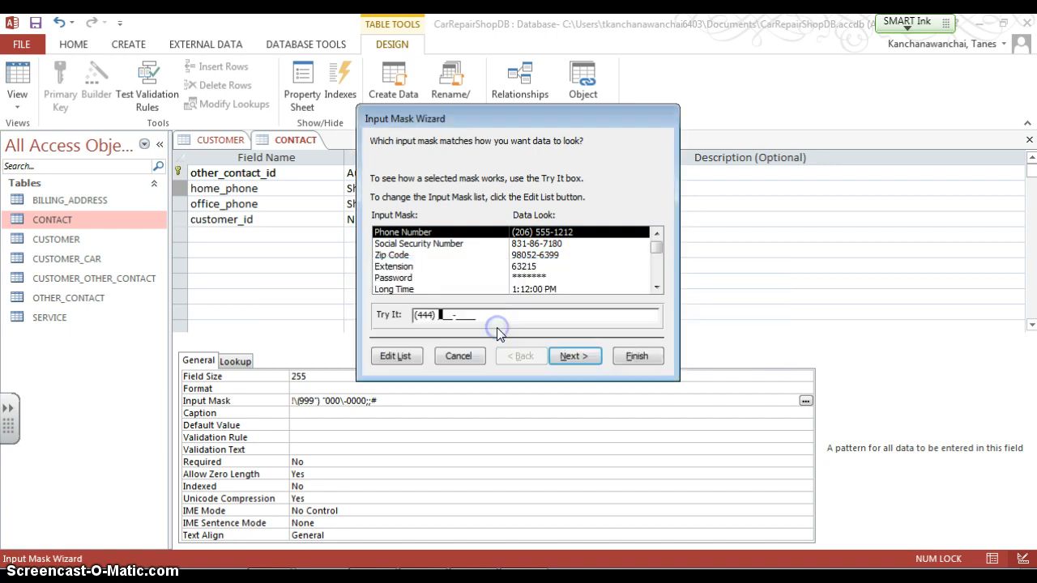
{"action": "left_click", "coordinate": [574, 357]}
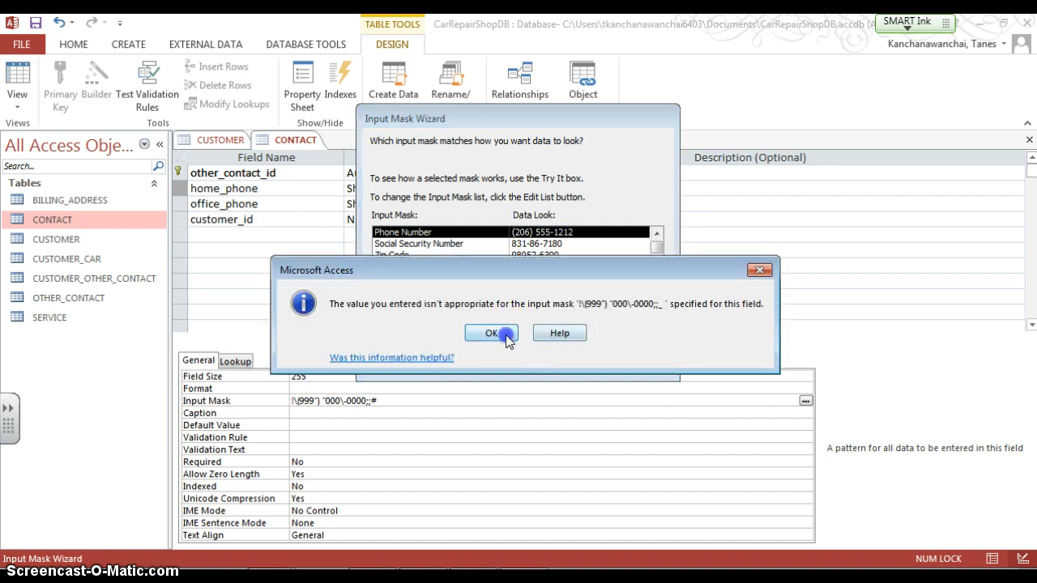
{"action": "left_click", "coordinate": [491, 334]}
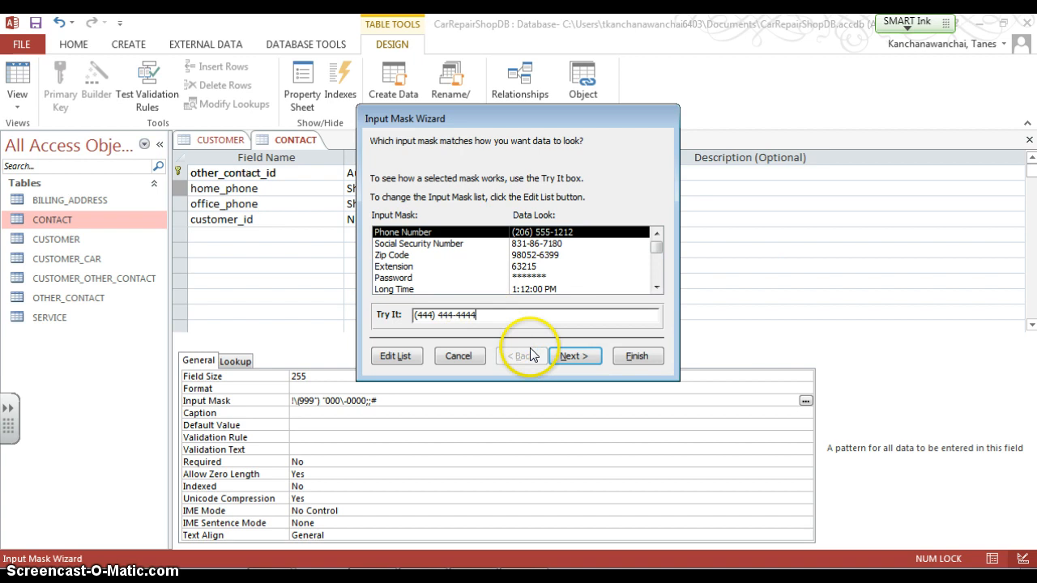
{"action": "left_click", "coordinate": [573, 357]}
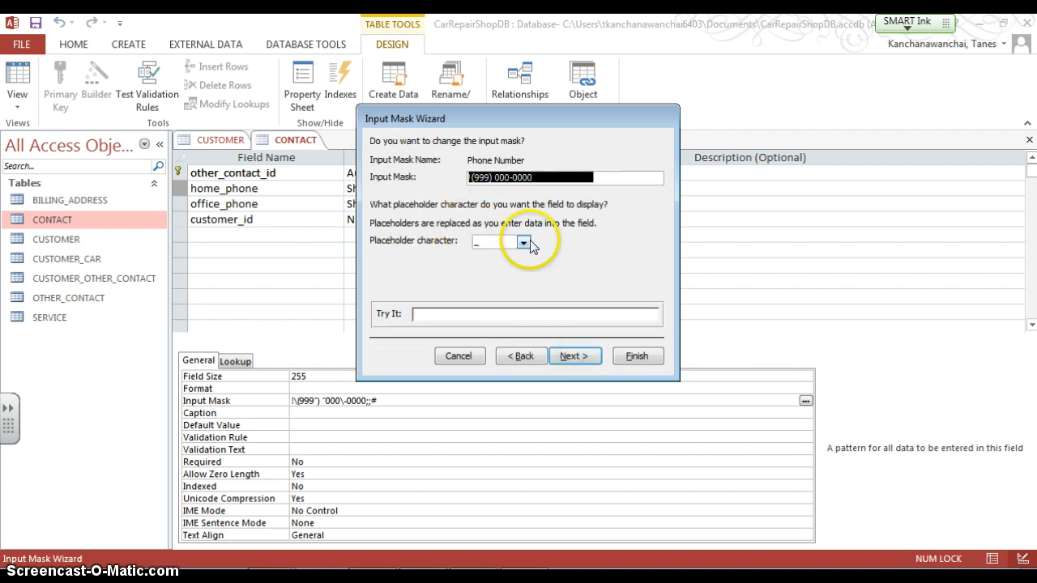
{"action": "left_click", "coordinate": [525, 243]}
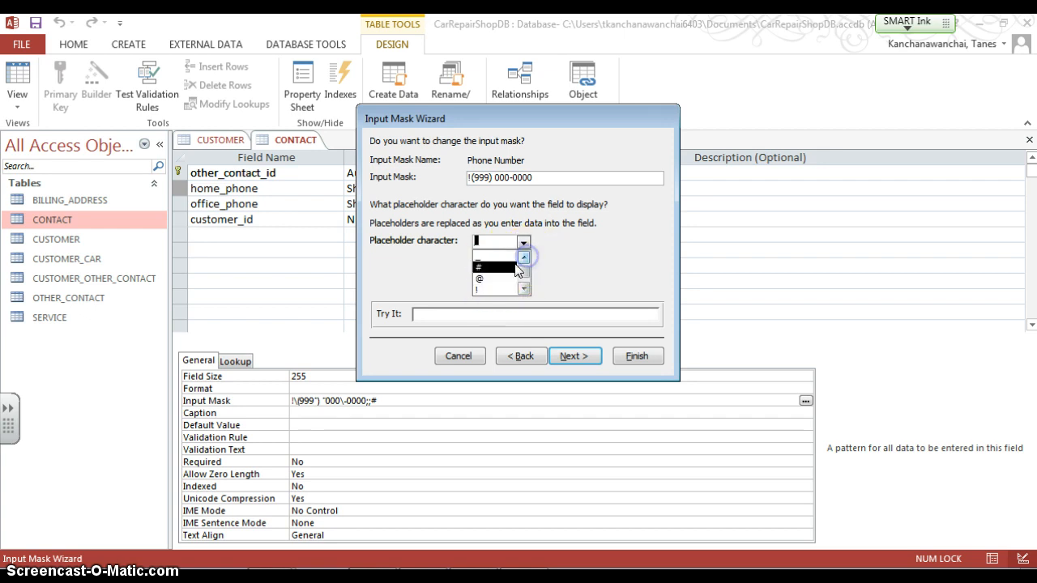
{"action": "left_click", "coordinate": [490, 266]}
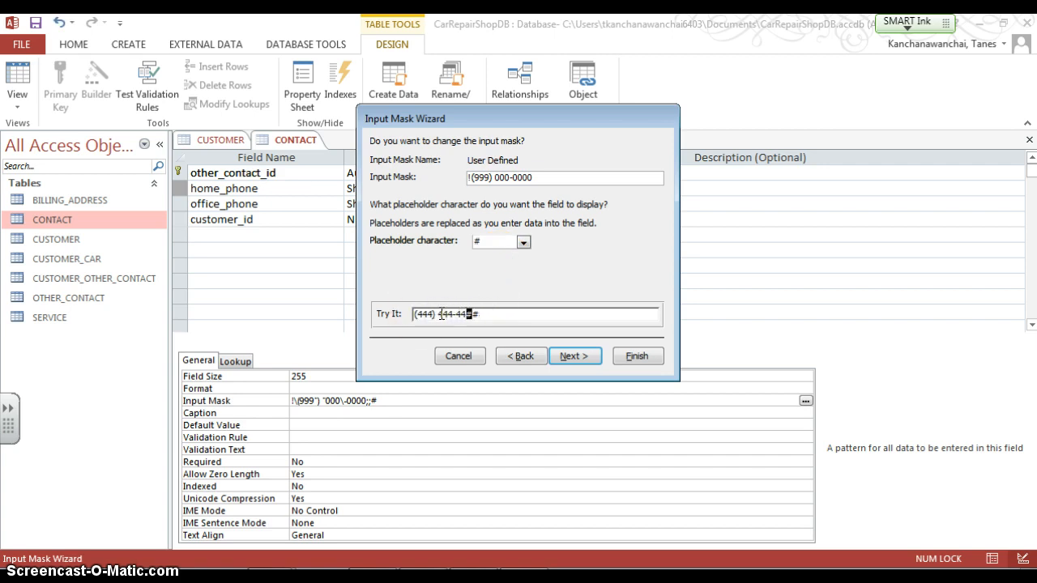
Store the phone data without the mask symbols and finish the wizard
{"action": "left_click", "coordinate": [574, 357]}
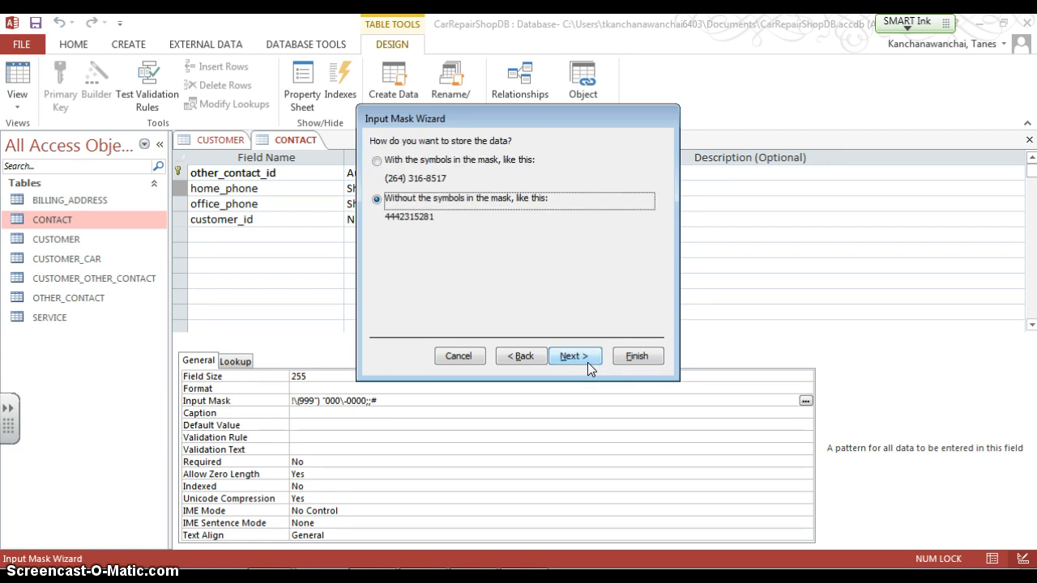
{"action": "mouse_move", "coordinate": [337, 250]}
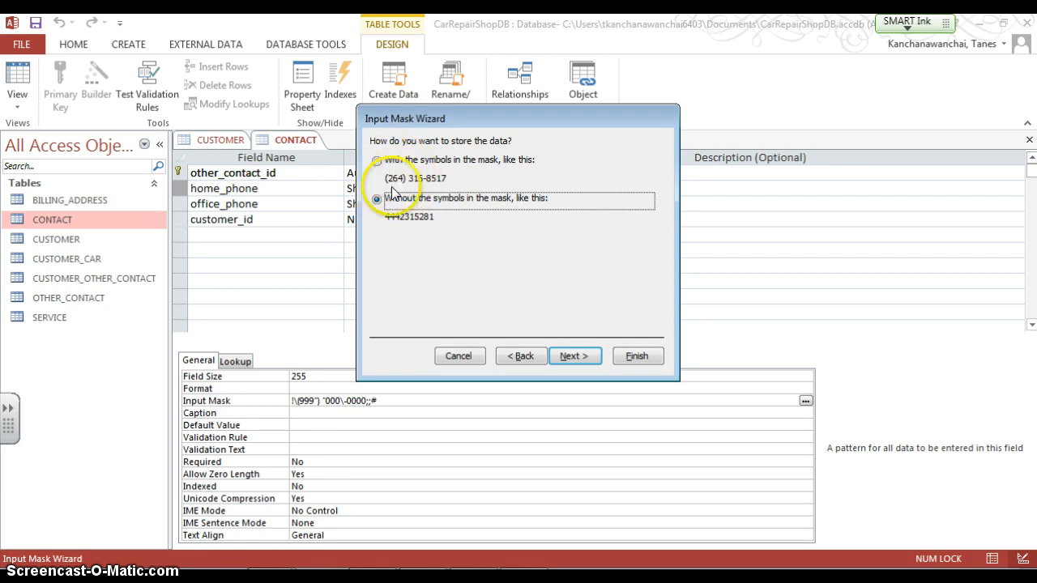
{"action": "mouse_move", "coordinate": [532, 175]}
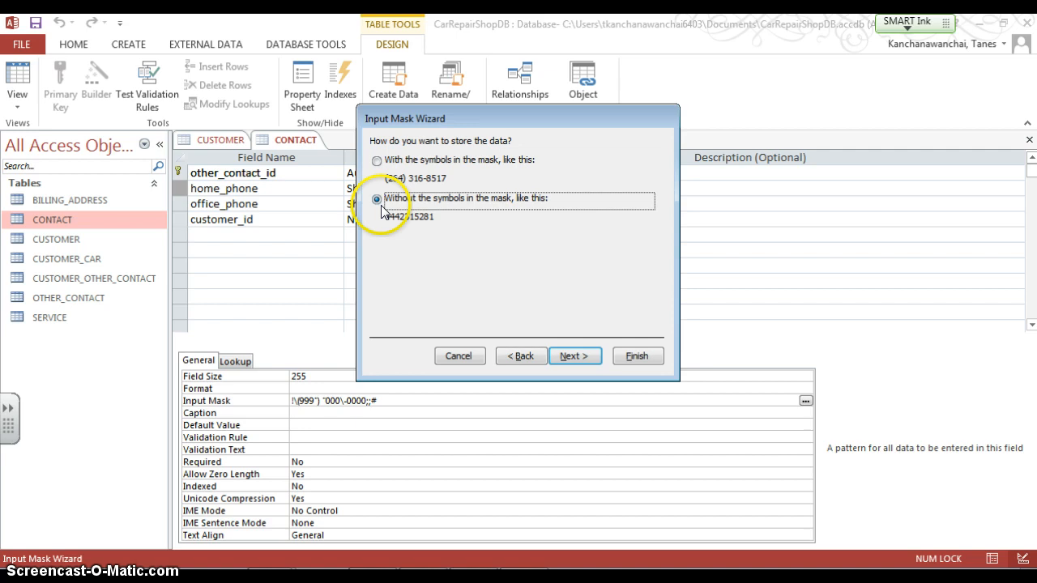
{"action": "mouse_move", "coordinate": [575, 357]}
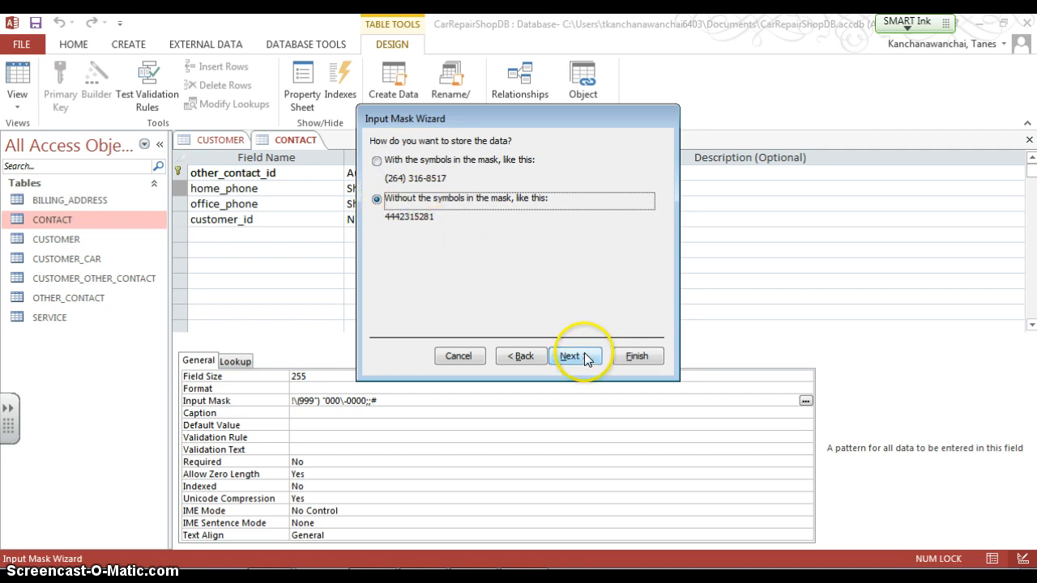
{"action": "left_click", "coordinate": [577, 356]}
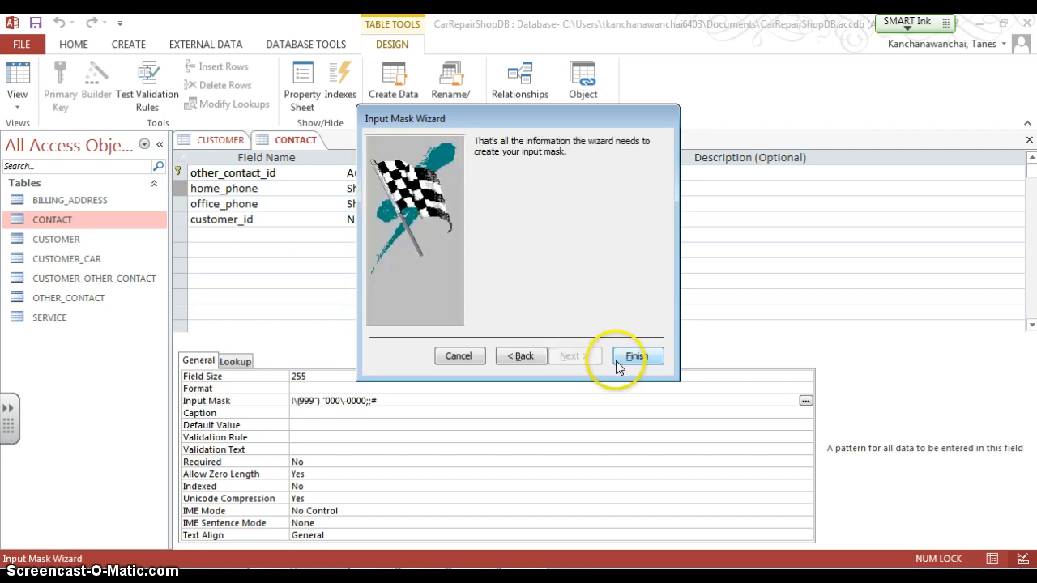
{"action": "left_click", "coordinate": [636, 356]}
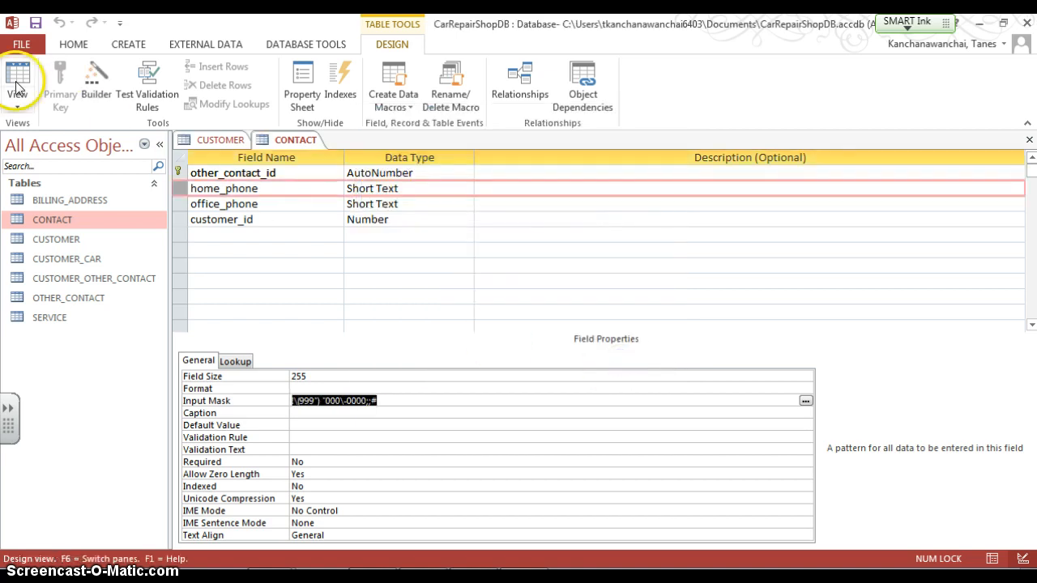
{"action": "left_click", "coordinate": [17, 78]}
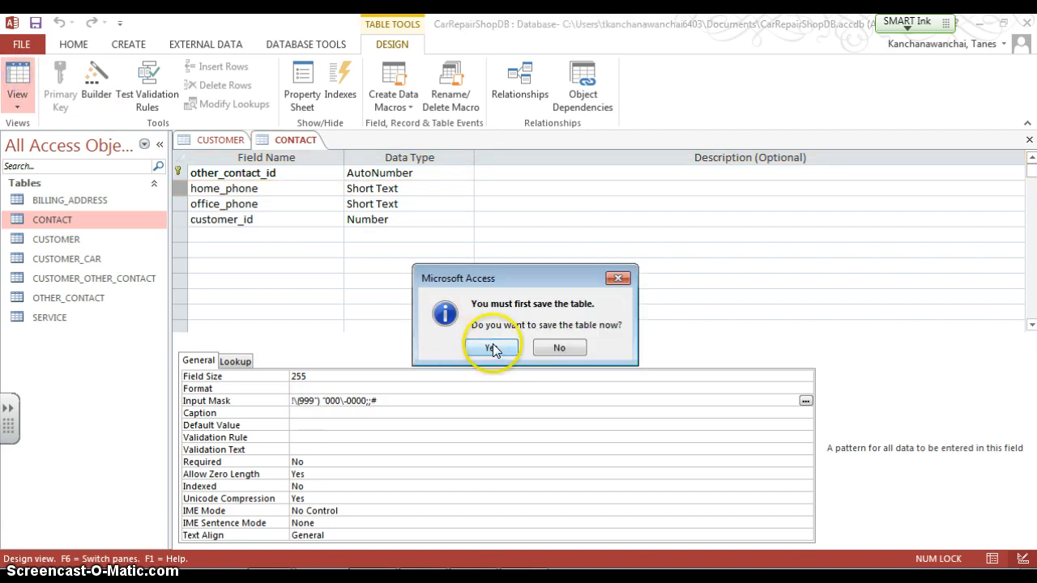
{"action": "left_click", "coordinate": [493, 347]}
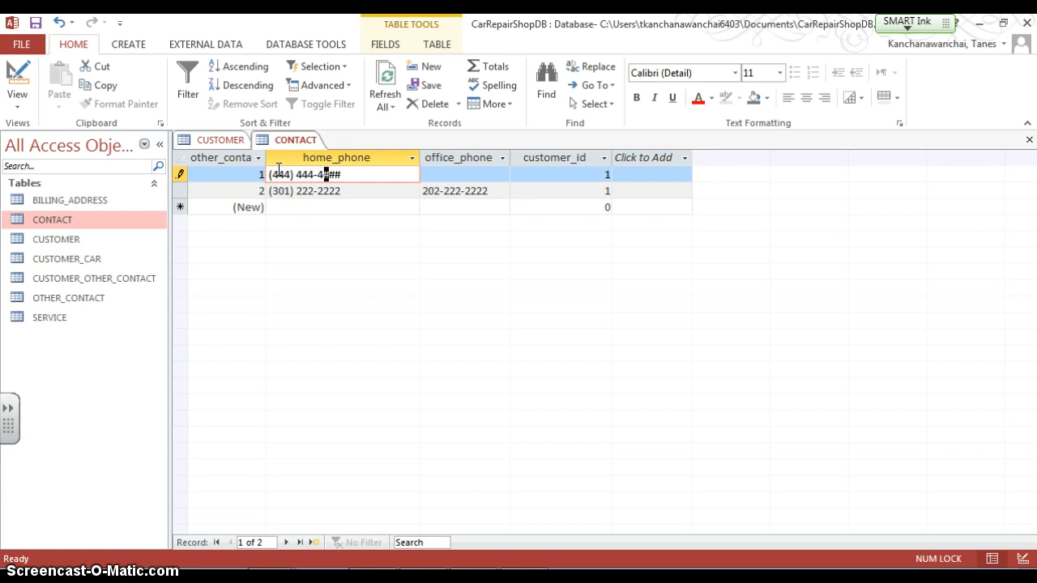
{"action": "left_click", "coordinate": [463, 175]}
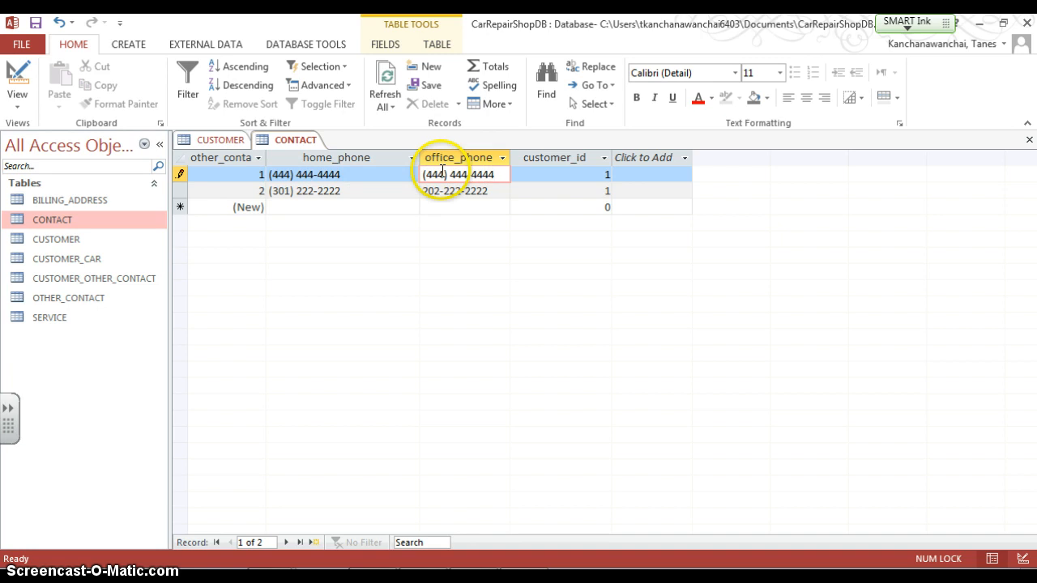
{"action": "mouse_move", "coordinate": [32, 18]}
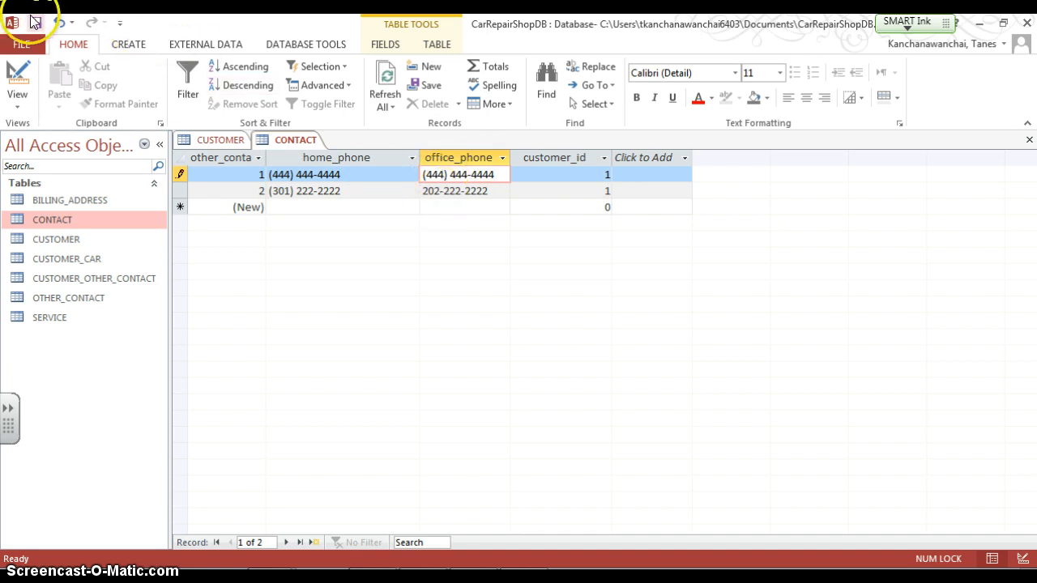
{"action": "left_click", "coordinate": [55, 240]}
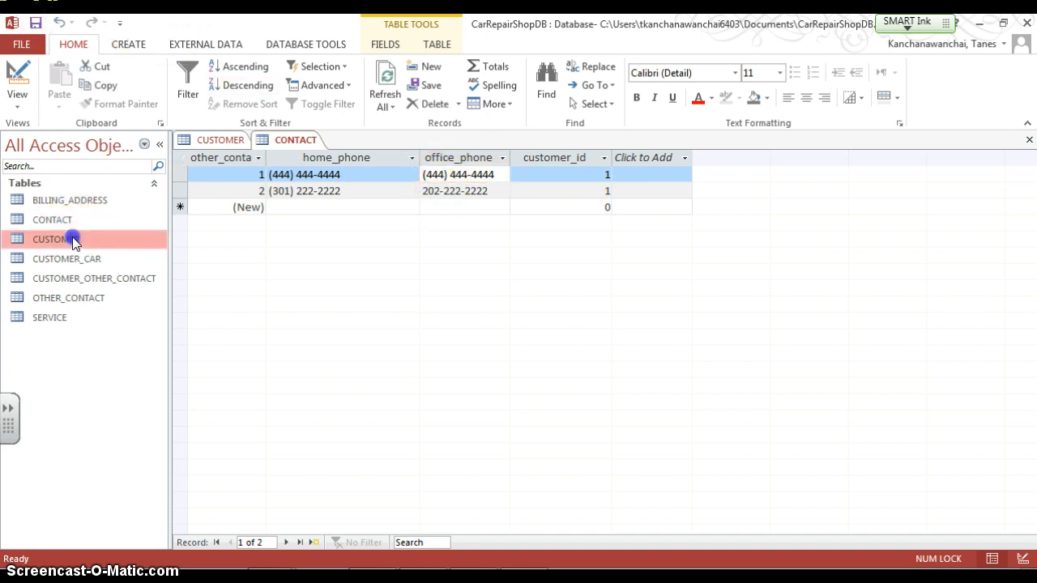
Open BILLING_ADDRESS and complete the first two zip codes with the 4444 extension
{"action": "double_click", "coordinate": [70, 201]}
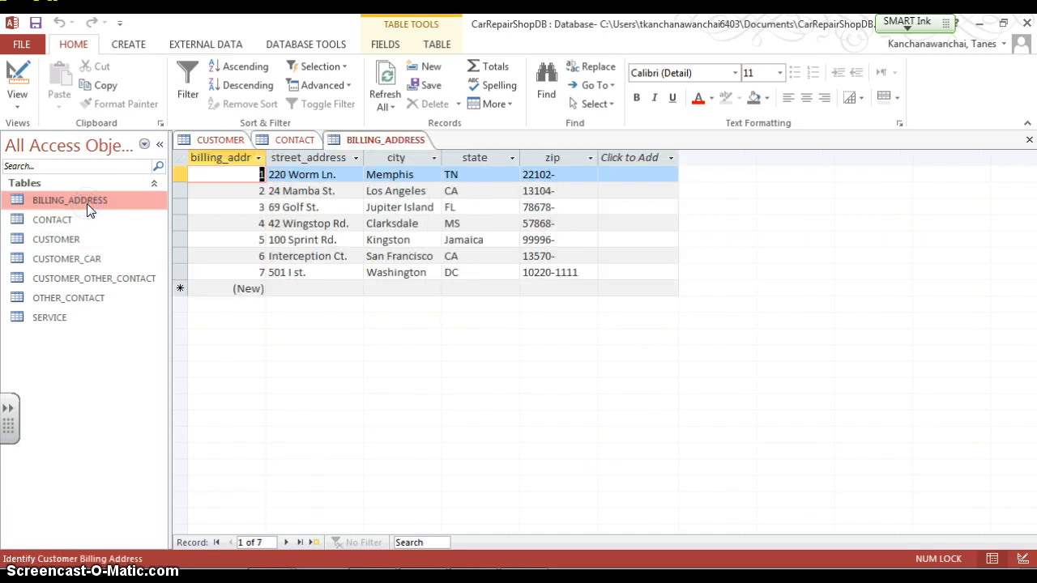
{"action": "left_click", "coordinate": [551, 157]}
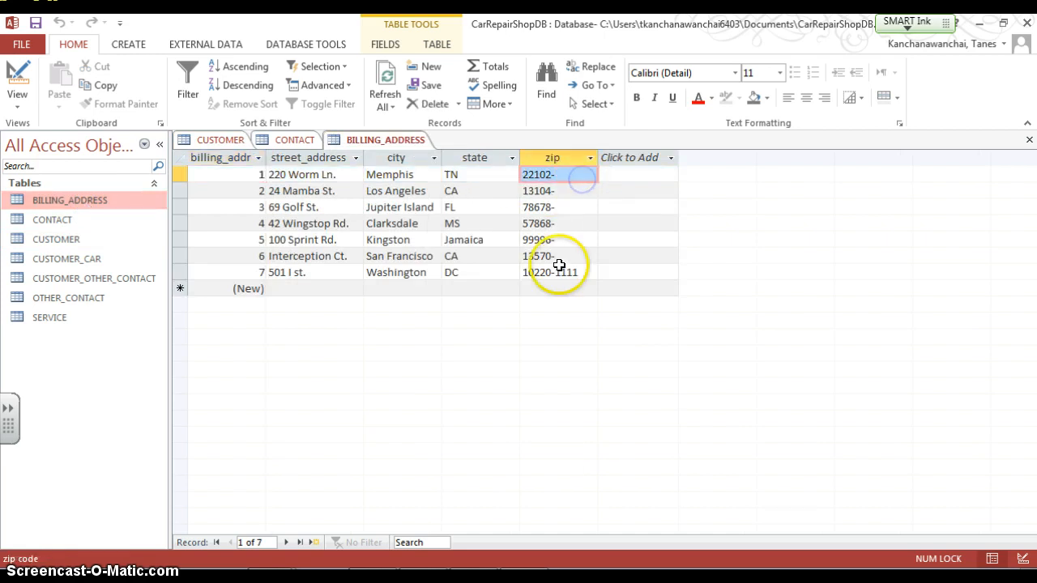
{"action": "left_click", "coordinate": [557, 256]}
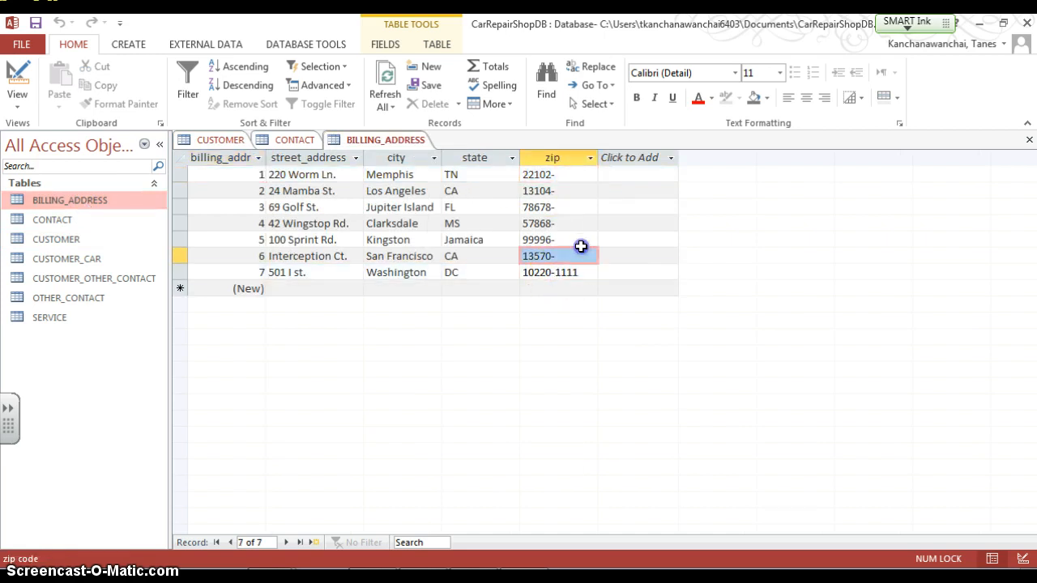
{"action": "left_click", "coordinate": [557, 256]}
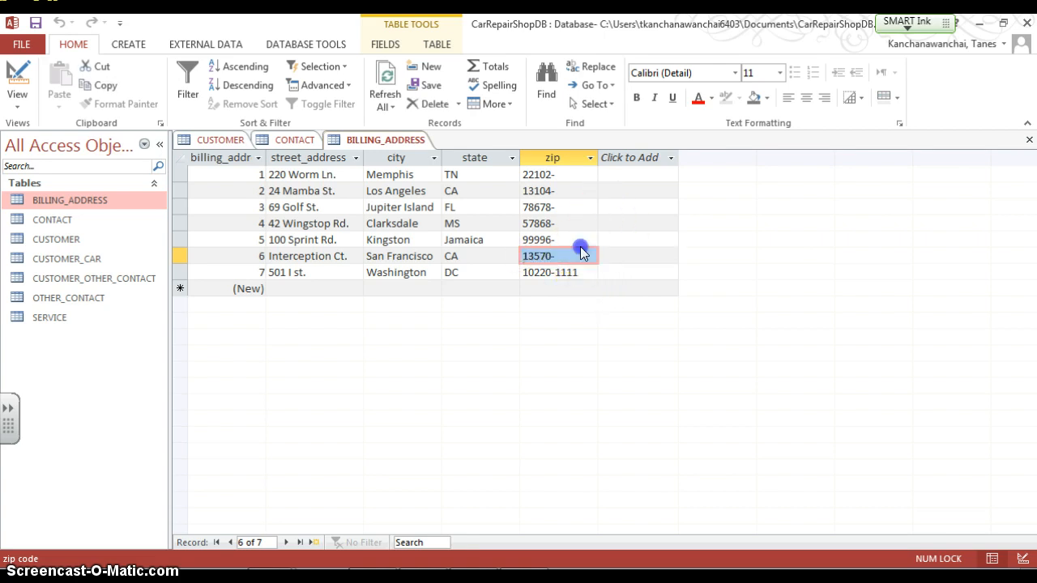
{"action": "left_click", "coordinate": [557, 175]}
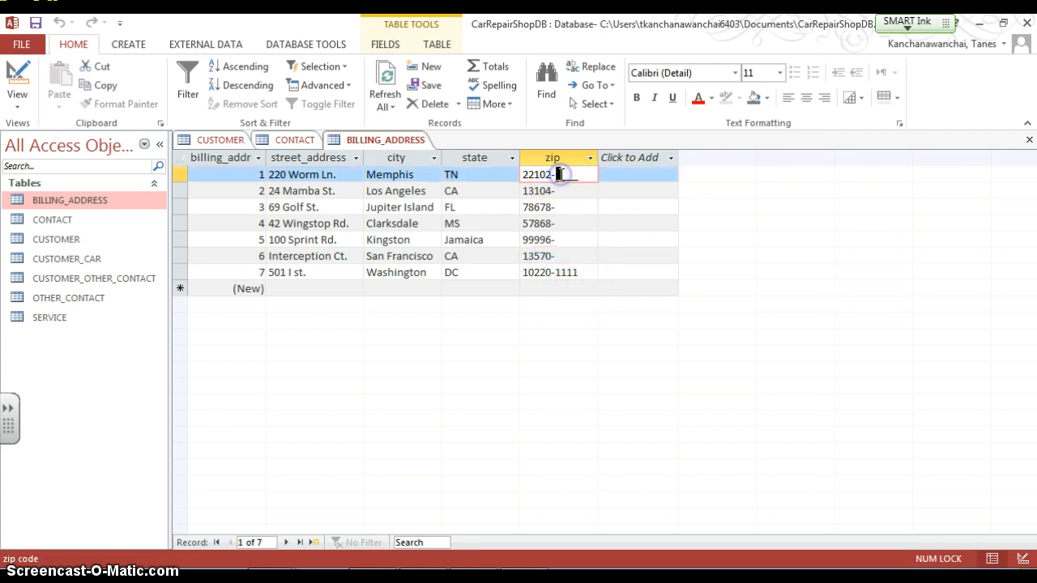
{"action": "type", "text": "4444"}
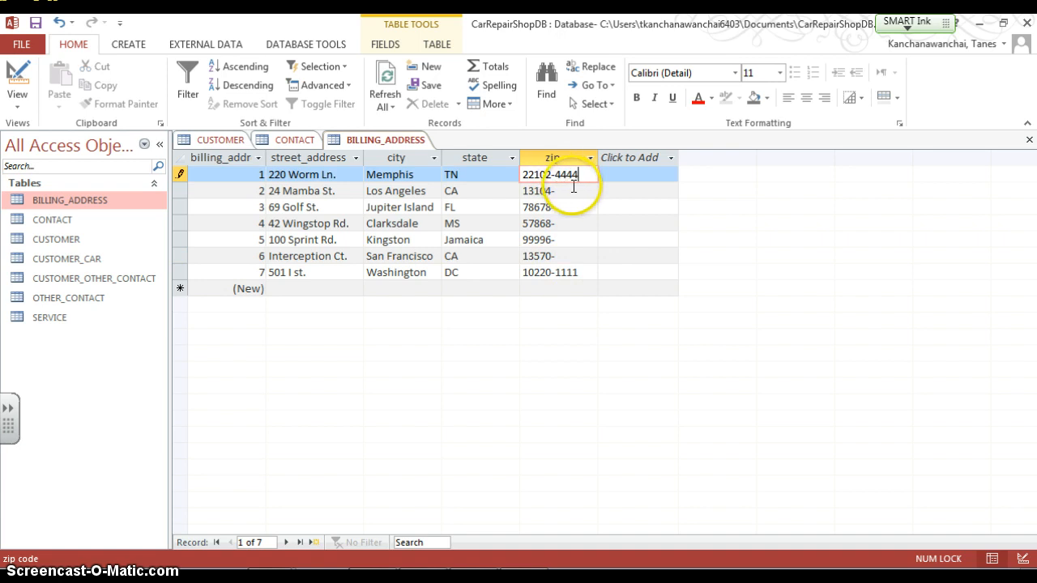
{"action": "left_click", "coordinate": [551, 191]}
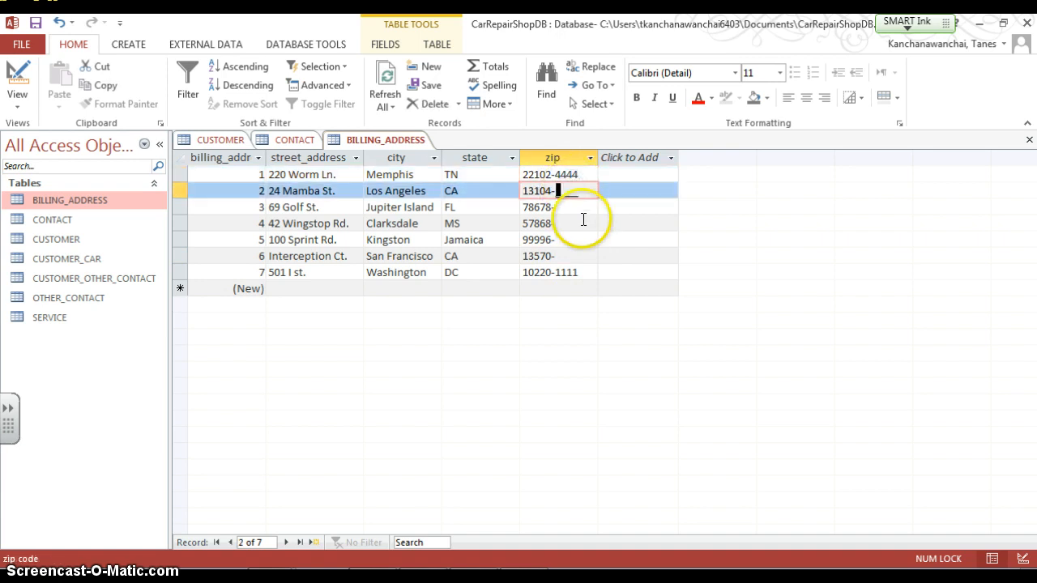
{"action": "type", "text": "4444"}
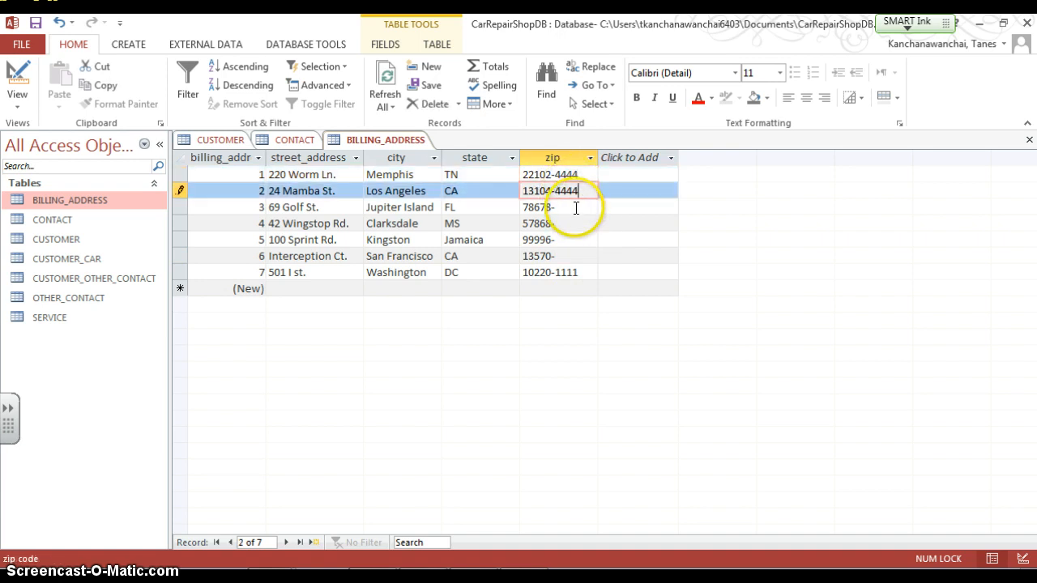
Complete the remaining zip codes with 4444, then return to the CONTACT table
{"action": "left_click", "coordinate": [557, 208]}
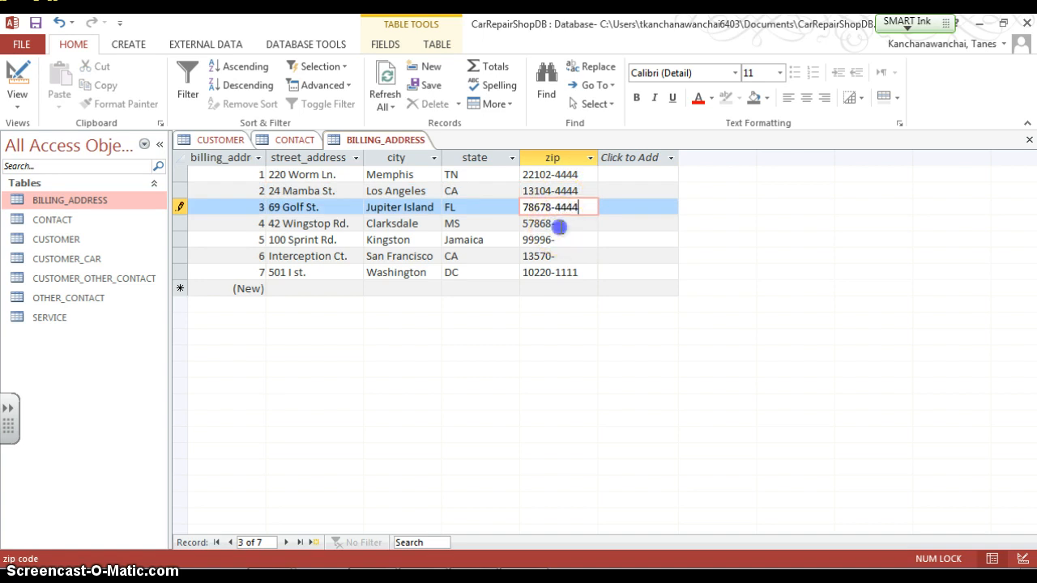
{"action": "left_click", "coordinate": [559, 223]}
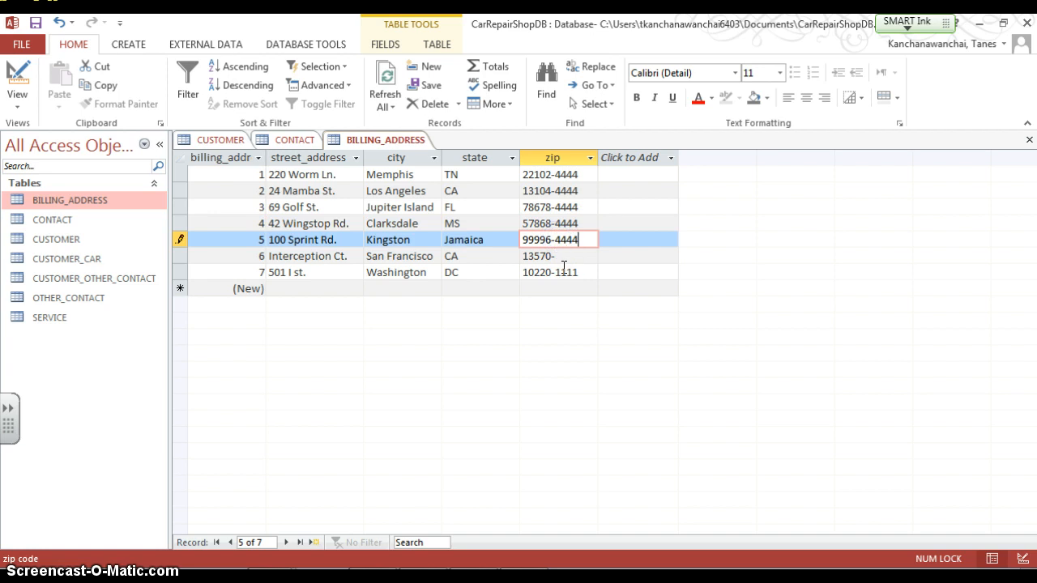
{"action": "left_click", "coordinate": [551, 256]}
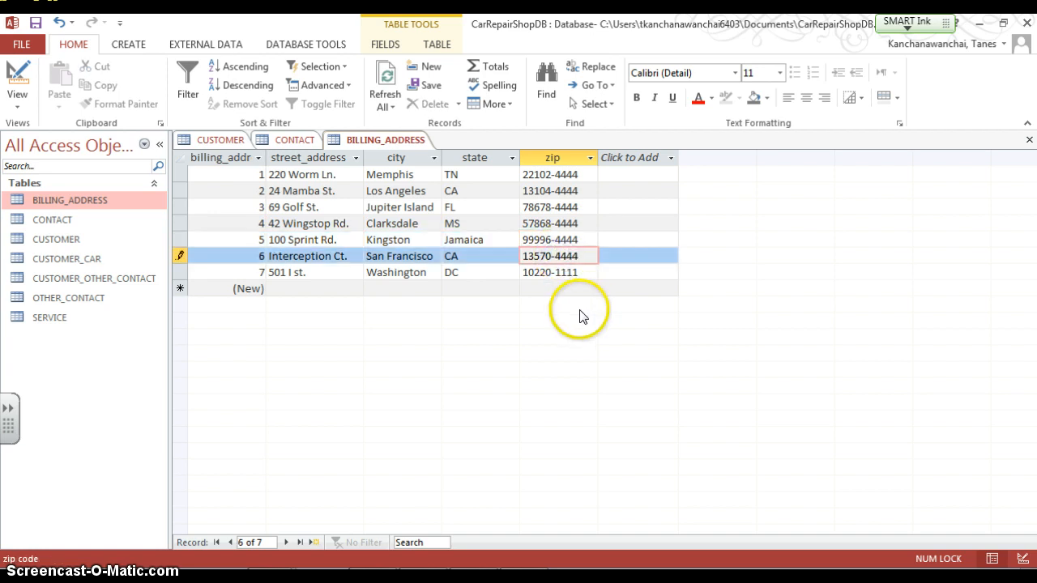
{"action": "mouse_move", "coordinate": [509, 350]}
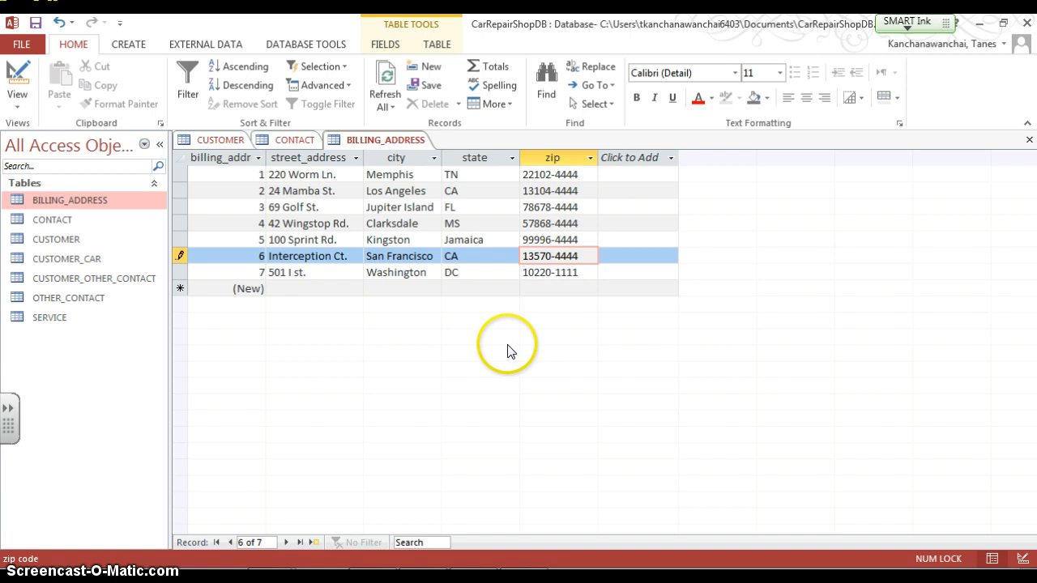
{"action": "mouse_move", "coordinate": [110, 225]}
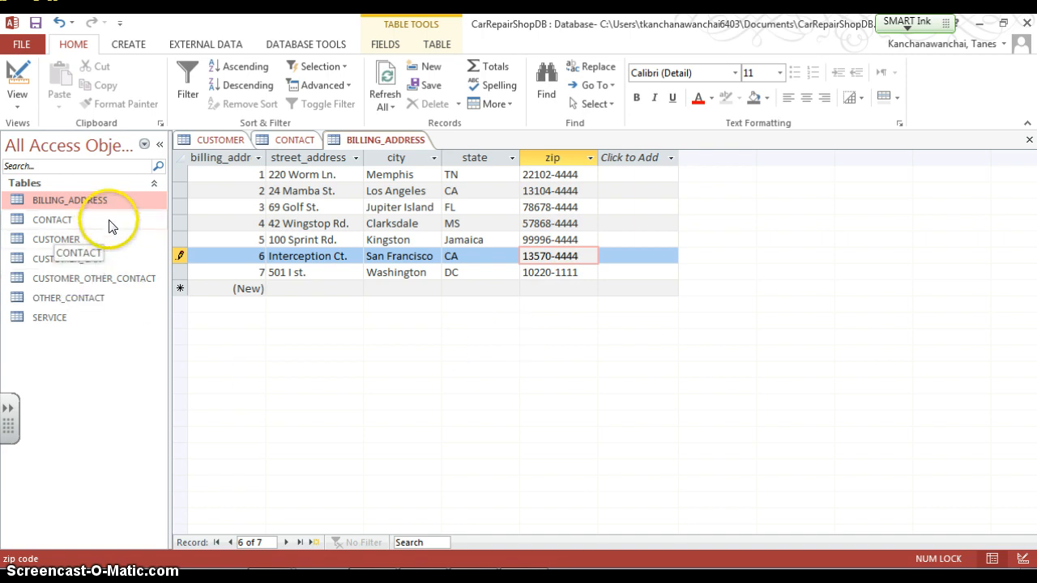
{"action": "left_click", "coordinate": [52, 220]}
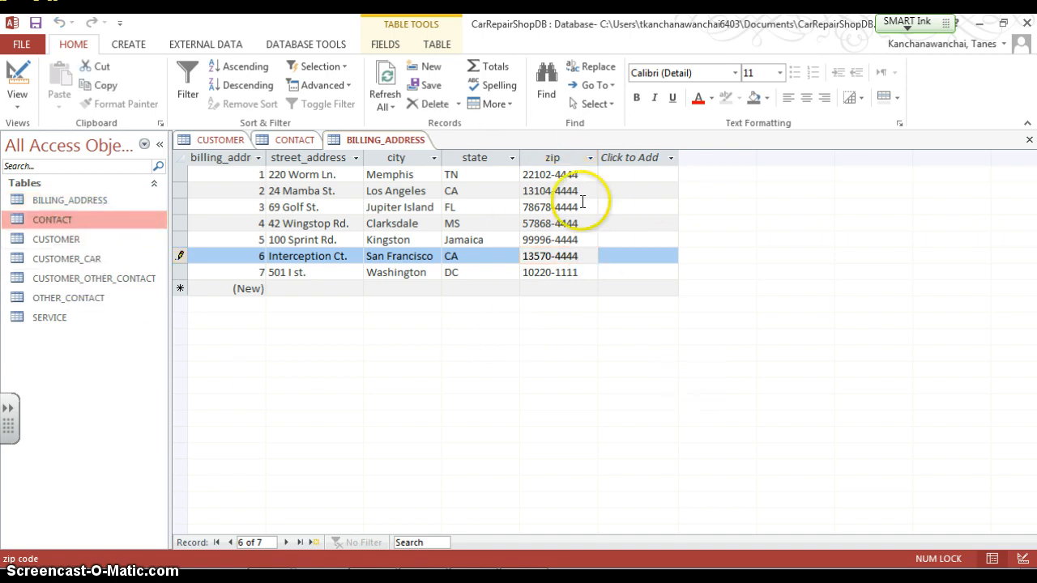
{"action": "left_click", "coordinate": [69, 201]}
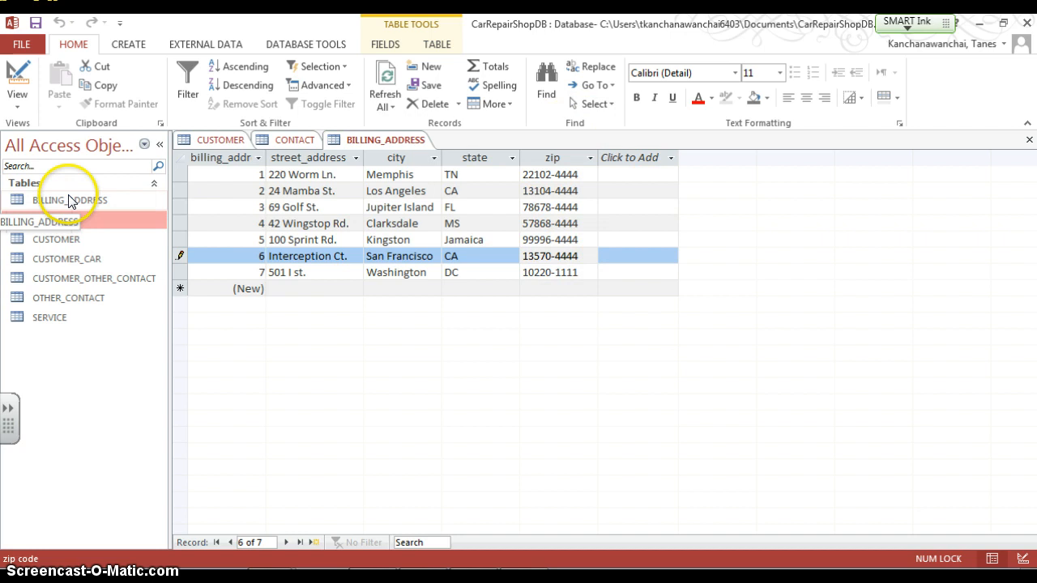
{"action": "left_click", "coordinate": [52, 221]}
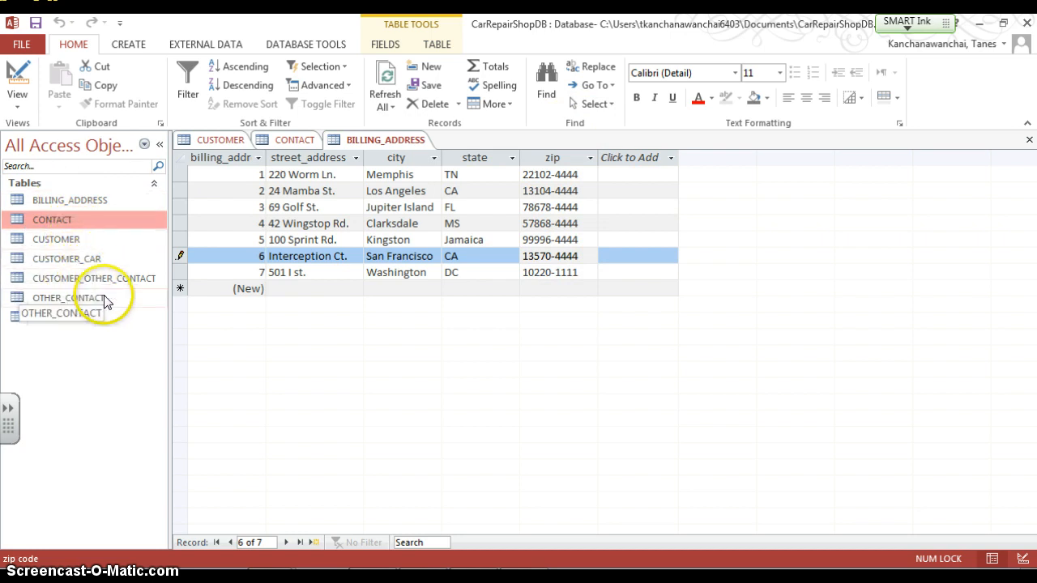
{"action": "mouse_move", "coordinate": [72, 298]}
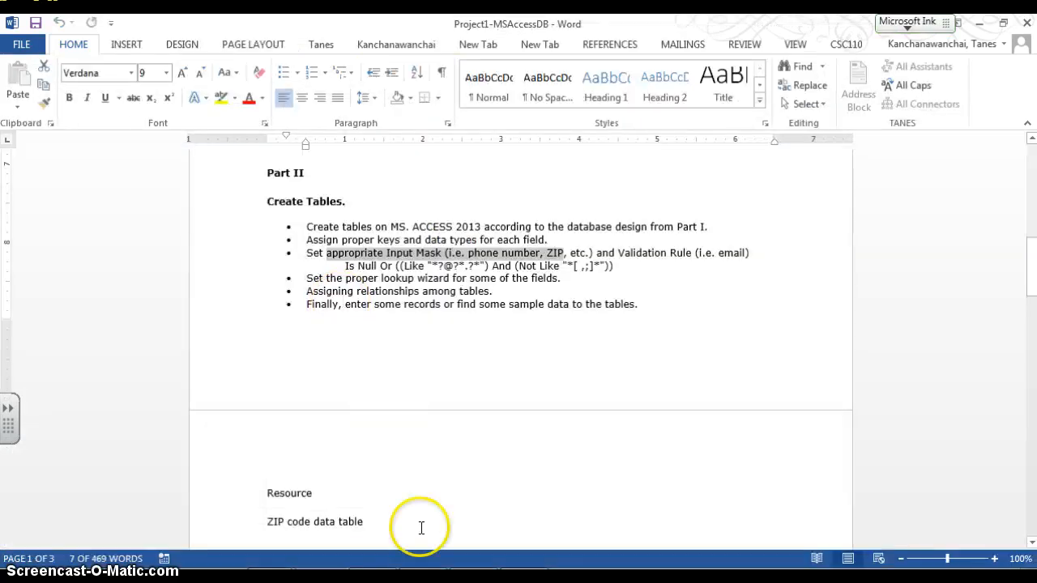
{"action": "scroll", "scroll_direction": "up", "scroll_amount": 3}
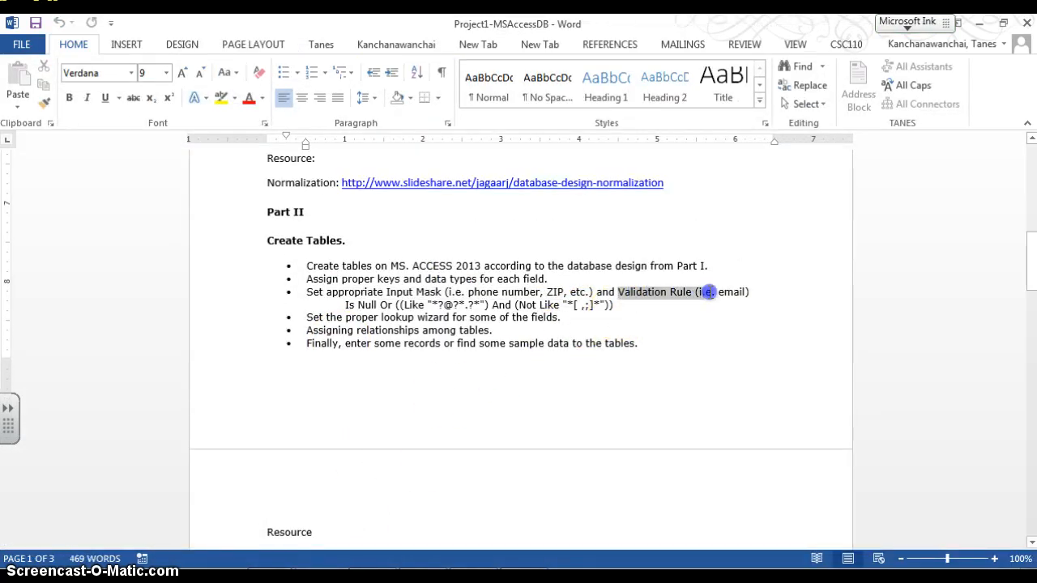
{"action": "mouse_move", "coordinate": [696, 291]}
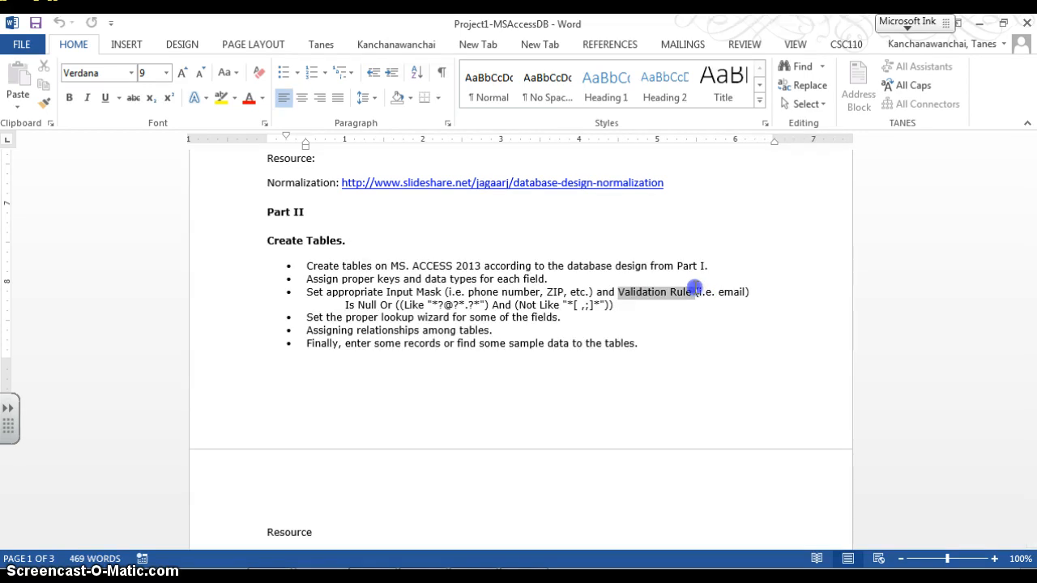
{"action": "double_click", "coordinate": [651, 292]}
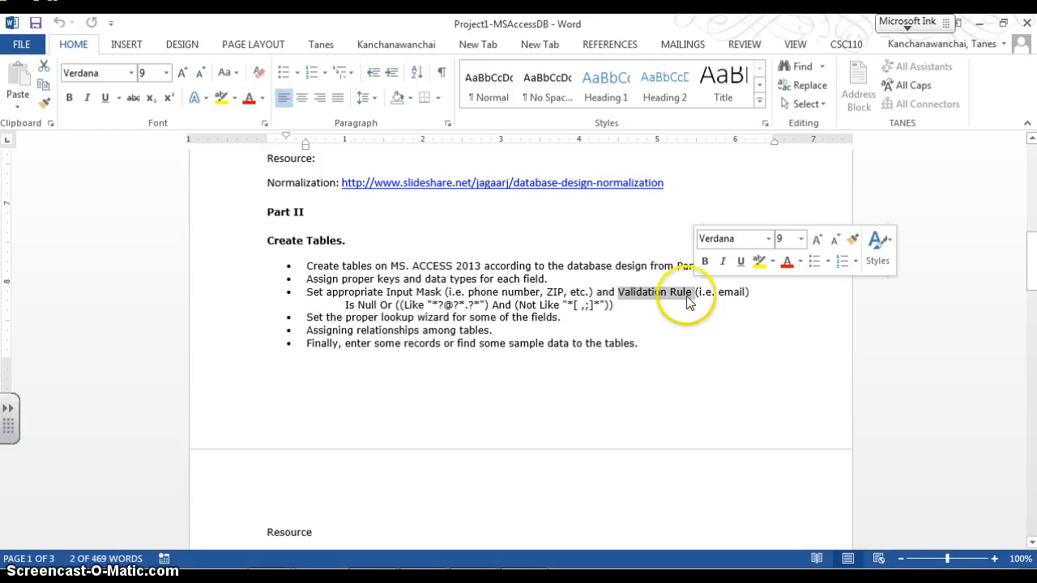
{"action": "left_click", "coordinate": [613, 305]}
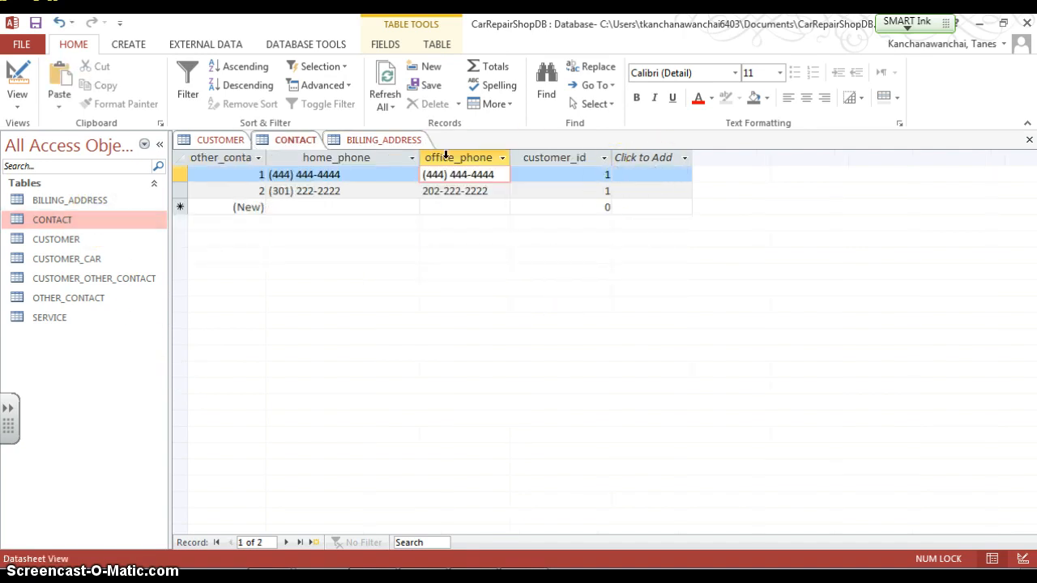
Insert a new field before customer_id in the CONTACT datasheet and rename it to email
{"action": "left_click", "coordinate": [554, 157]}
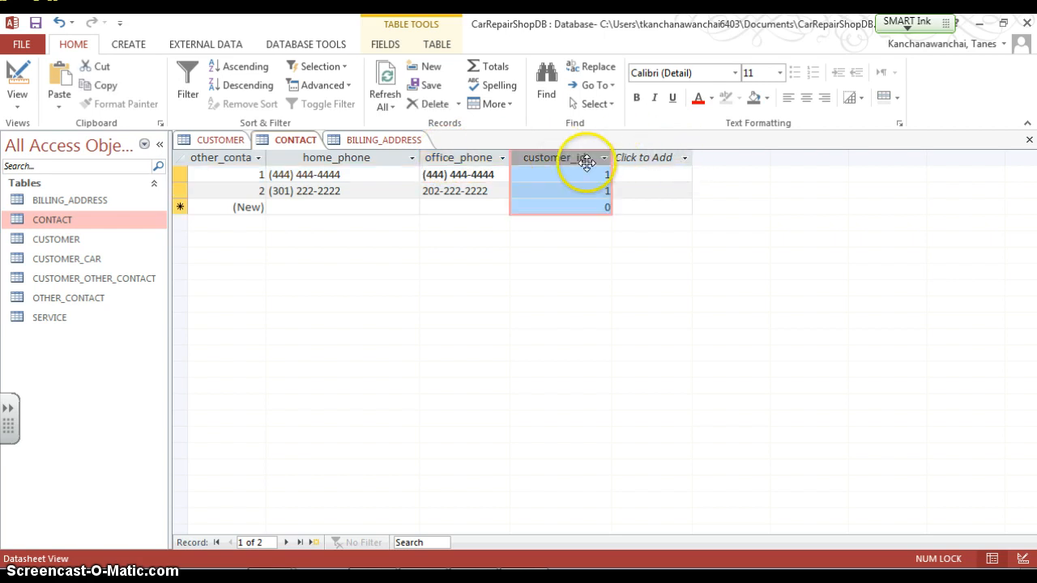
{"action": "right_click", "coordinate": [587, 157]}
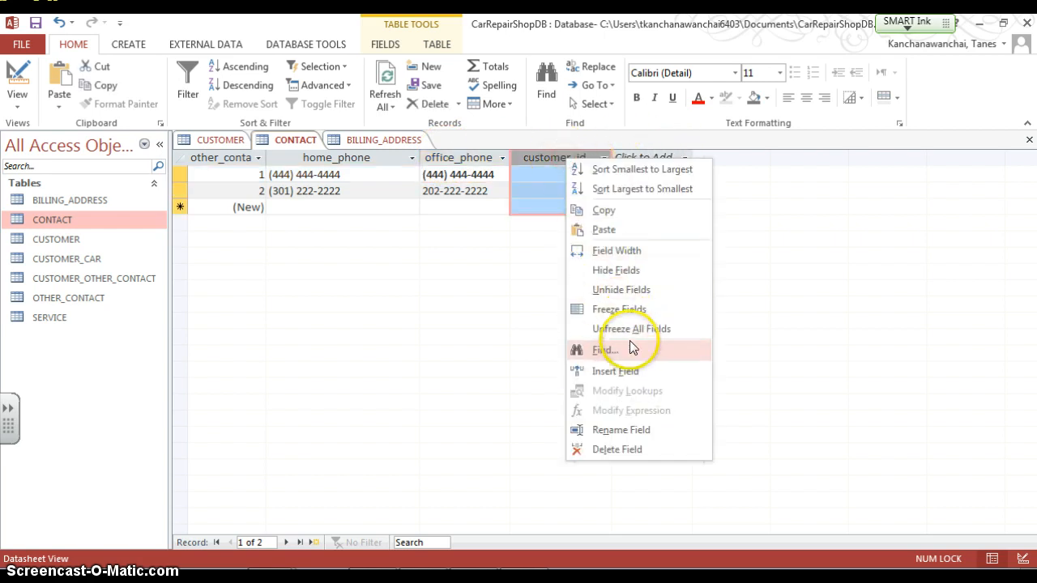
{"action": "mouse_move", "coordinate": [614, 371]}
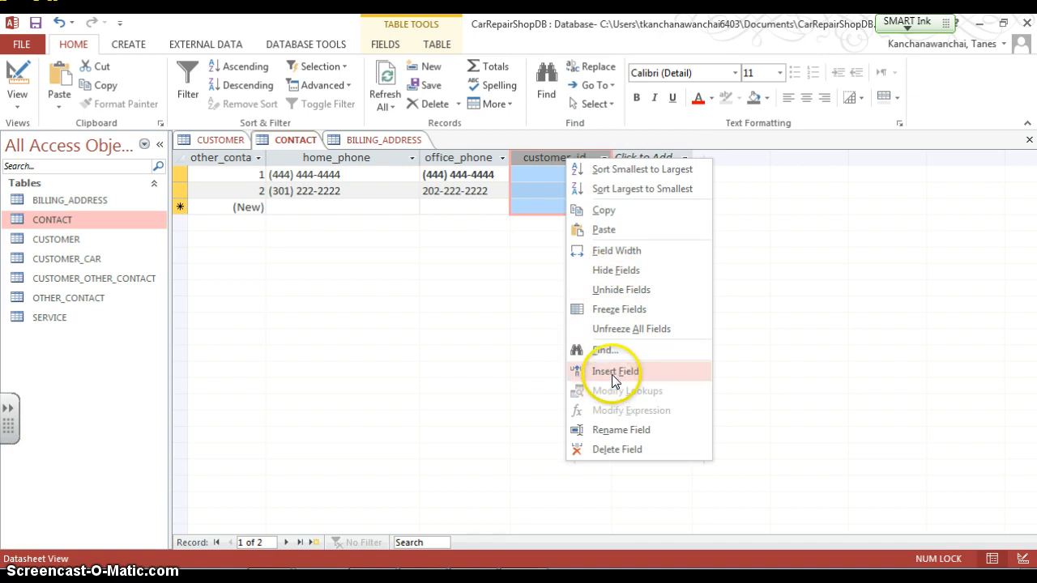
{"action": "left_click", "coordinate": [615, 371]}
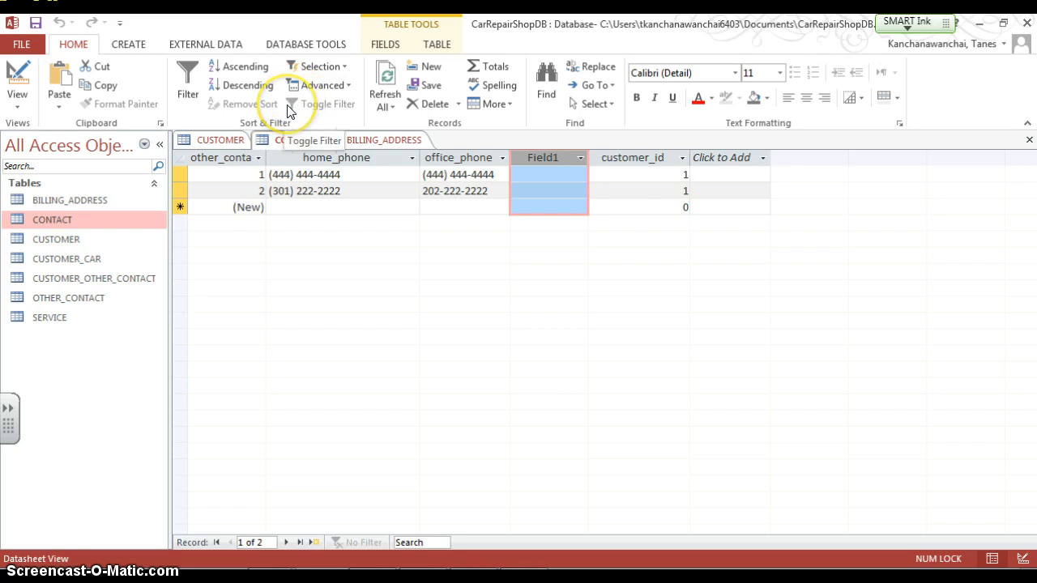
{"action": "left_click", "coordinate": [580, 158]}
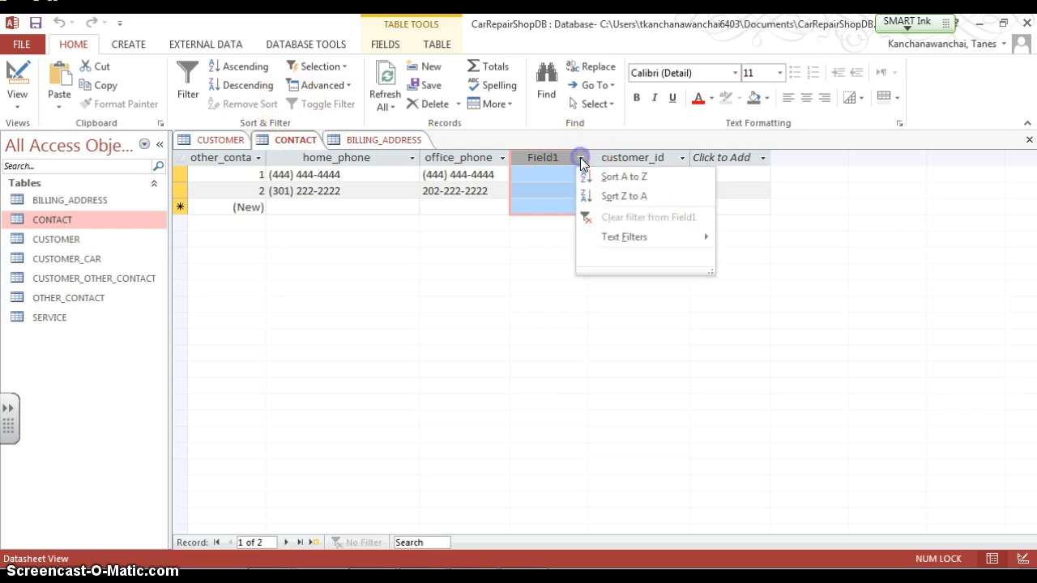
{"action": "left_click", "coordinate": [473, 191]}
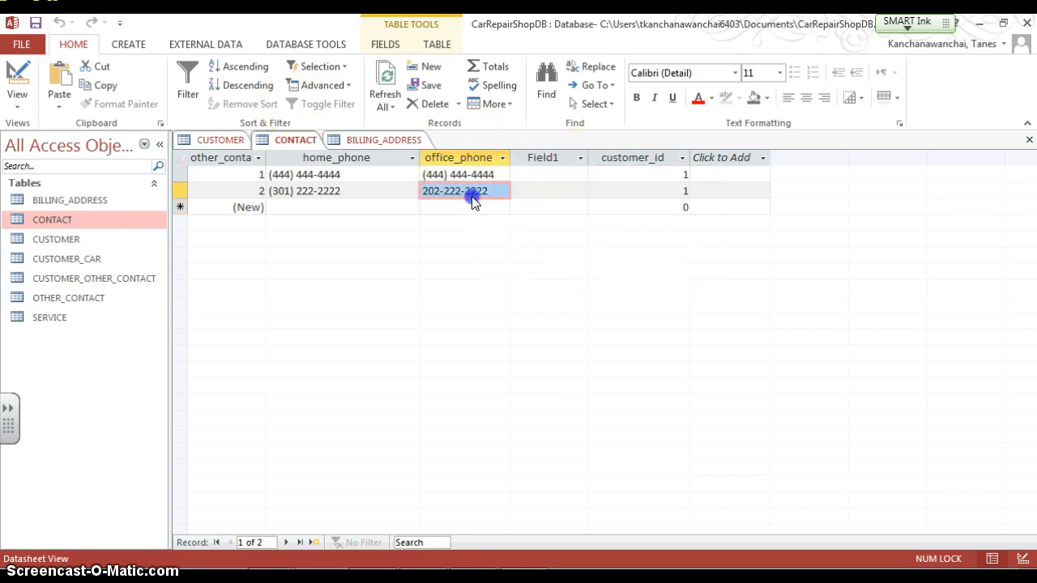
{"action": "left_click", "coordinate": [580, 157]}
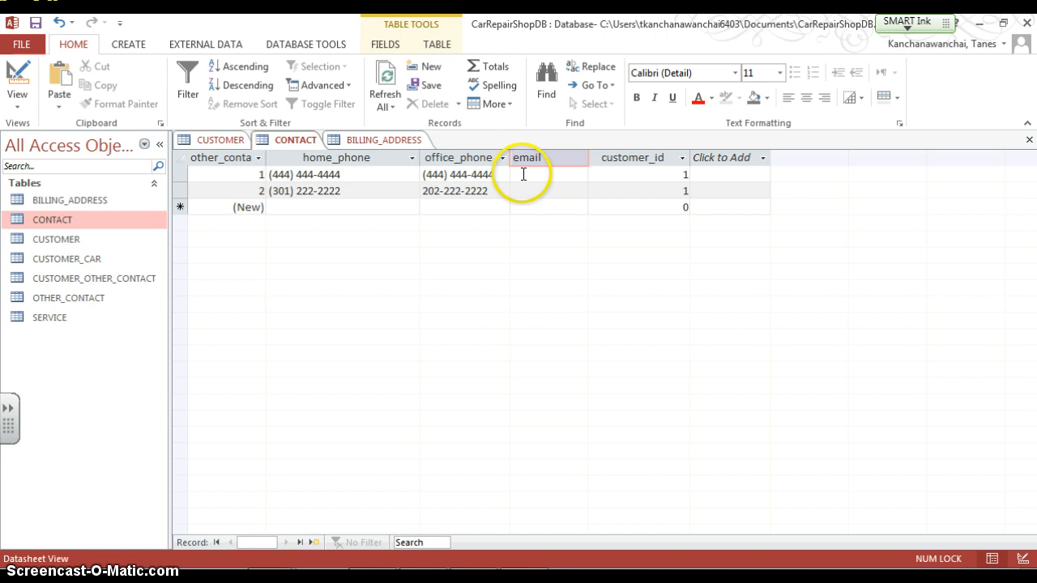
Enter a test value in record 1's email, move between records and remove it again
{"action": "left_click", "coordinate": [548, 175]}
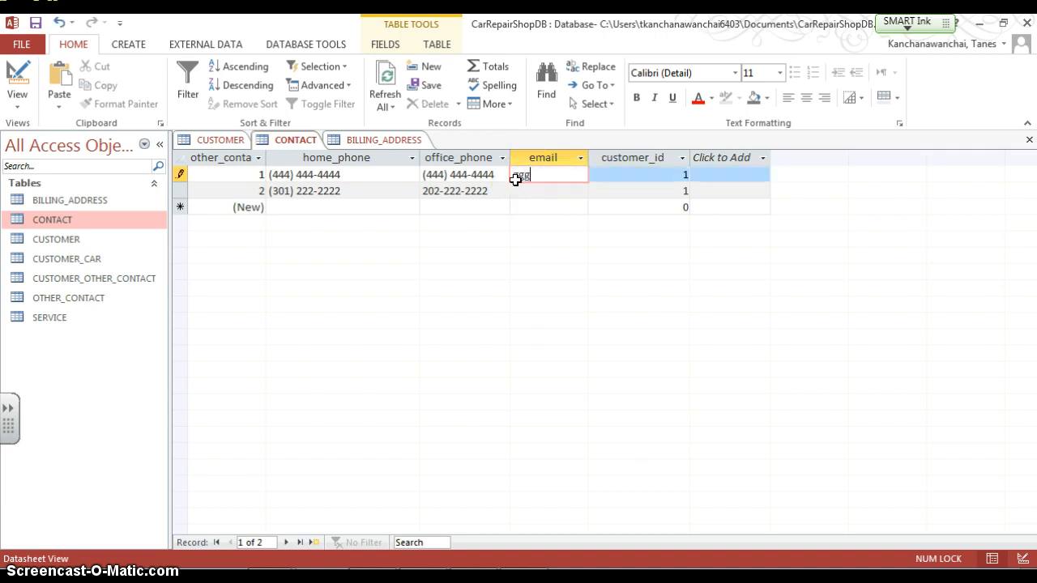
{"action": "left_click", "coordinate": [547, 191]}
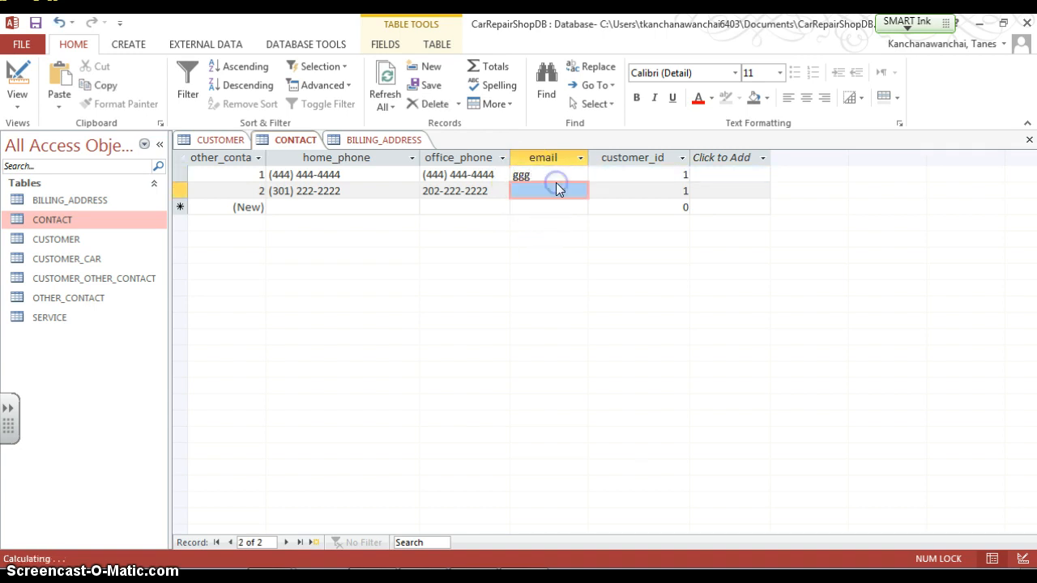
{"action": "left_click", "coordinate": [538, 175]}
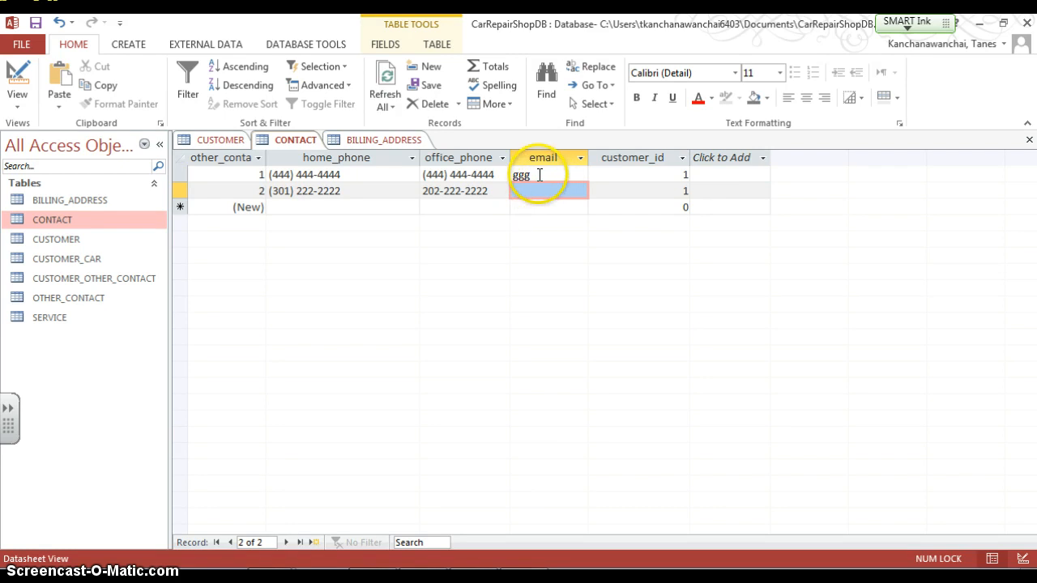
{"action": "left_click", "coordinate": [547, 175]}
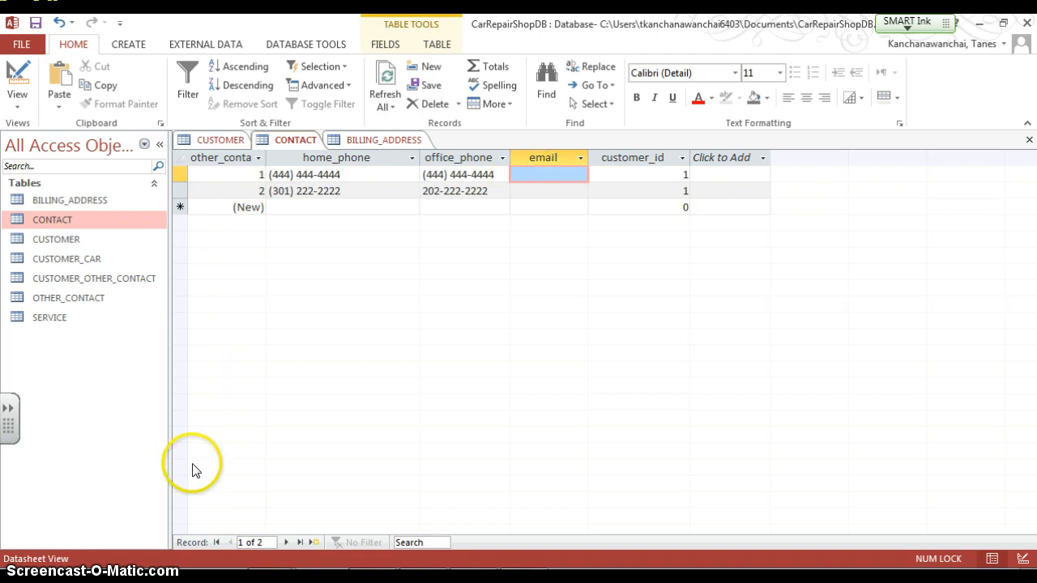
{"action": "mouse_move", "coordinate": [194, 470]}
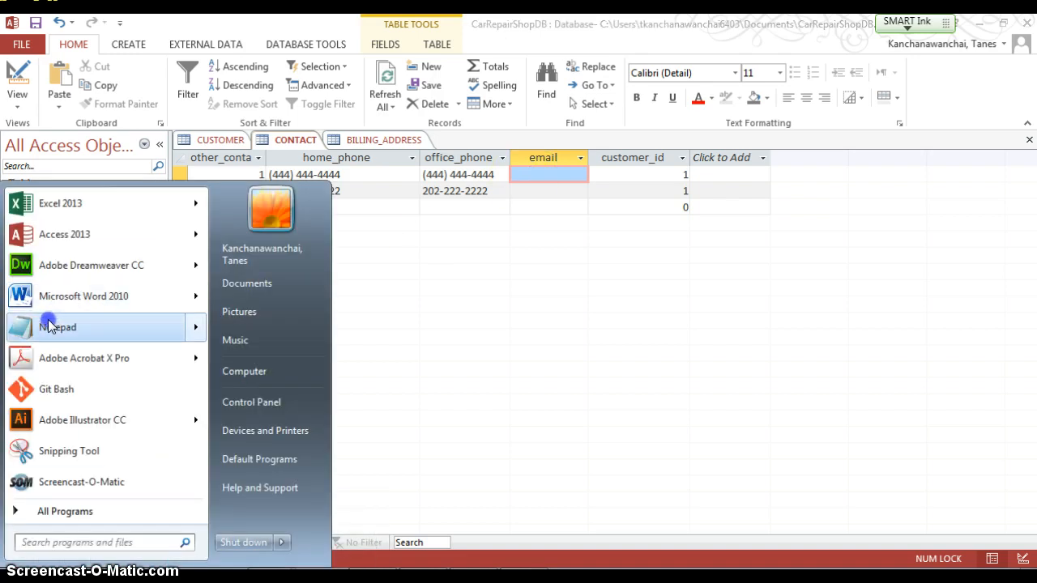
Sketch the email pattern ######@####.### in a blank Notepad document
{"action": "left_click", "coordinate": [57, 327]}
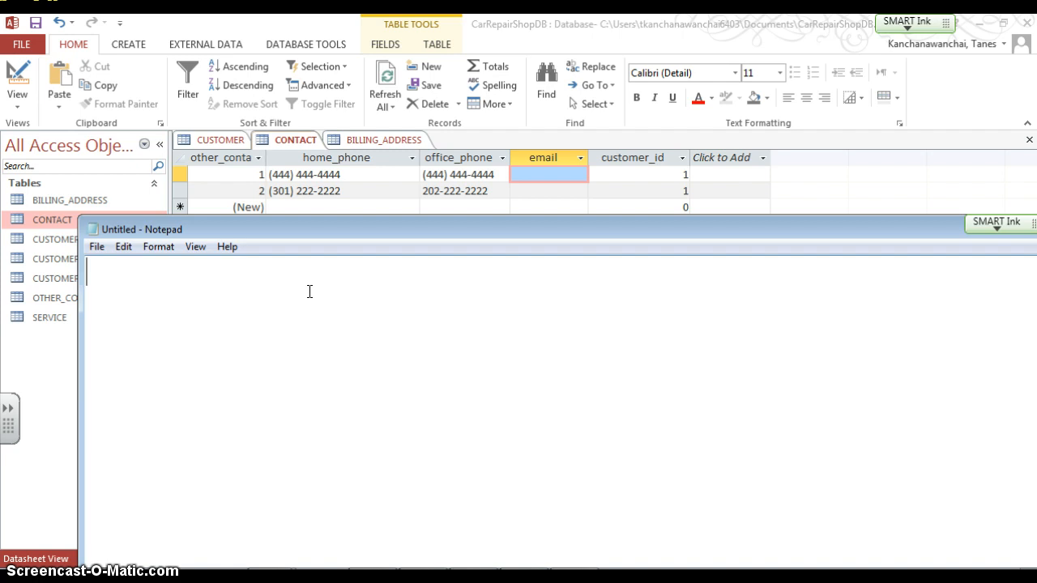
{"action": "type", "text": "@@@@"}
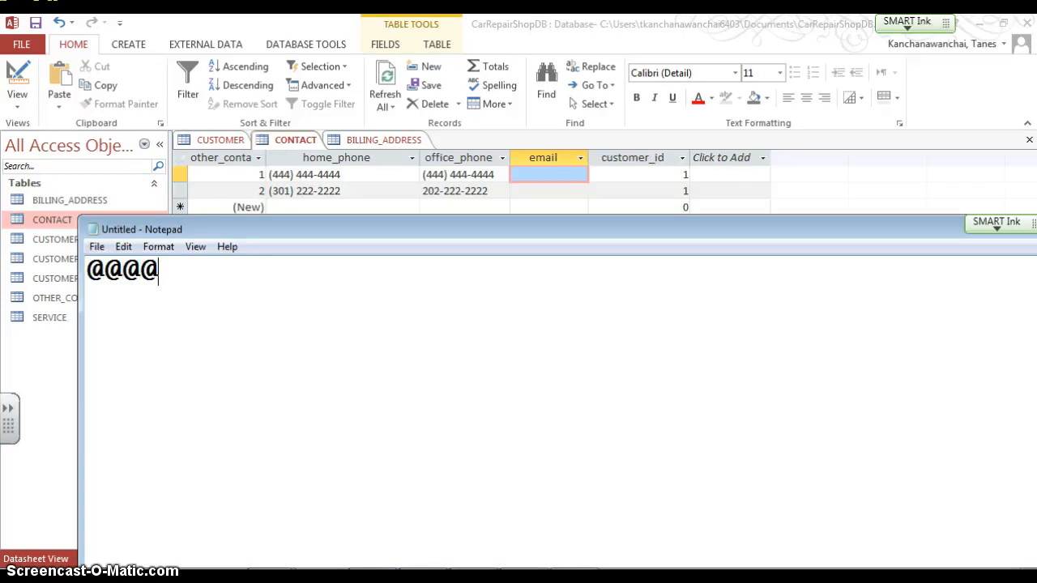
{"action": "type", "text": "###"}
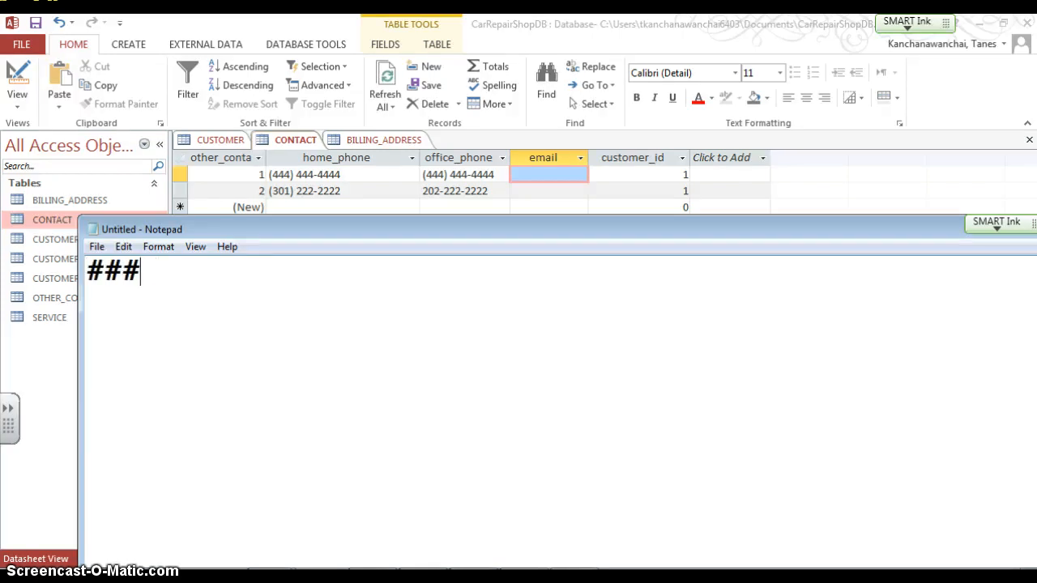
{"action": "type", "text": "###"}
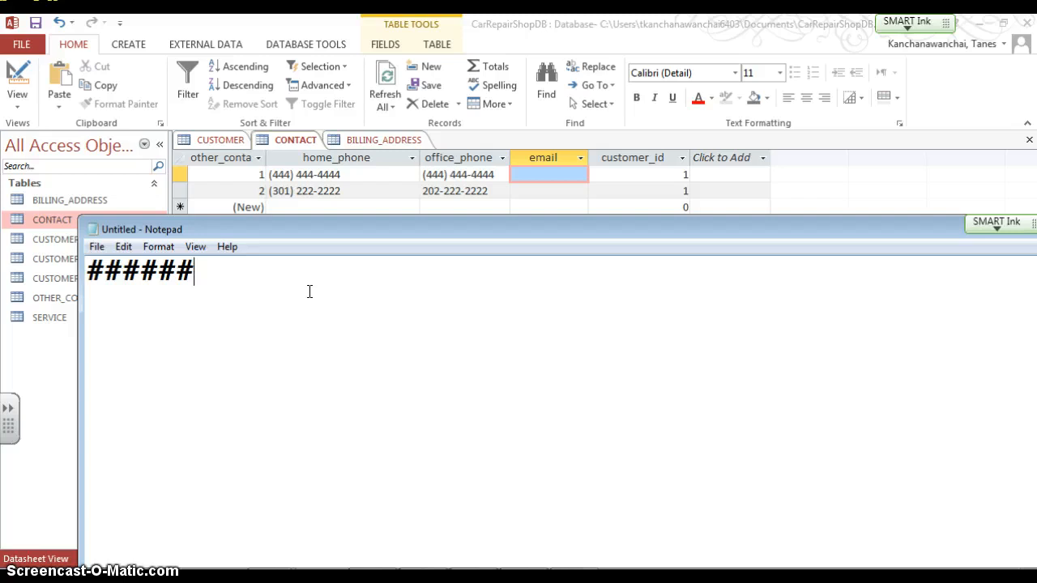
{"action": "type", "text": "@"}
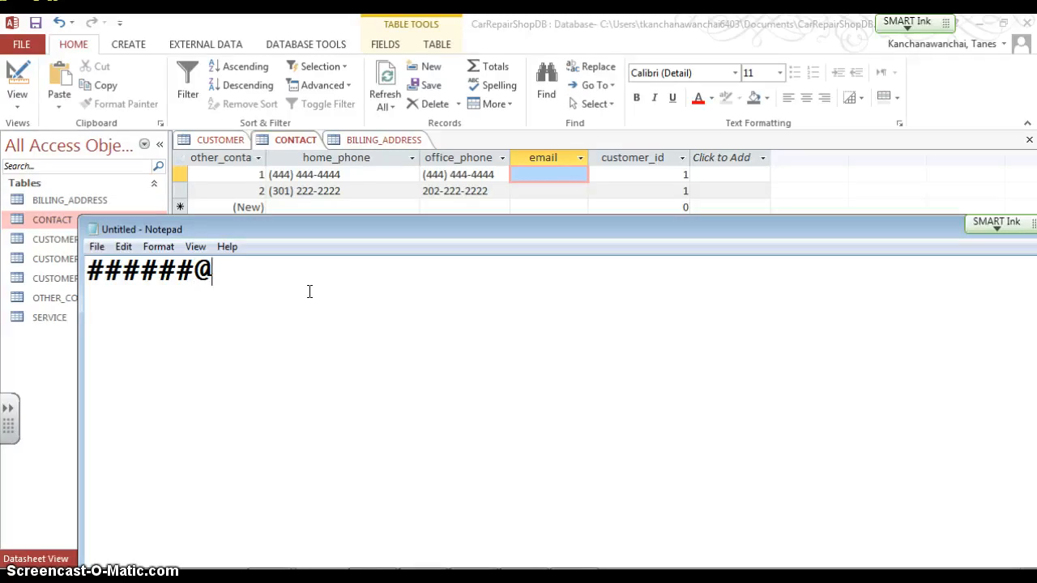
{"action": "type", "text": "####"}
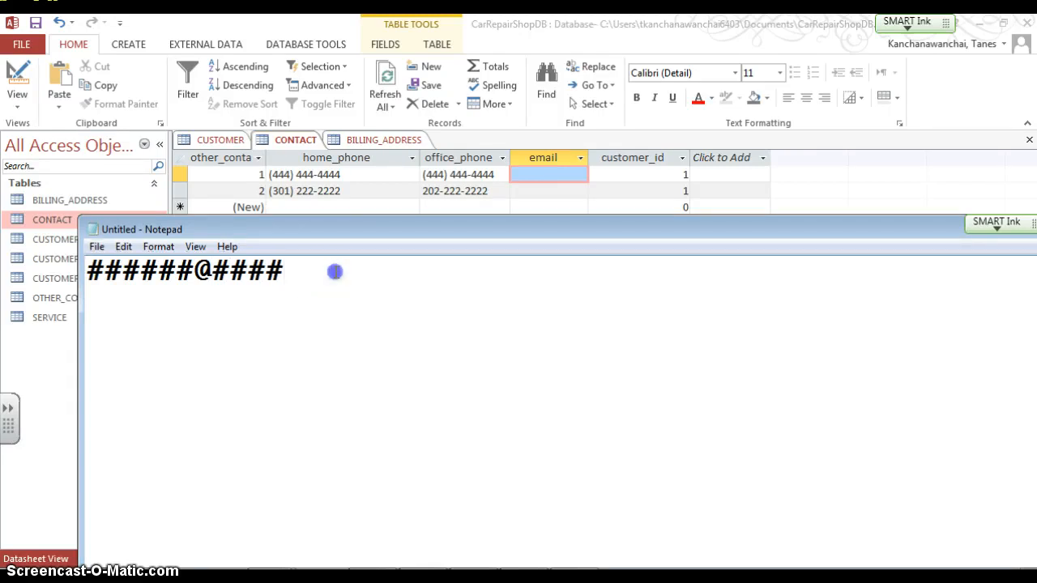
{"action": "type", "text": "."}
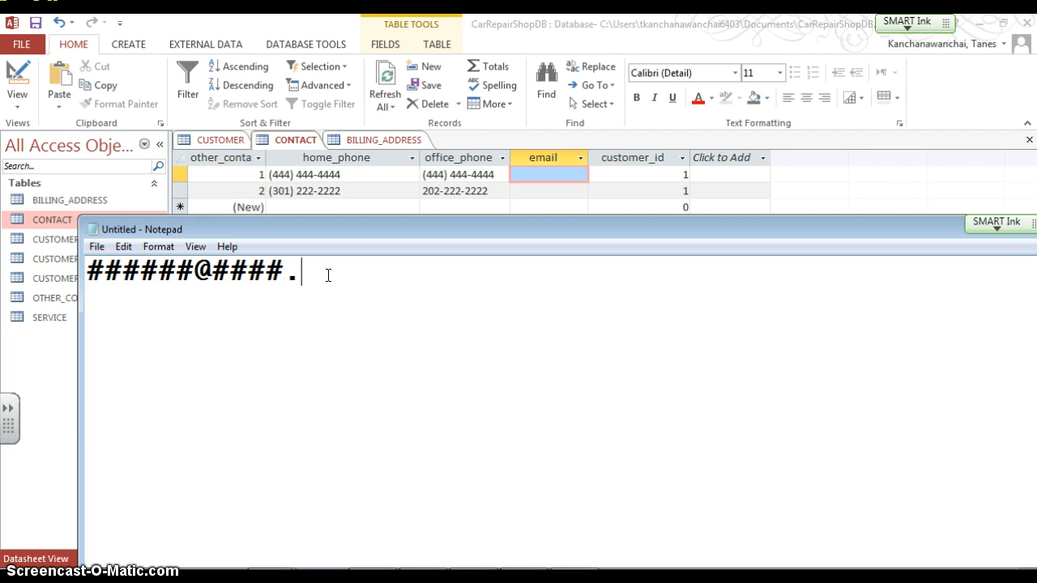
{"action": "type", "text": "###"}
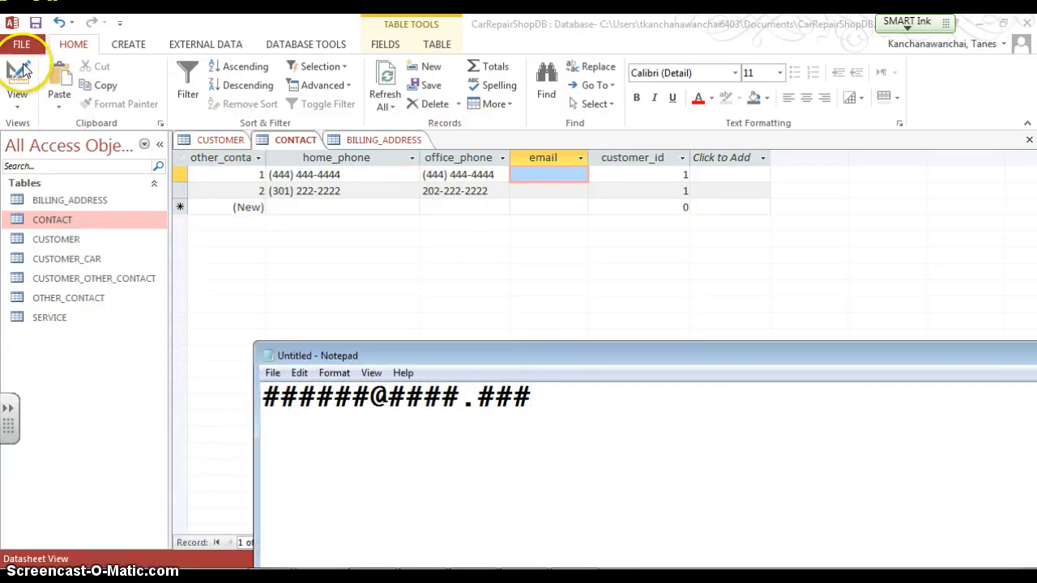
Set email's validation rule to Is Null Or ((Like "*?@?*.?*") And (Not Like "*[ ,;]*"))
{"action": "left_click", "coordinate": [18, 81]}
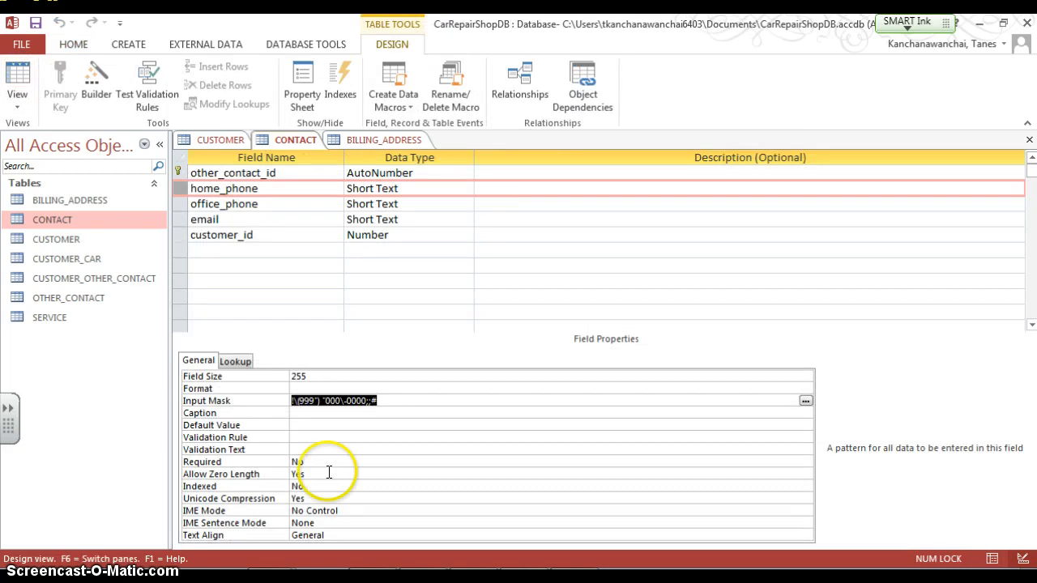
{"action": "mouse_move", "coordinate": [178, 230]}
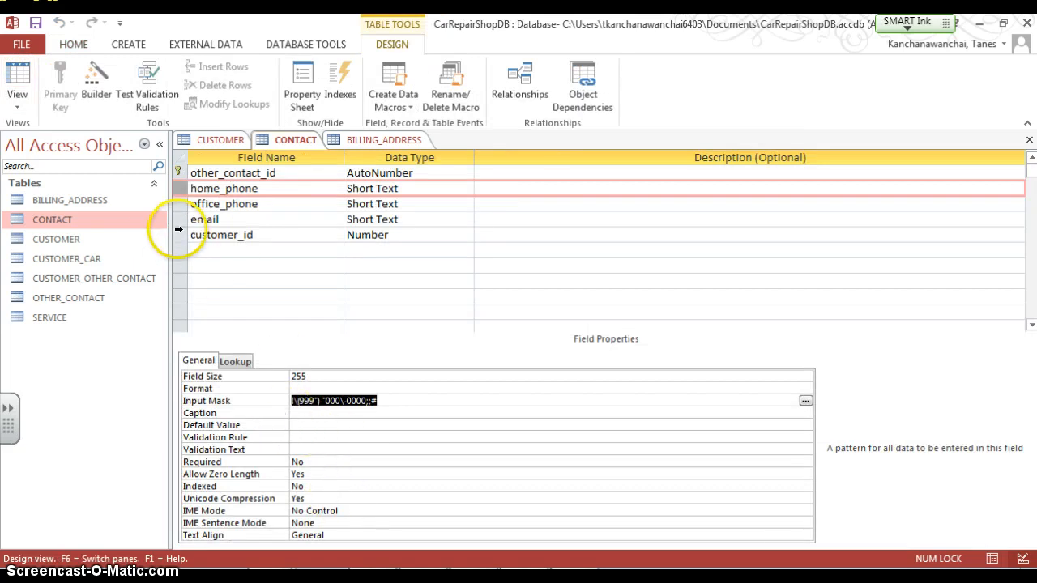
{"action": "left_click", "coordinate": [179, 221]}
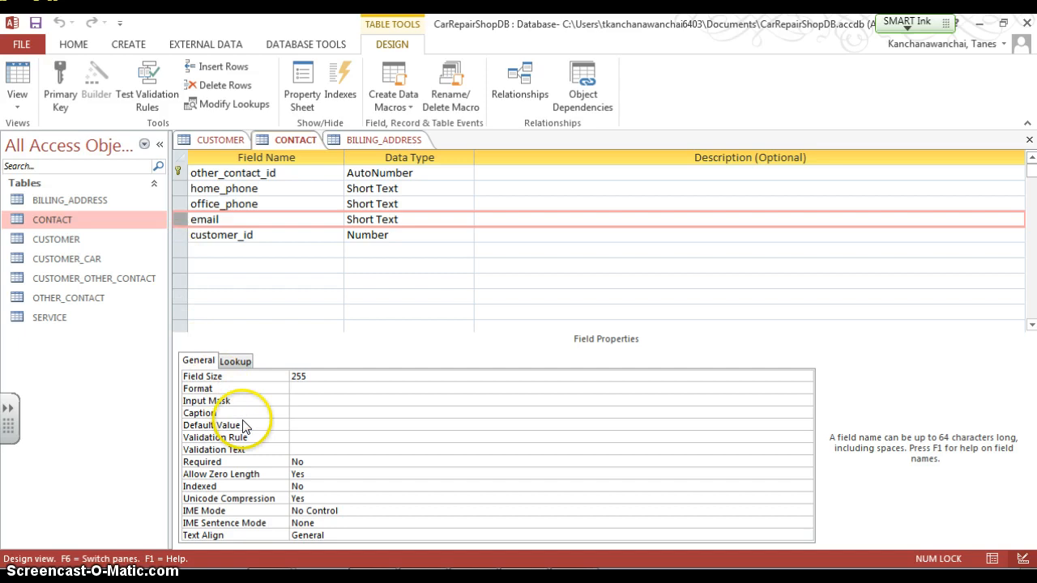
{"action": "mouse_move", "coordinate": [726, 371]}
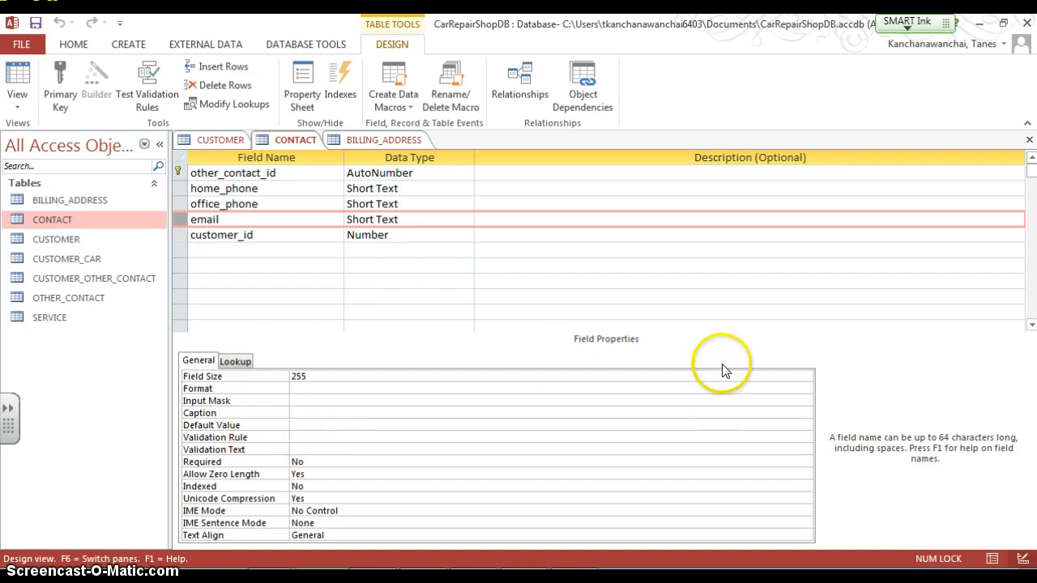
{"action": "mouse_move", "coordinate": [194, 445]}
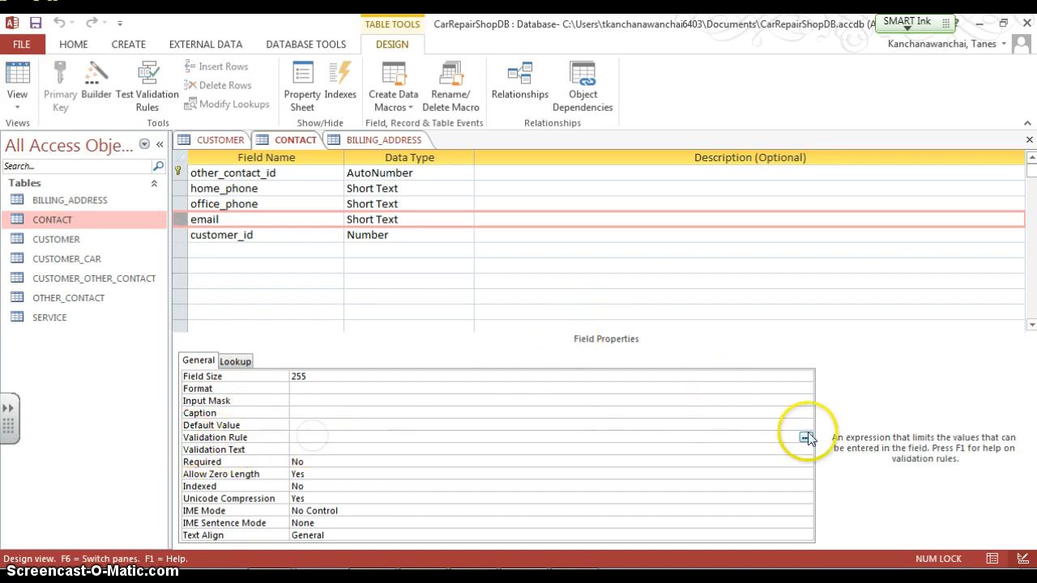
{"action": "left_click", "coordinate": [803, 438]}
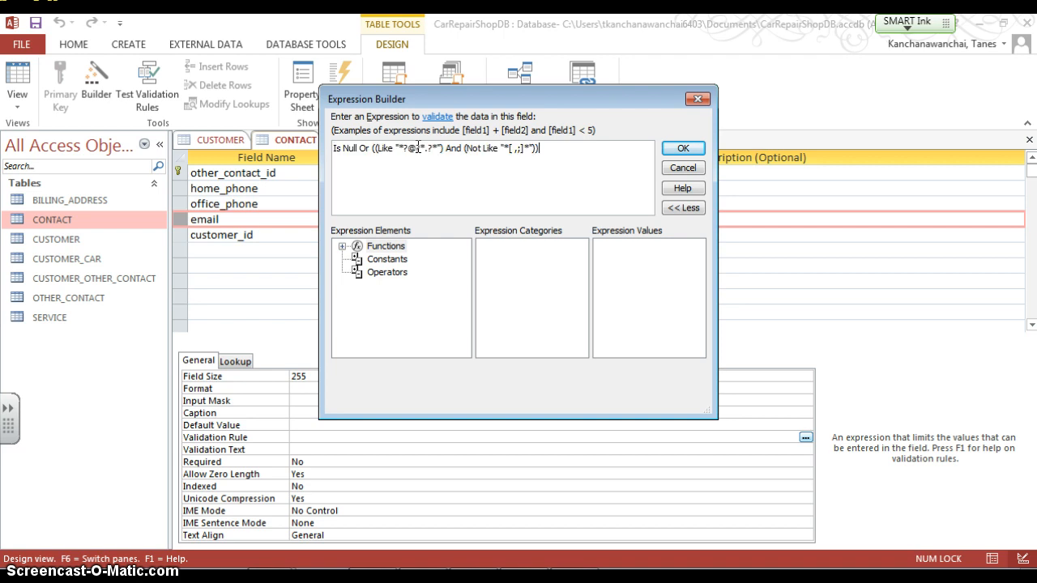
{"action": "mouse_move", "coordinate": [366, 154]}
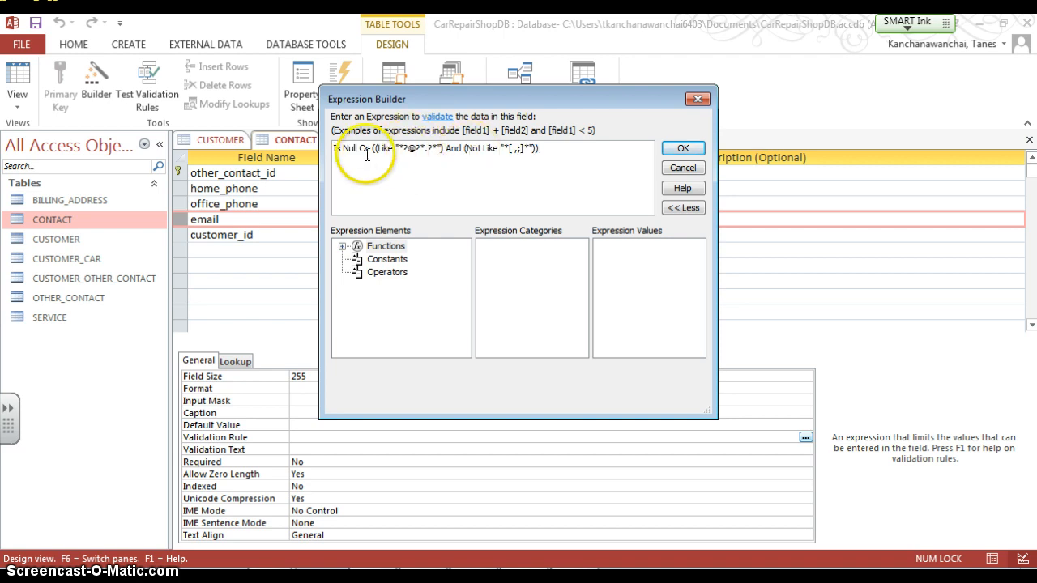
{"action": "mouse_move", "coordinate": [428, 127]}
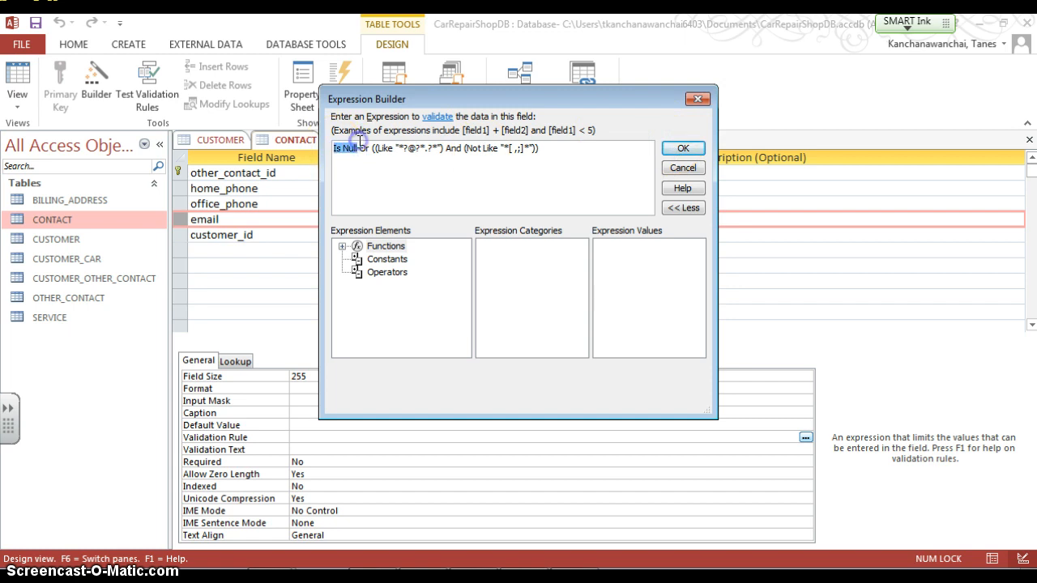
{"action": "left_click", "coordinate": [682, 147]}
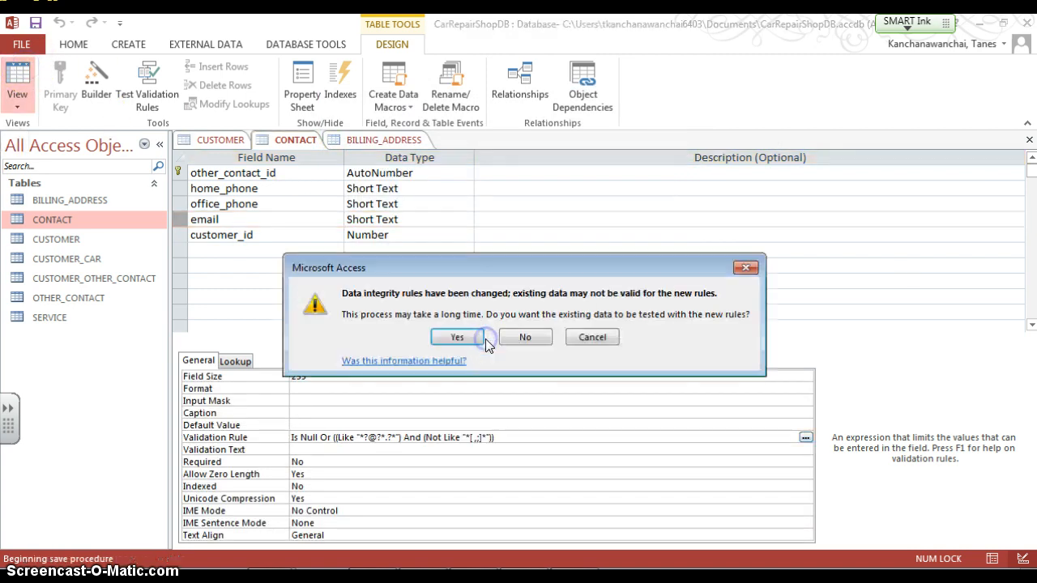
Test existing data against the rule, enter kkk as record 1's email and see it rejected and cleared
{"action": "left_click", "coordinate": [457, 337]}
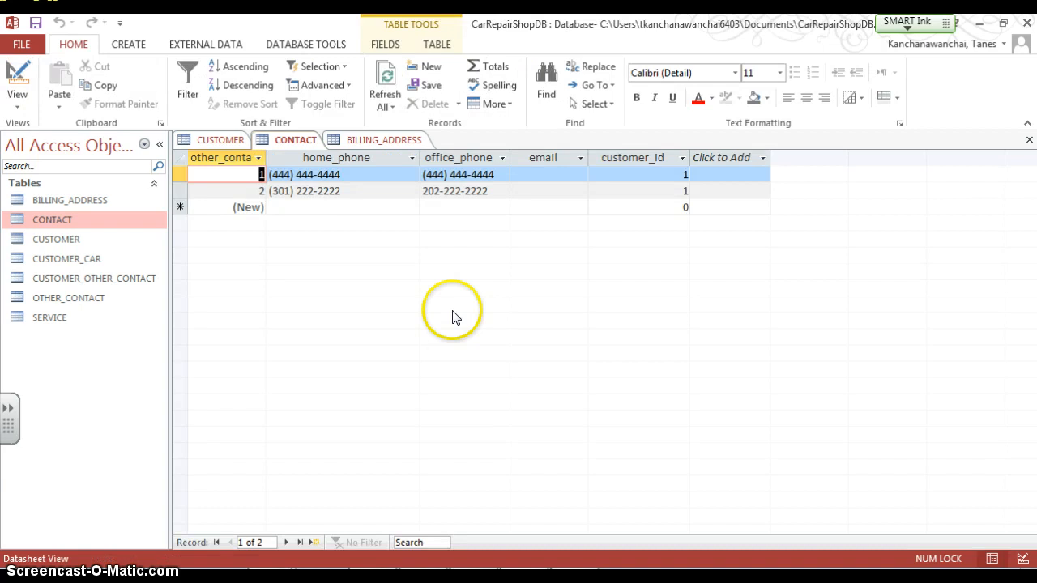
{"action": "left_click", "coordinate": [548, 175]}
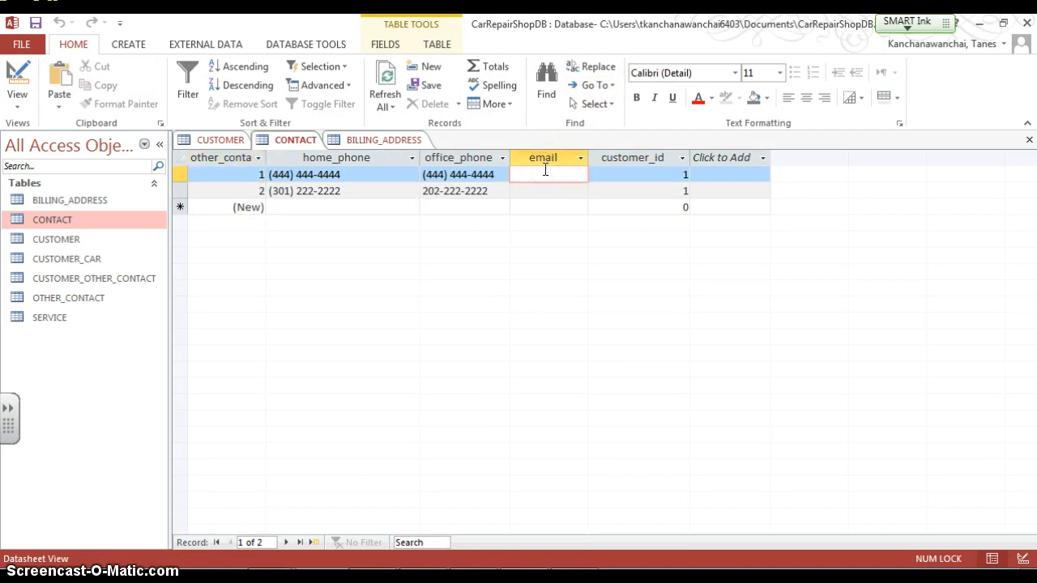
{"action": "type", "text": "kkk"}
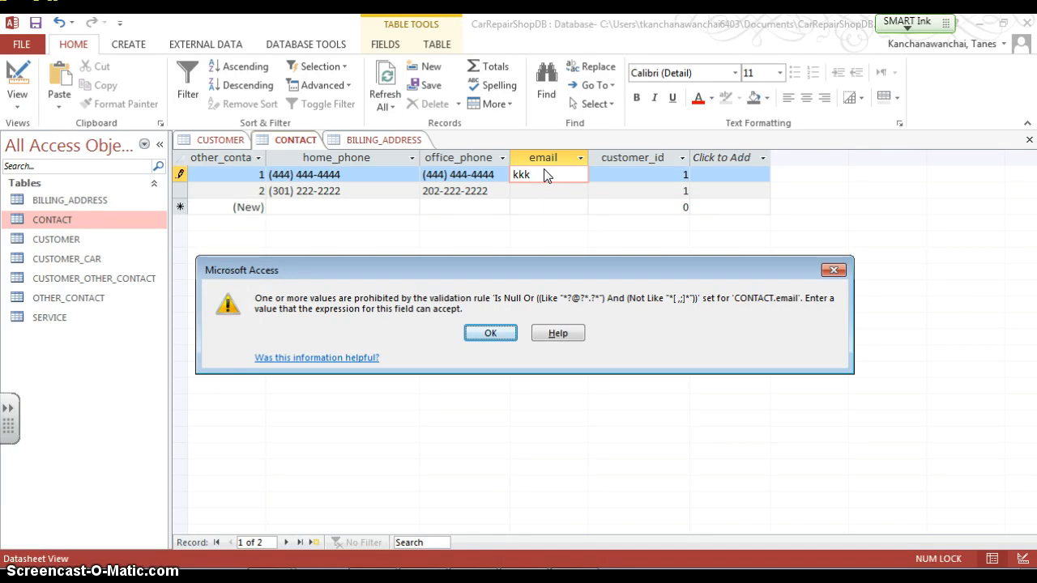
{"action": "mouse_move", "coordinate": [385, 303]}
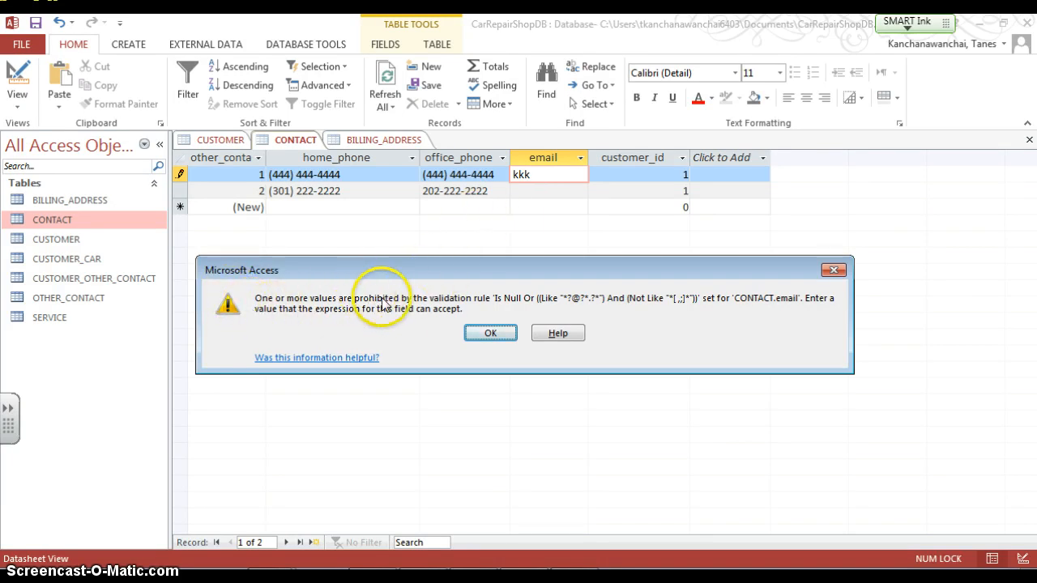
{"action": "mouse_move", "coordinate": [272, 316]}
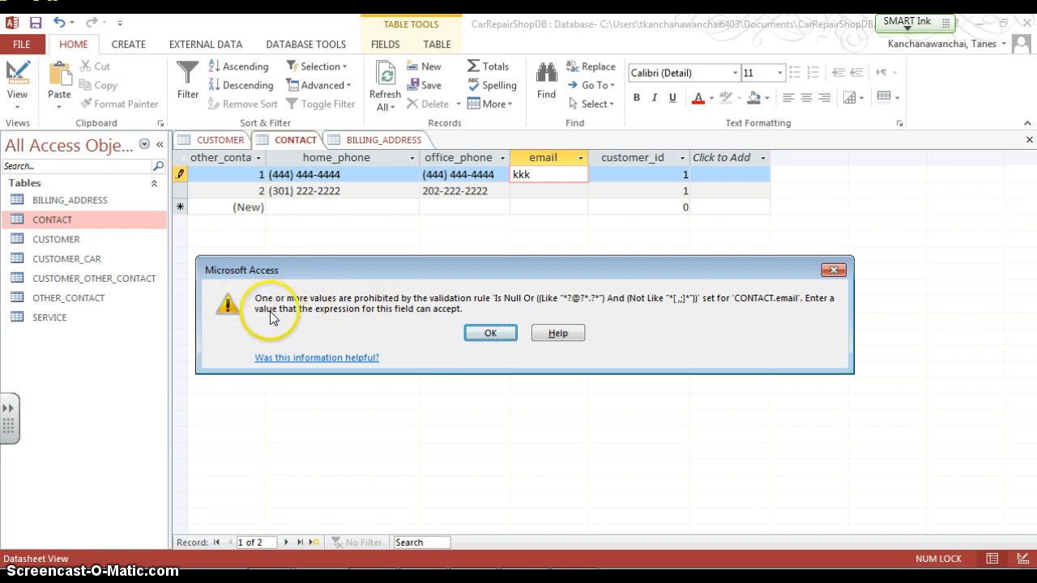
{"action": "mouse_move", "coordinate": [366, 306]}
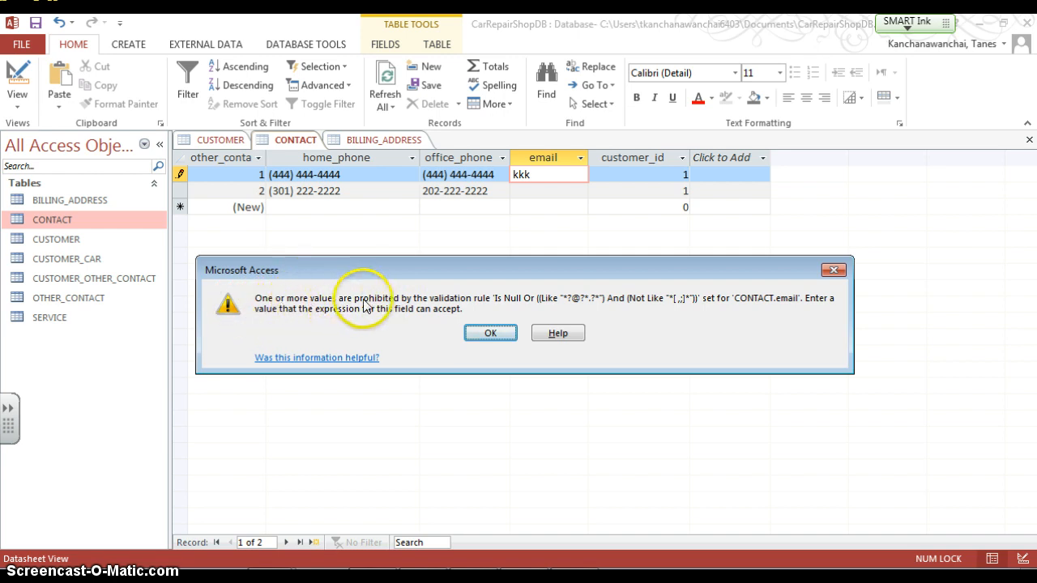
{"action": "mouse_move", "coordinate": [447, 306]}
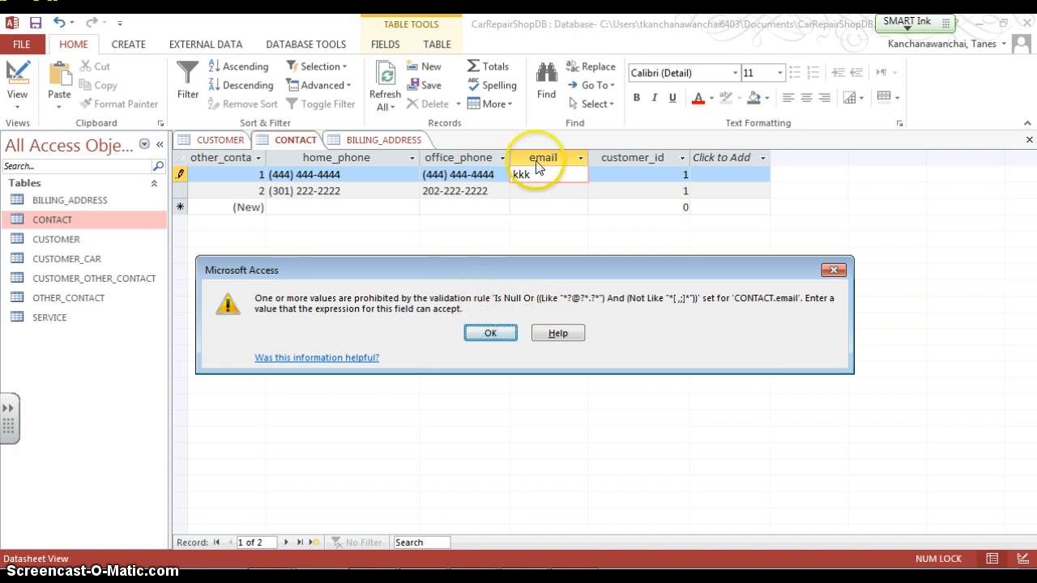
{"action": "mouse_move", "coordinate": [518, 307]}
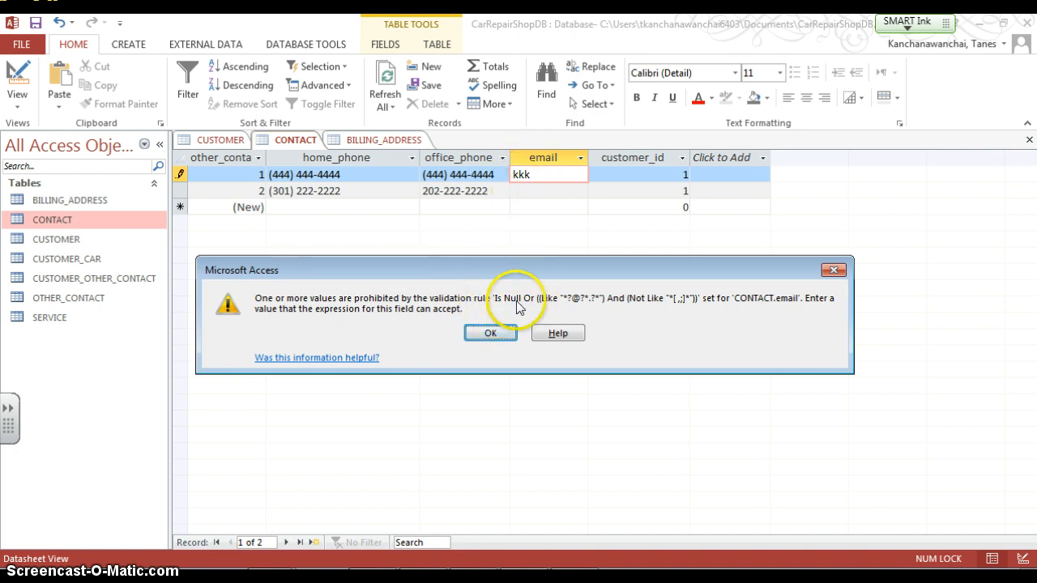
{"action": "left_click", "coordinate": [489, 334]}
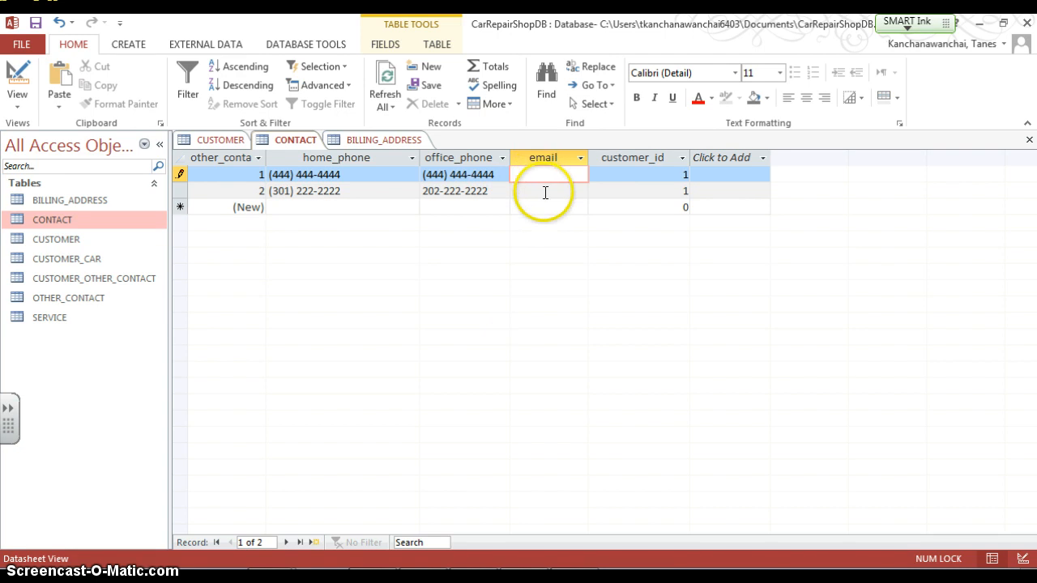
{"action": "left_click", "coordinate": [548, 192]}
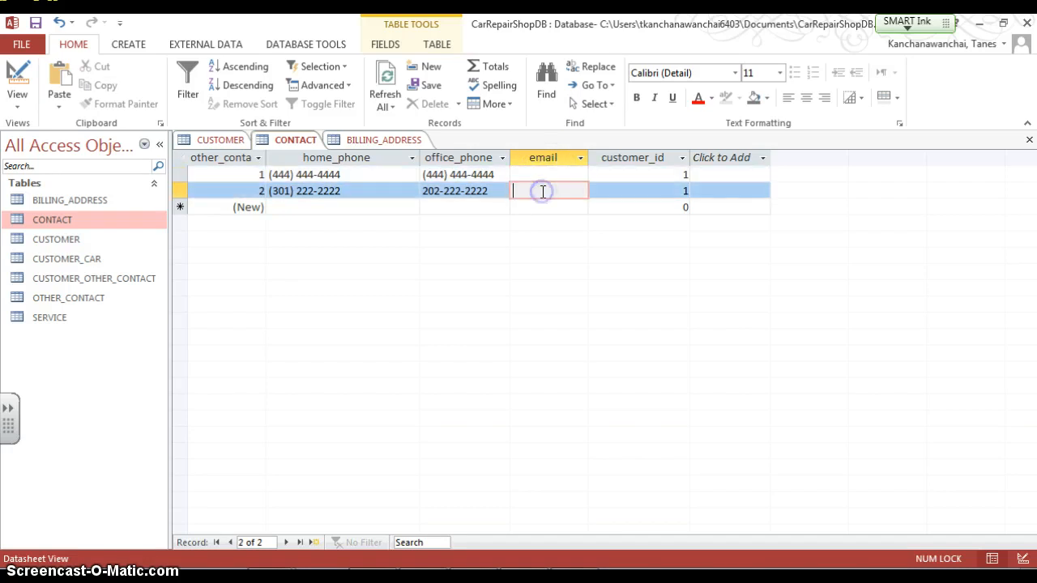
Enter the invalid email 'jjj' for the first contact so the validation rule rejects it
{"action": "left_click", "coordinate": [548, 175]}
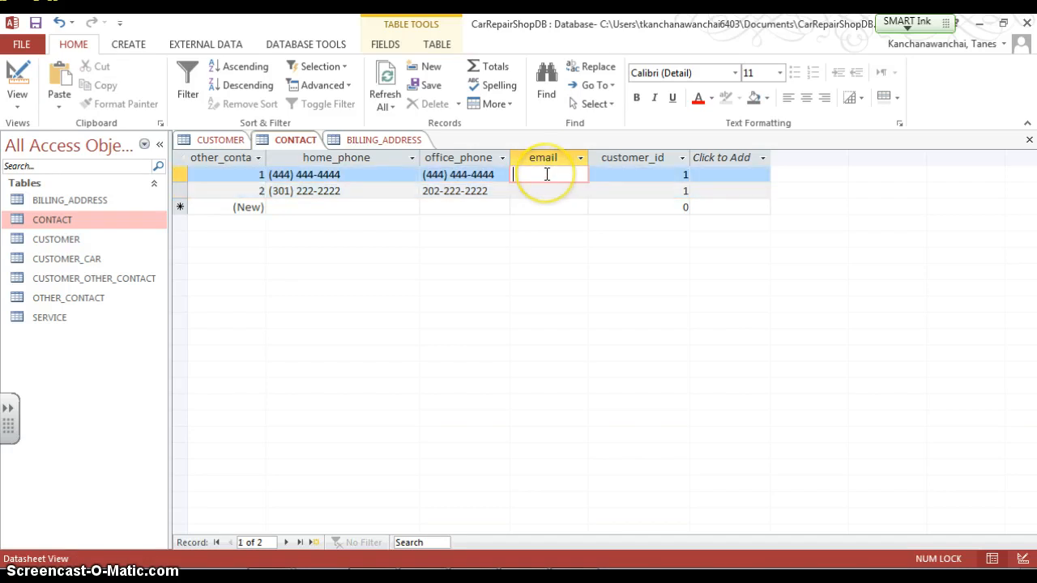
{"action": "type", "text": "jjj"}
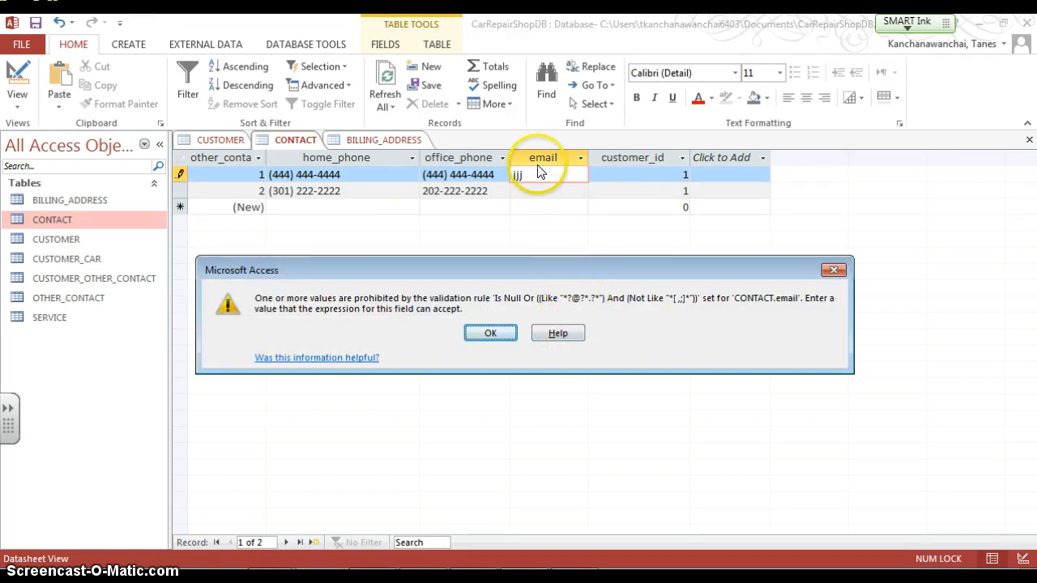
{"action": "mouse_move", "coordinate": [537, 304]}
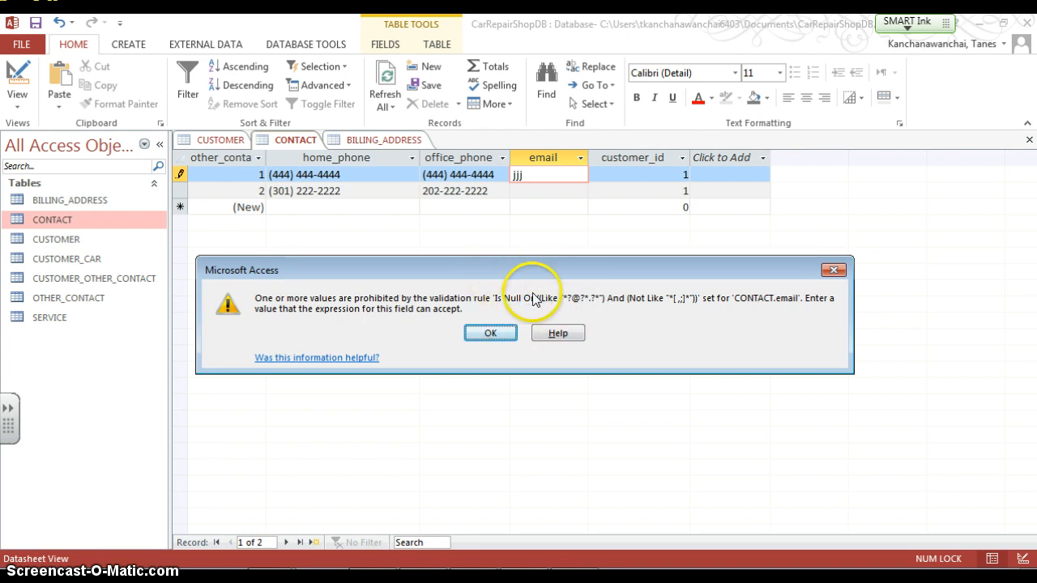
{"action": "mouse_move", "coordinate": [533, 308]}
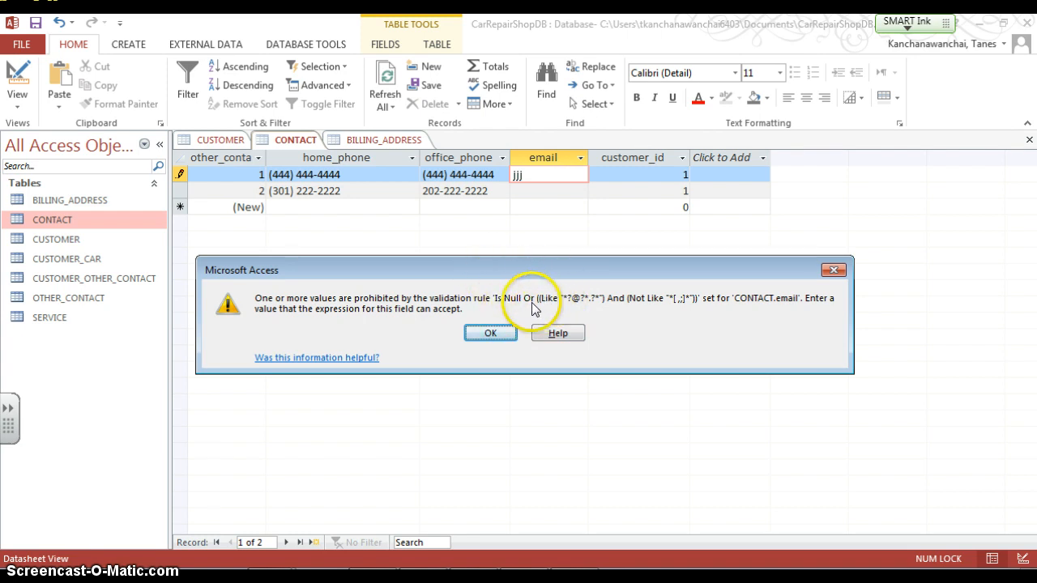
{"action": "mouse_move", "coordinate": [570, 309]}
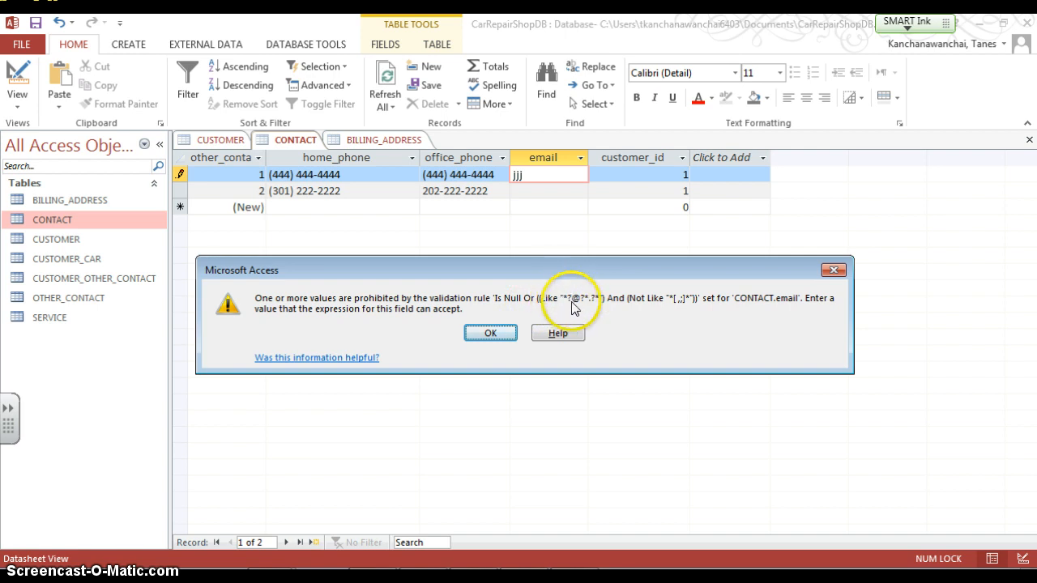
{"action": "mouse_move", "coordinate": [574, 304]}
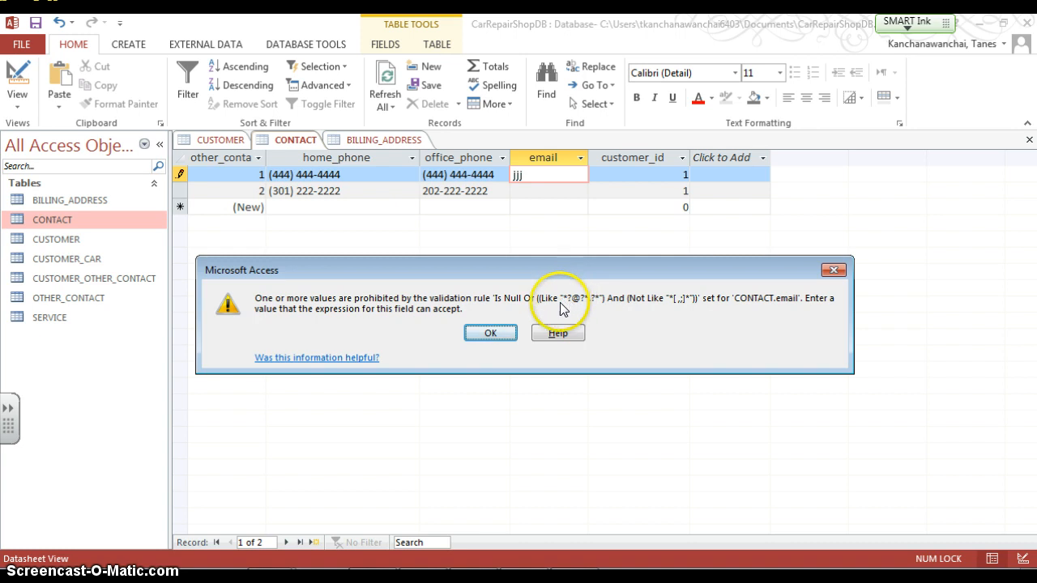
{"action": "mouse_move", "coordinate": [582, 305]}
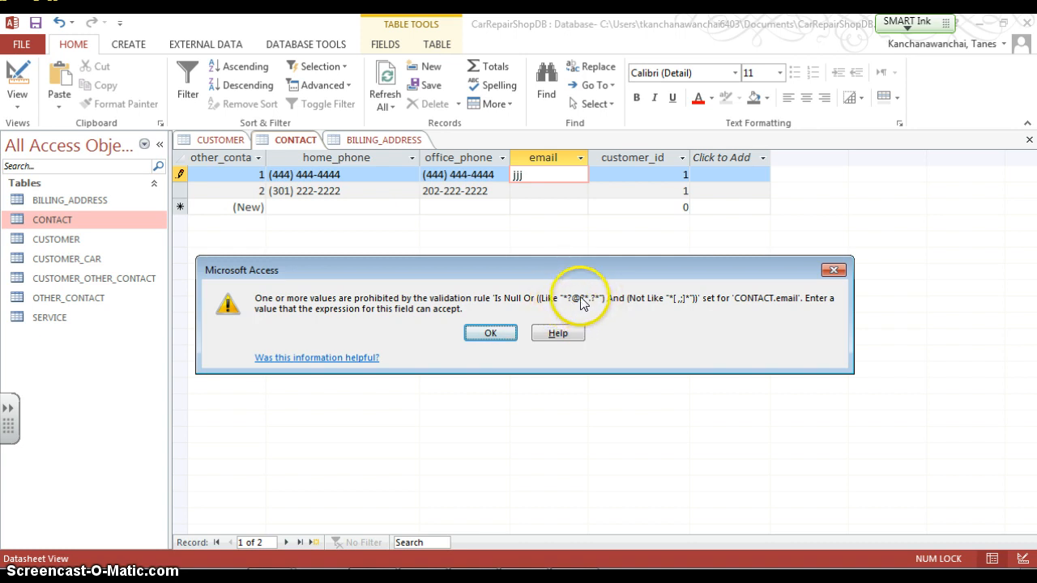
{"action": "mouse_move", "coordinate": [586, 301]}
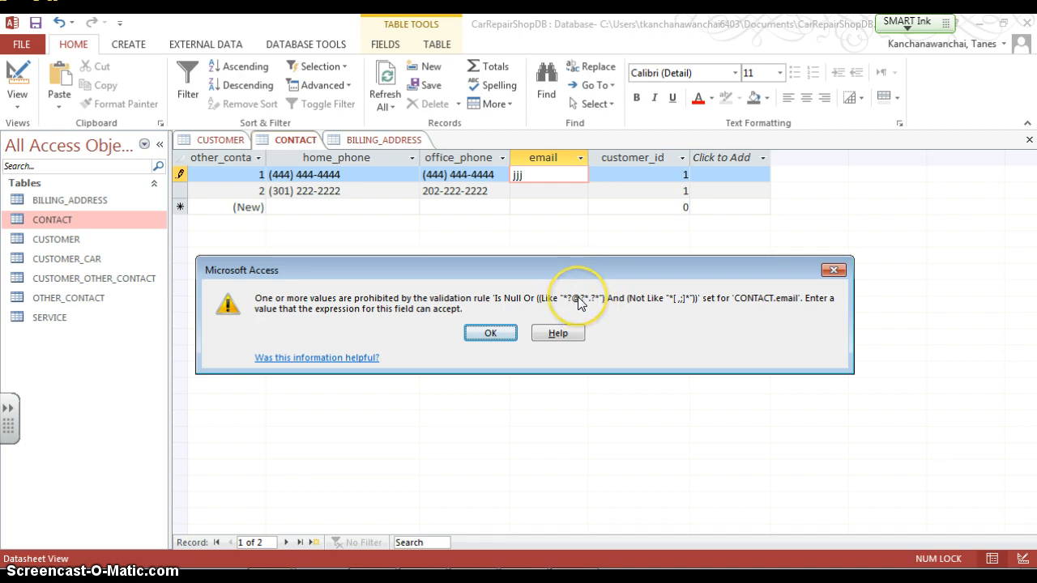
{"action": "mouse_move", "coordinate": [597, 307]}
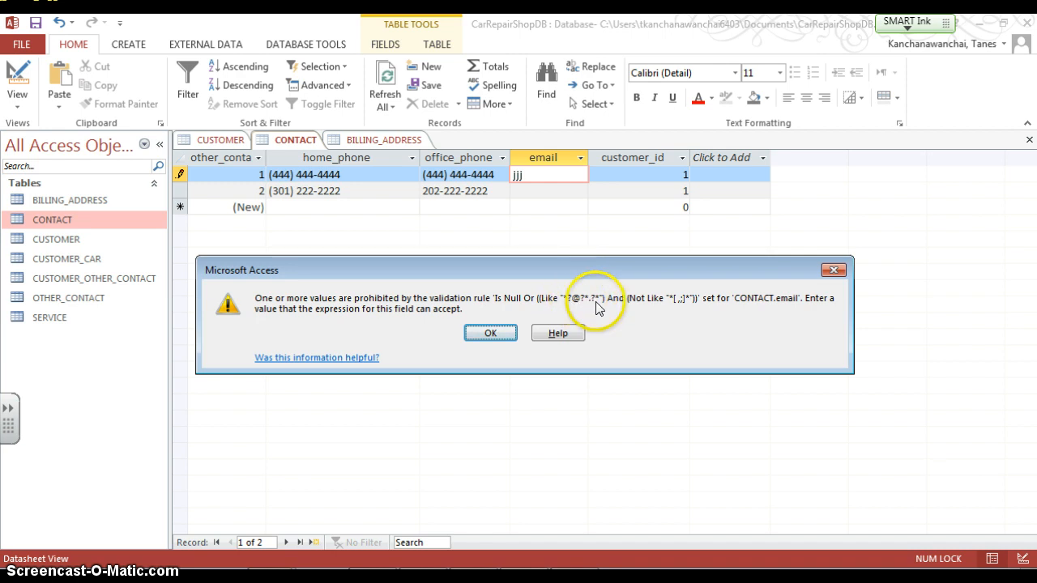
{"action": "mouse_move", "coordinate": [597, 308]}
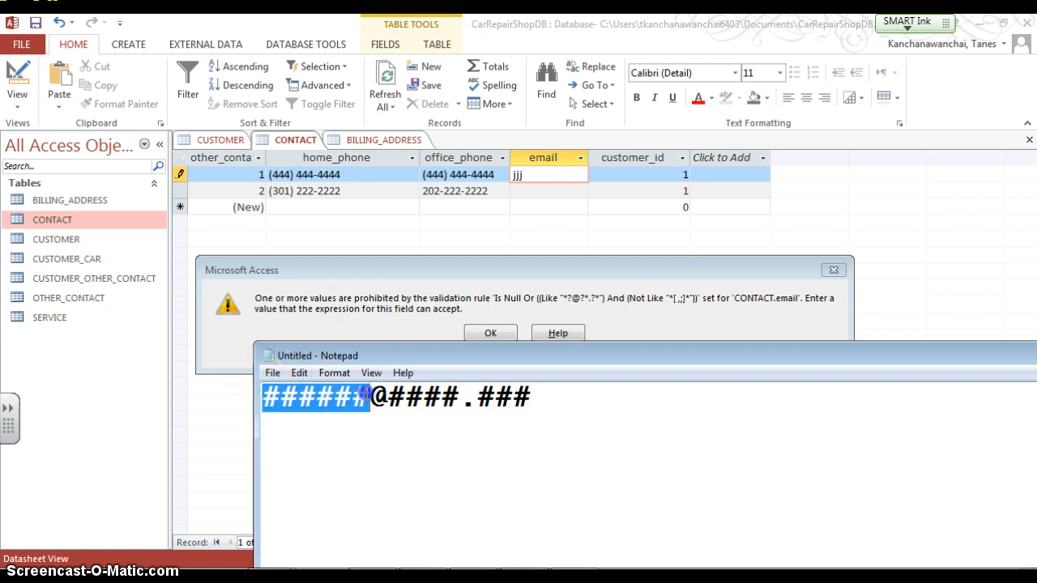
{"action": "mouse_move", "coordinate": [481, 386]}
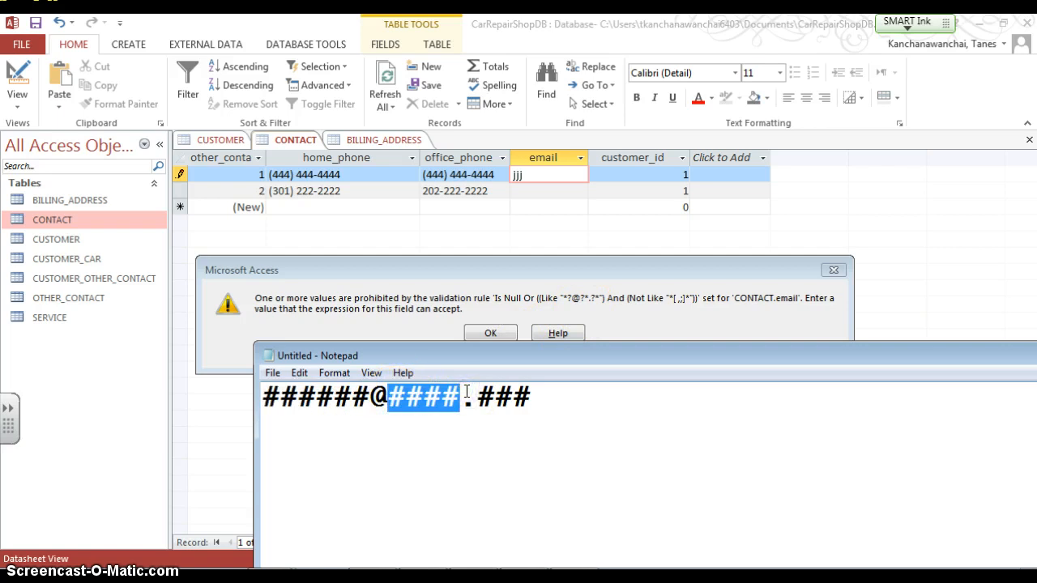
{"action": "mouse_move", "coordinate": [597, 303]}
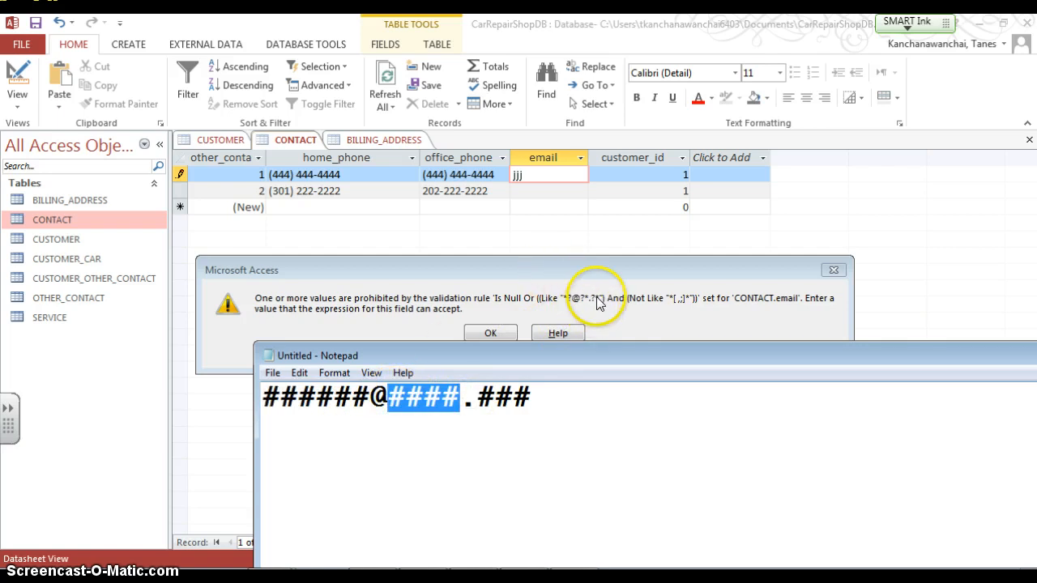
{"action": "mouse_move", "coordinate": [597, 307]}
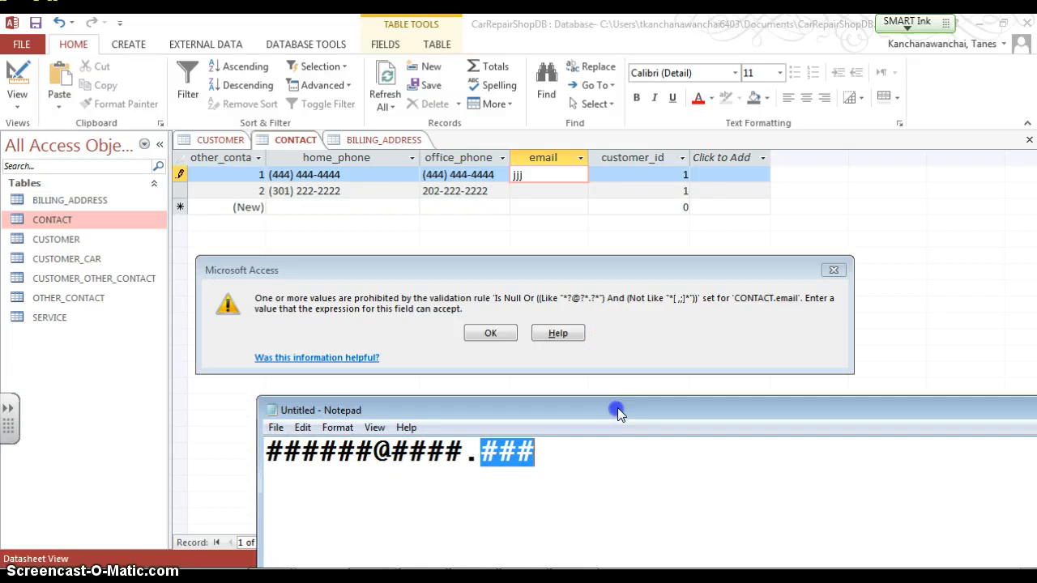
{"action": "mouse_move", "coordinate": [582, 302]}
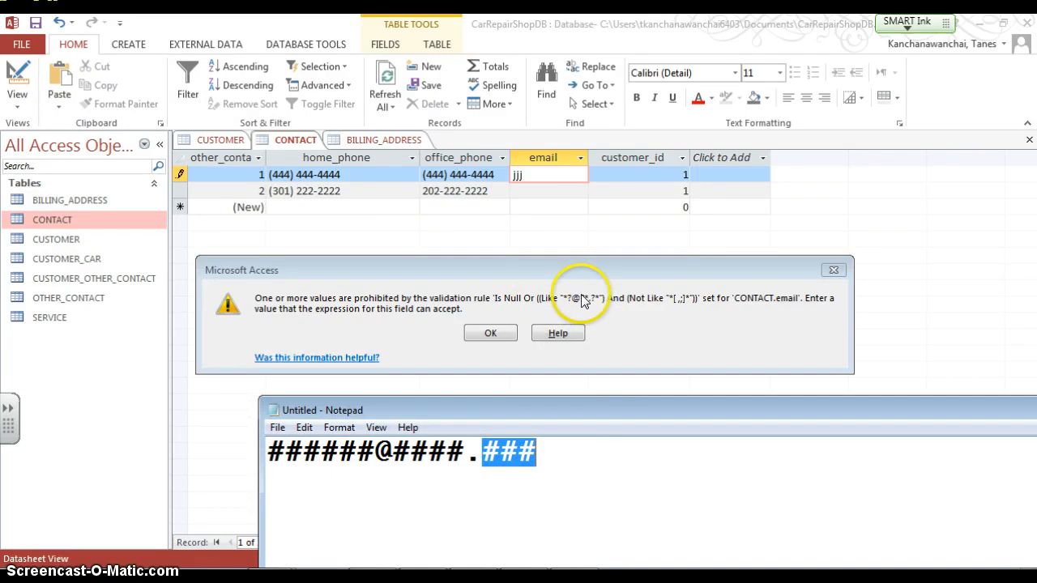
Dismiss Access's validation error, leaving 'jjj' in the first contact's email
{"action": "left_click", "coordinate": [490, 334]}
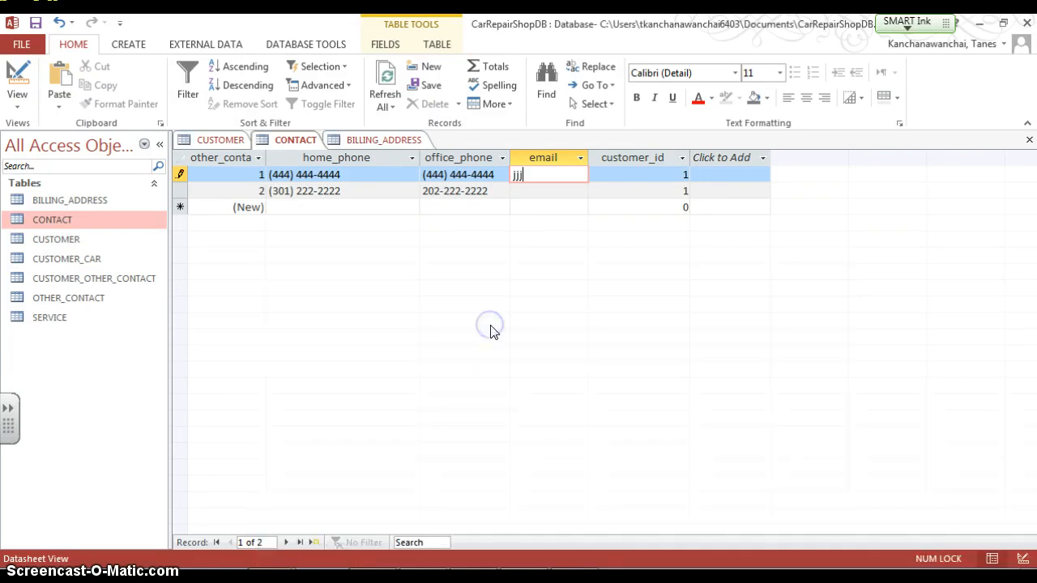
{"action": "mouse_move", "coordinate": [509, 185]}
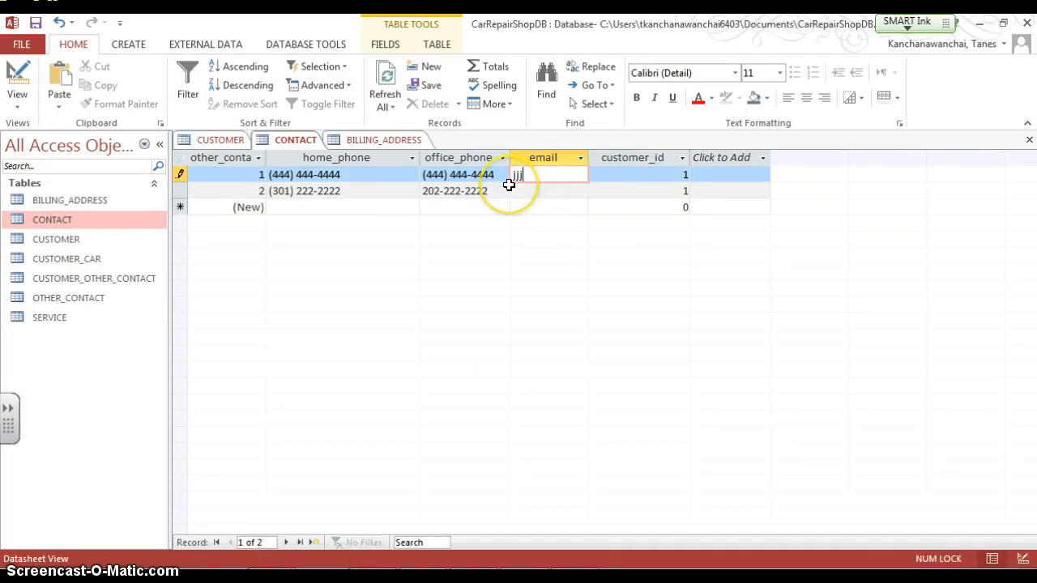
{"action": "type", "text": "jjj@mail.com"}
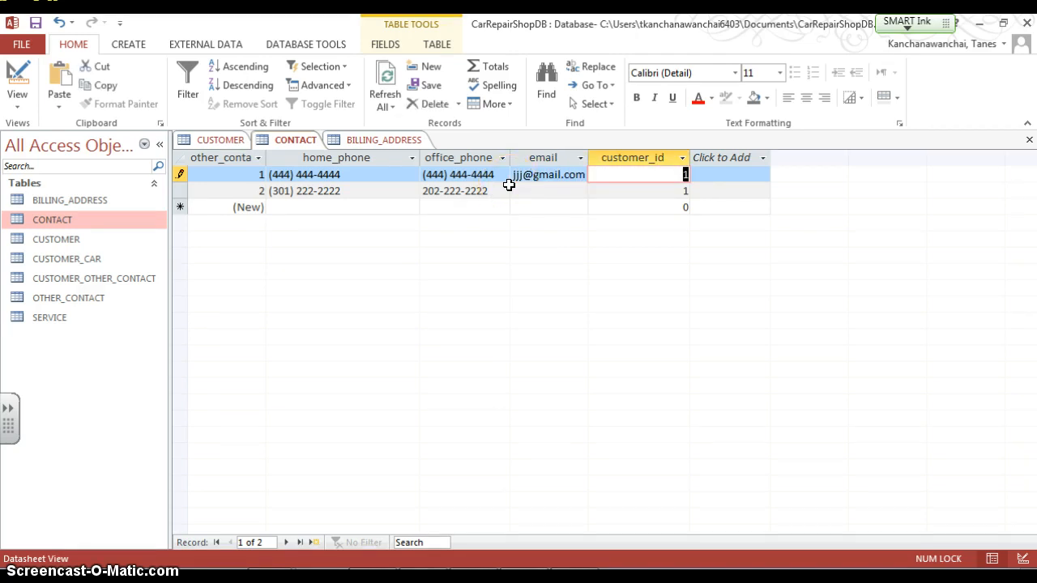
{"action": "left_click", "coordinate": [635, 191]}
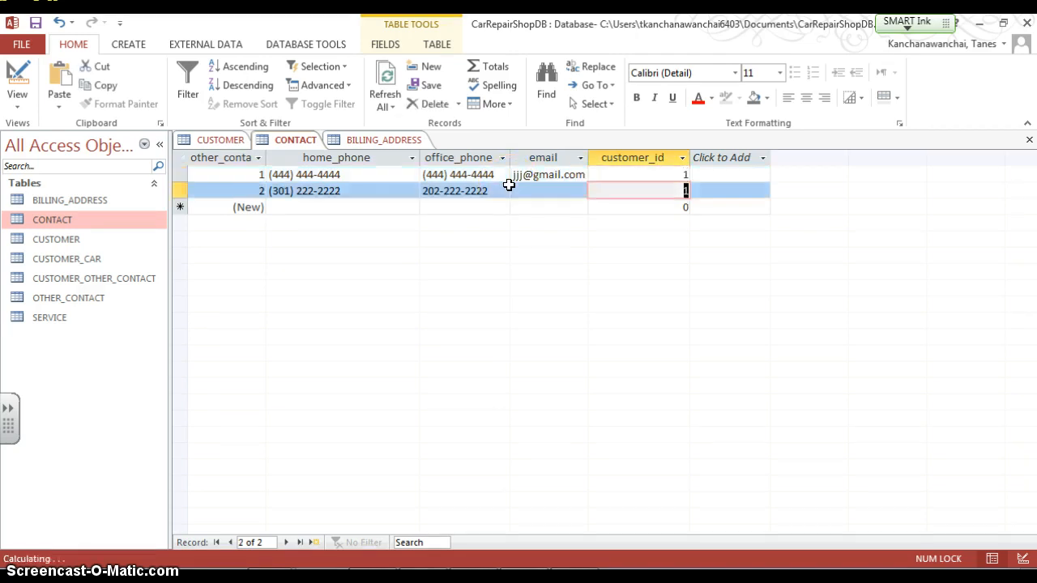
{"action": "left_click", "coordinate": [548, 191]}
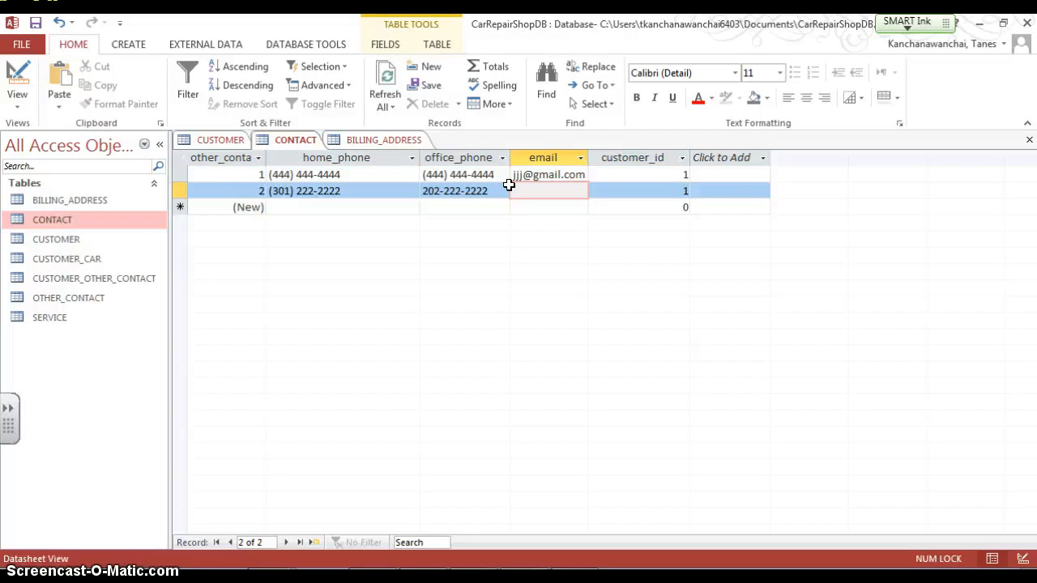
{"action": "type", "text": "kkk"}
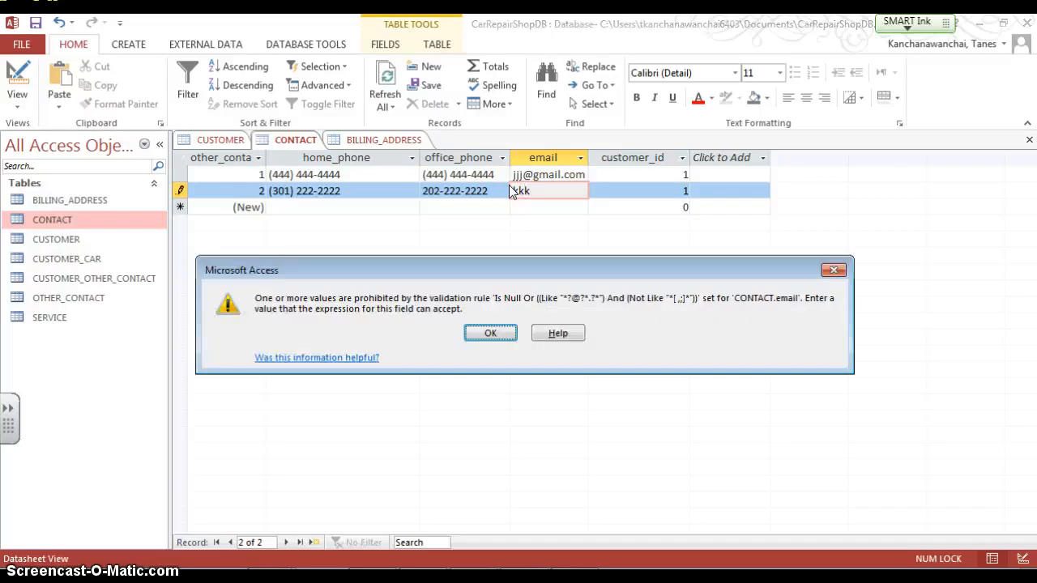
{"action": "mouse_move", "coordinate": [566, 209]}
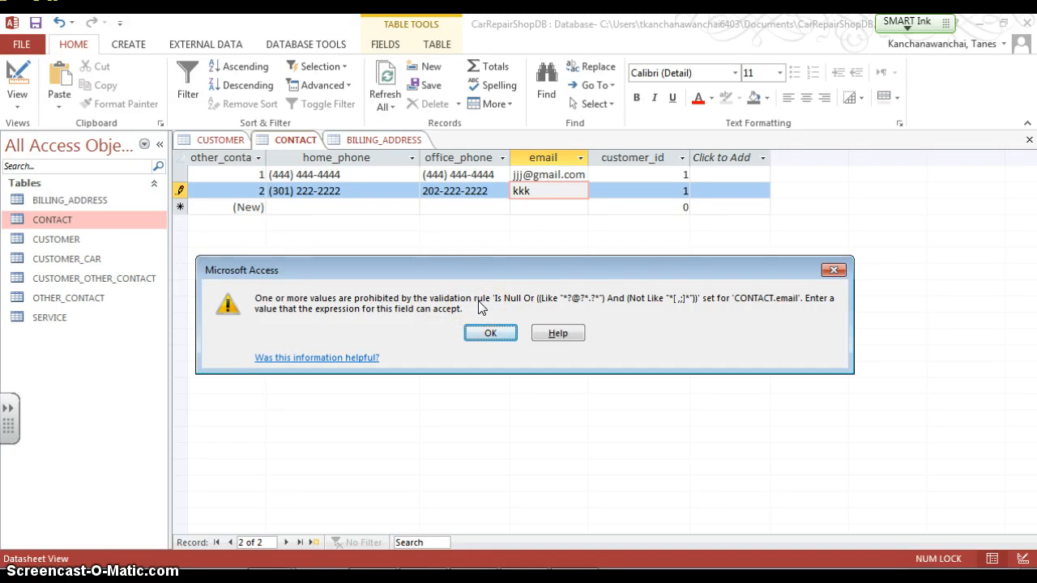
{"action": "mouse_move", "coordinate": [635, 303]}
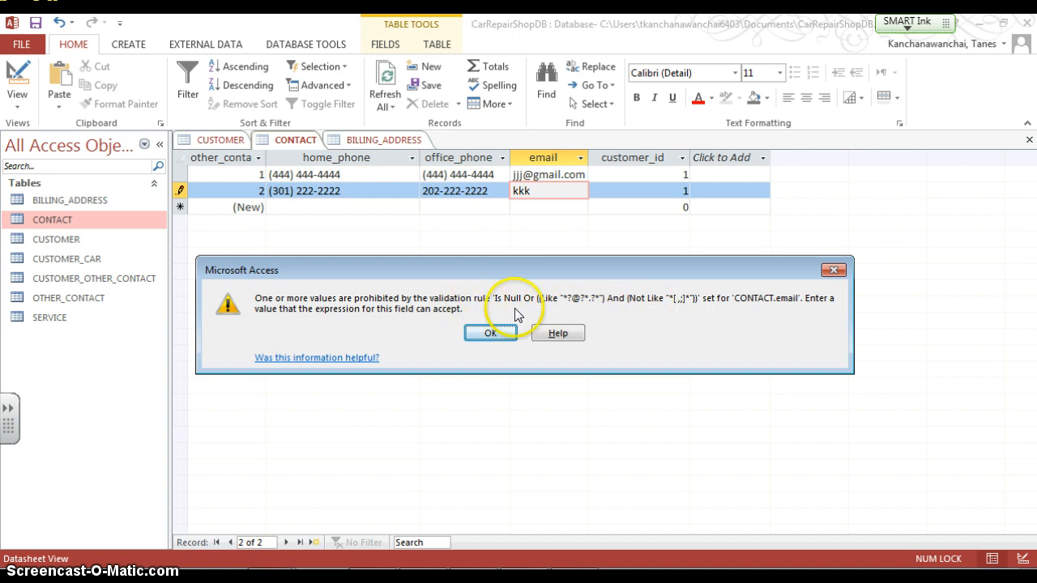
{"action": "mouse_move", "coordinate": [590, 305]}
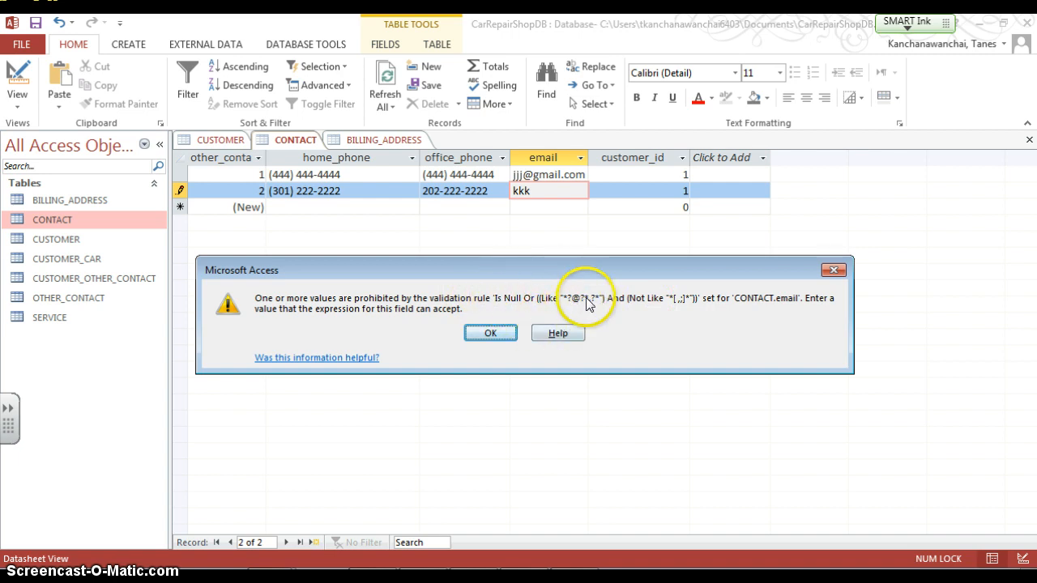
{"action": "mouse_move", "coordinate": [563, 385]}
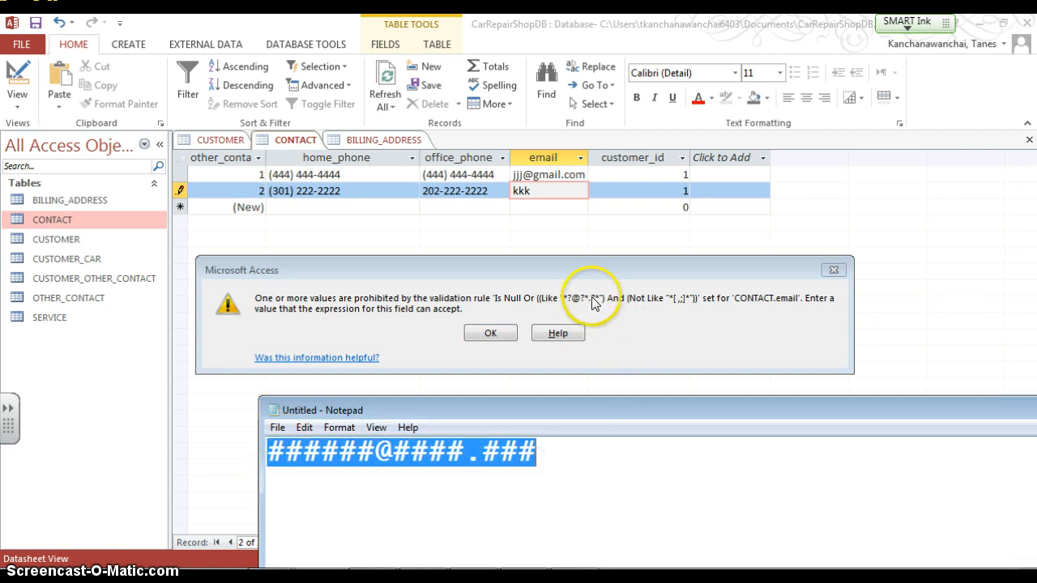
{"action": "mouse_move", "coordinate": [600, 303]}
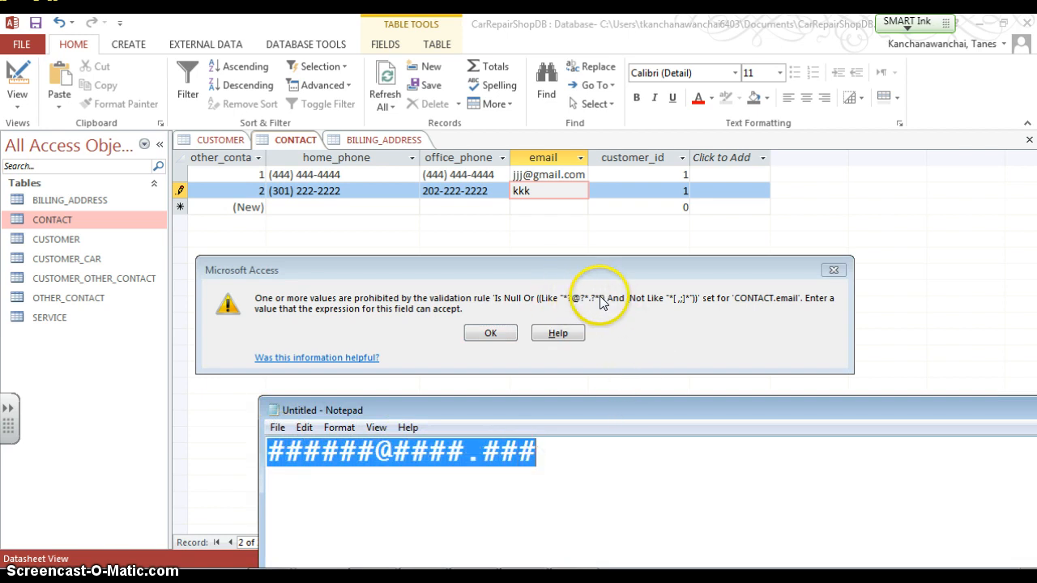
{"action": "mouse_move", "coordinate": [635, 311]}
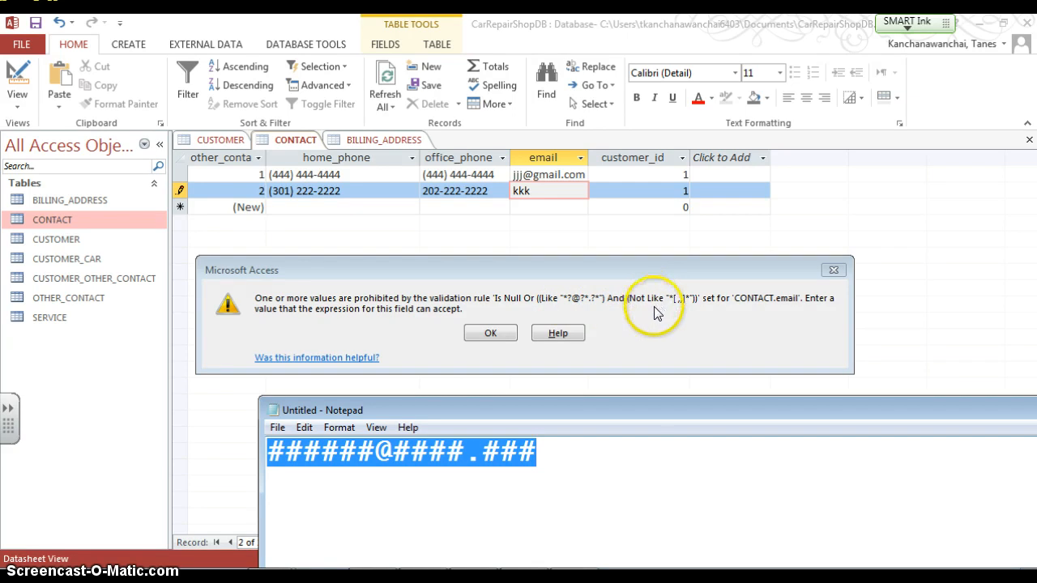
{"action": "mouse_move", "coordinate": [684, 307]}
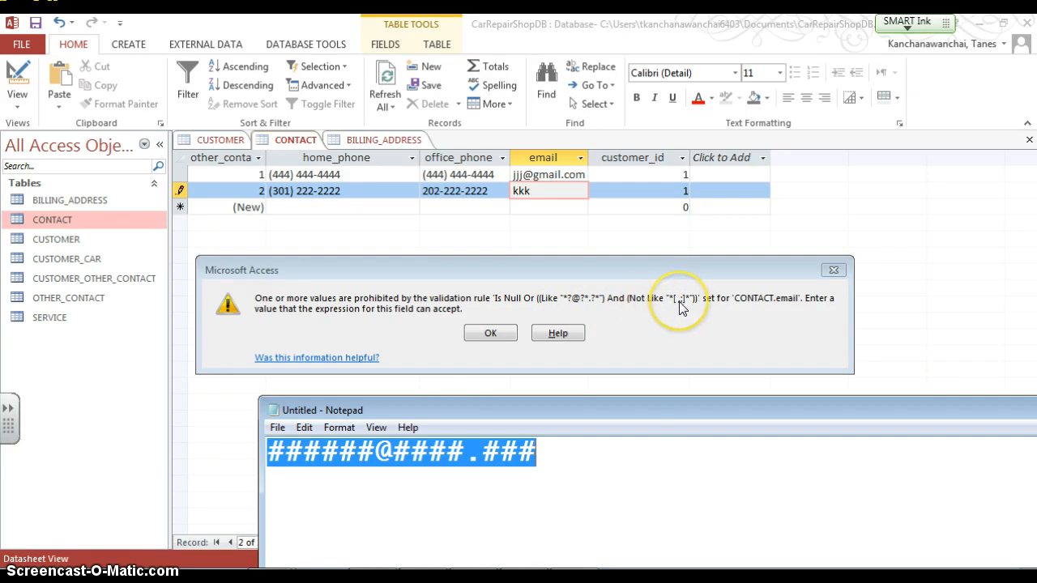
{"action": "mouse_move", "coordinate": [678, 302]}
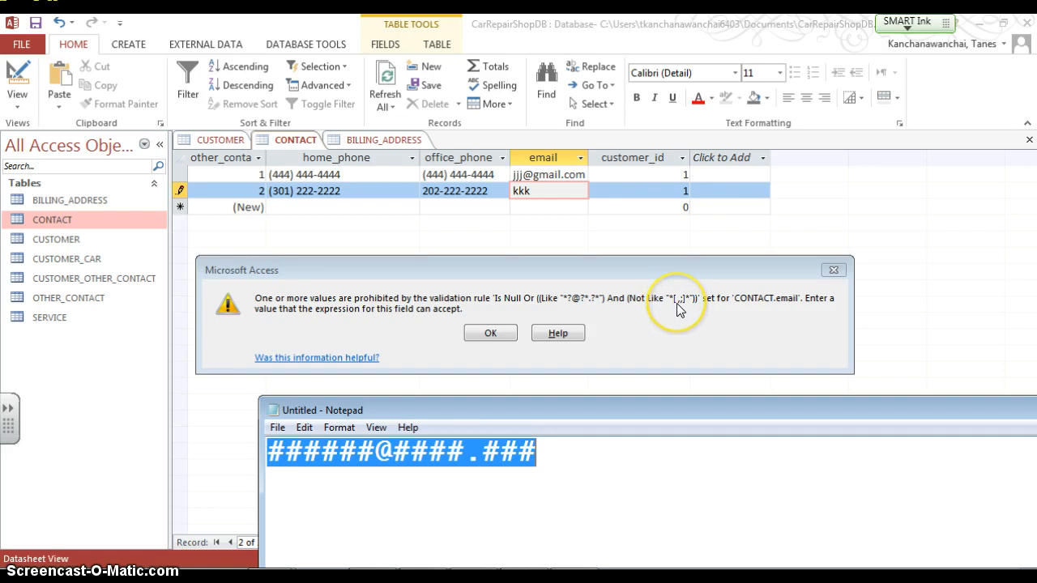
{"action": "mouse_move", "coordinate": [681, 308]}
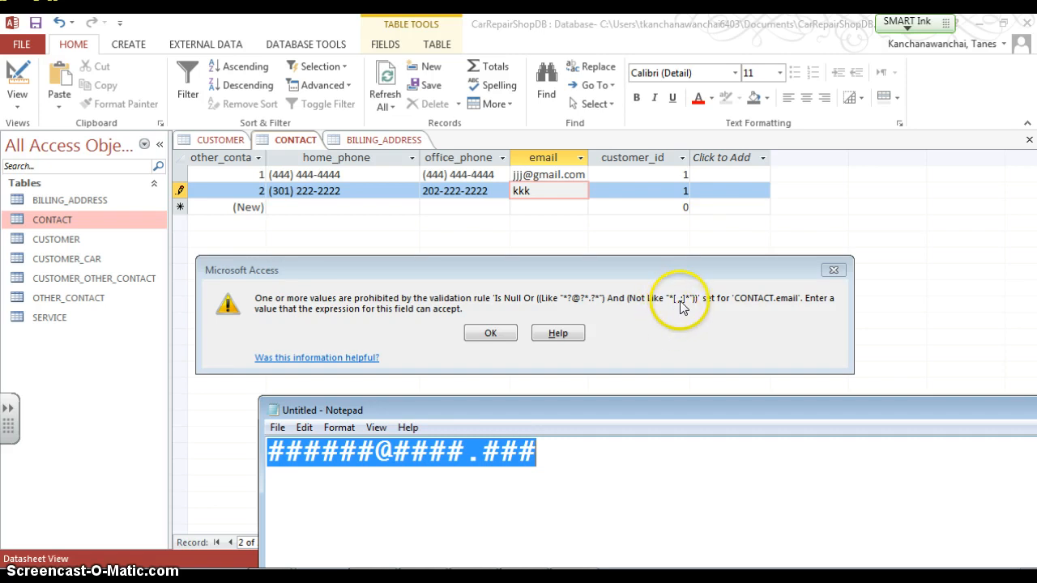
{"action": "mouse_move", "coordinate": [859, 272]}
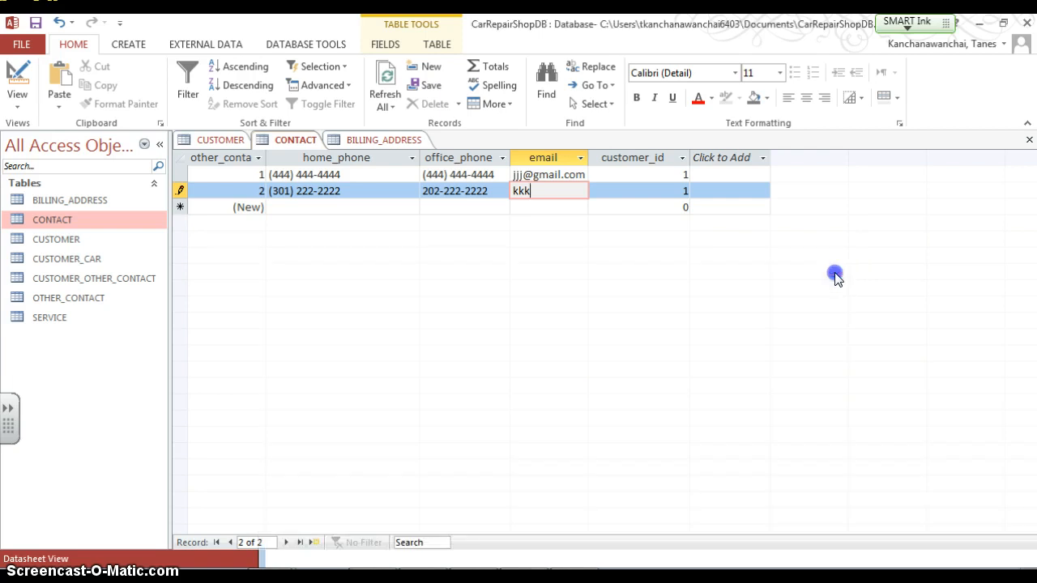
{"action": "mouse_move", "coordinate": [564, 237]}
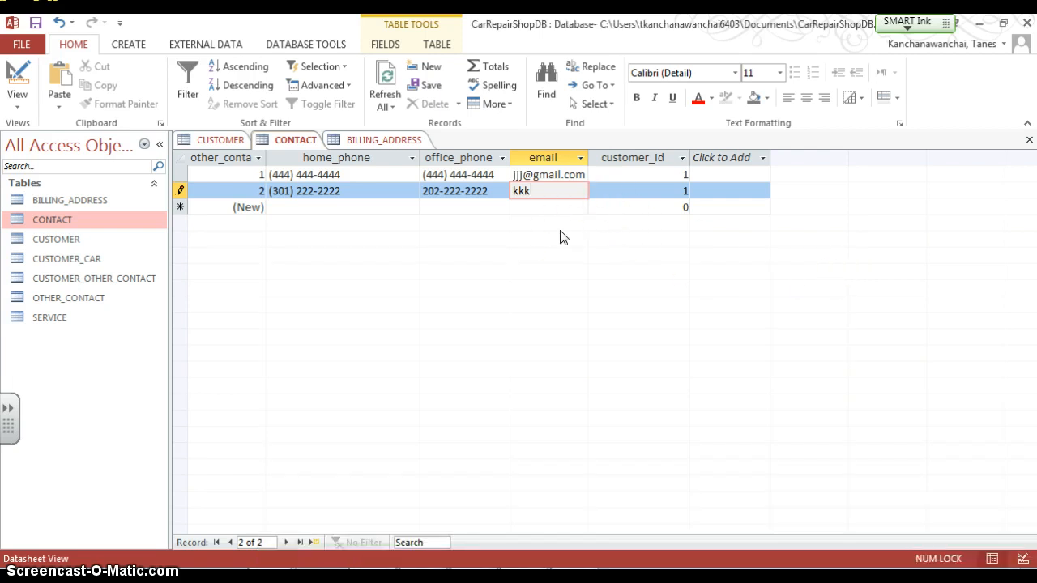
Try an email with a trailing semicolon for record 2 and dismiss the validation rejection
{"action": "type", "text": "@m"}
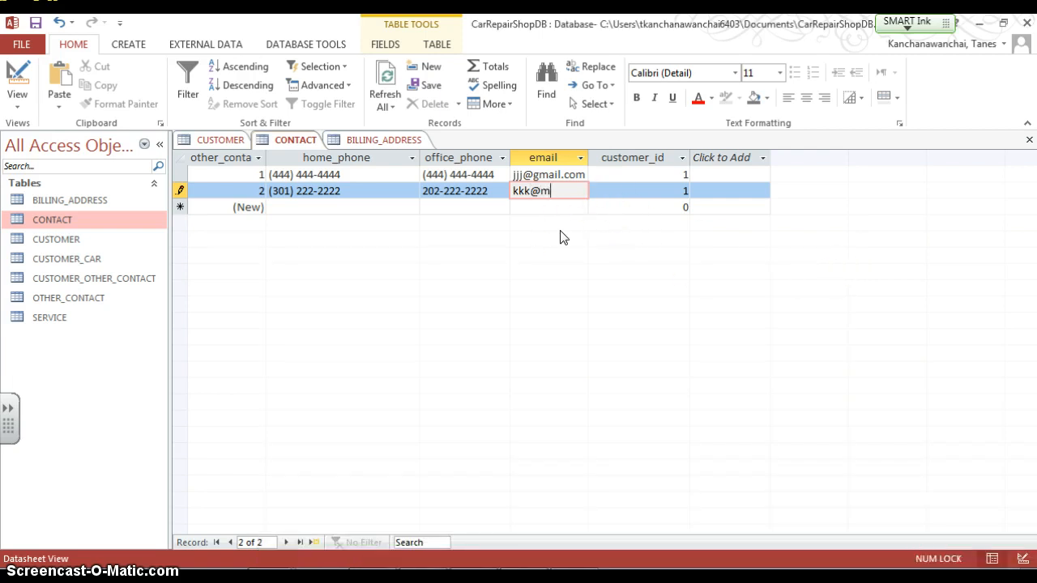
{"action": "type", "text": "gmail.com;"}
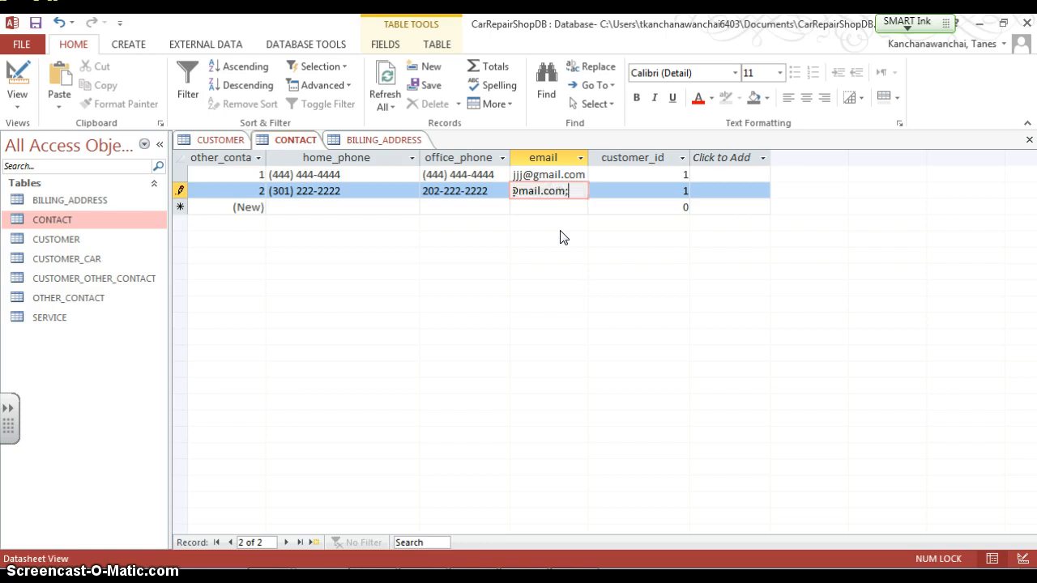
{"action": "type", "text": "k"}
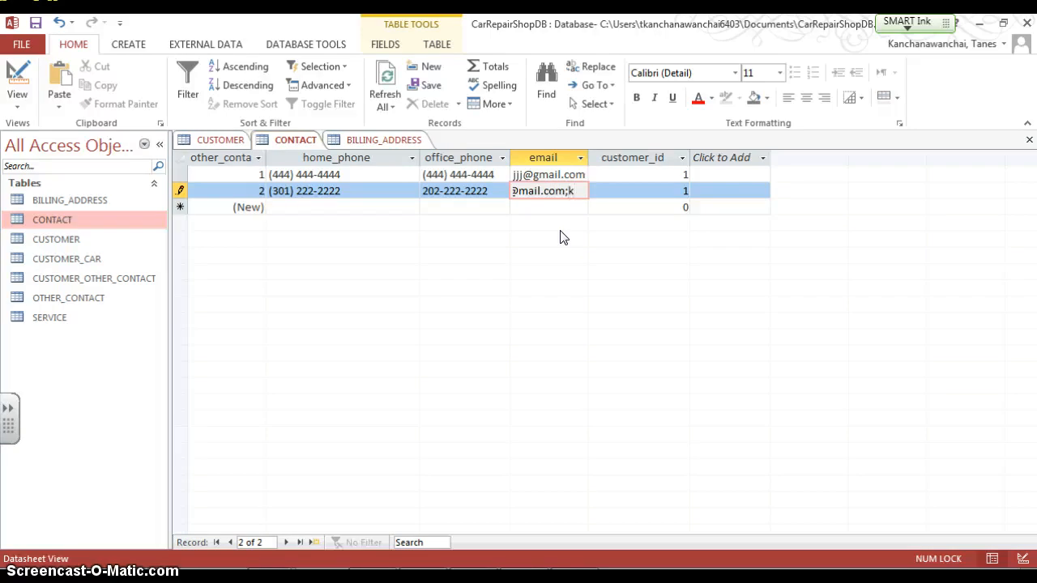
{"action": "type", "text": "@m"}
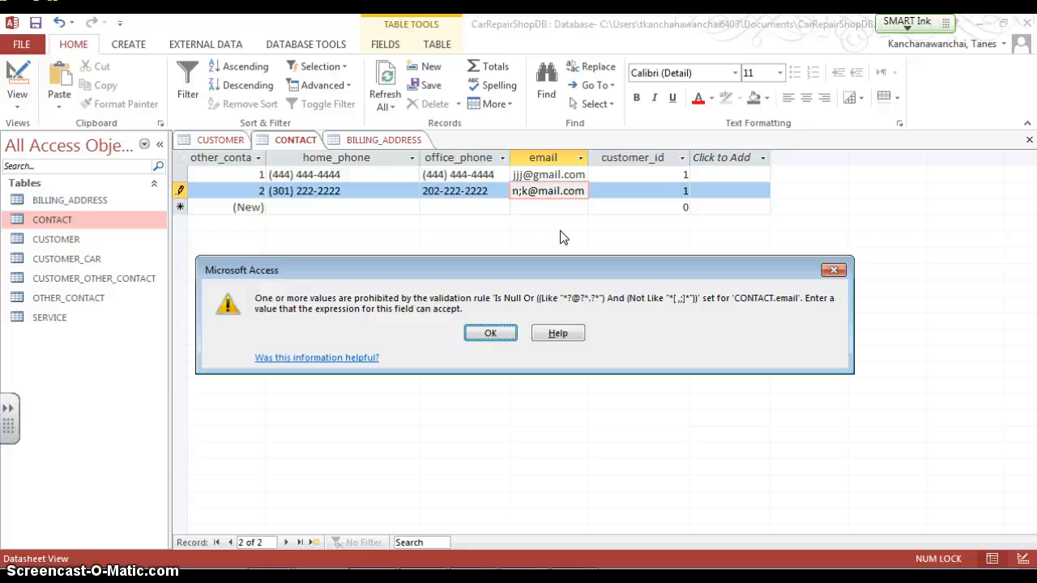
{"action": "mouse_move", "coordinate": [537, 246]}
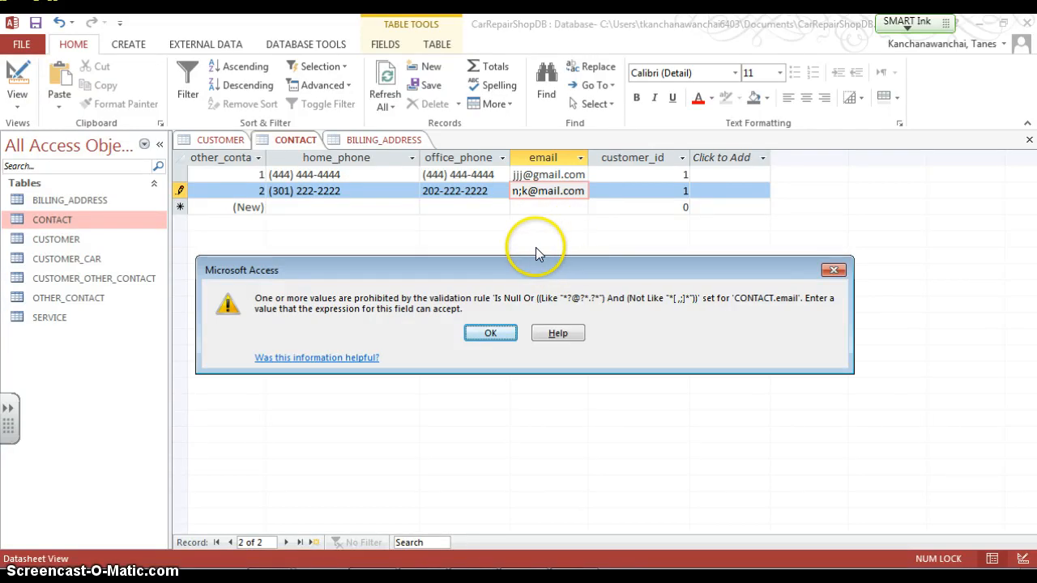
{"action": "left_click", "coordinate": [490, 334]}
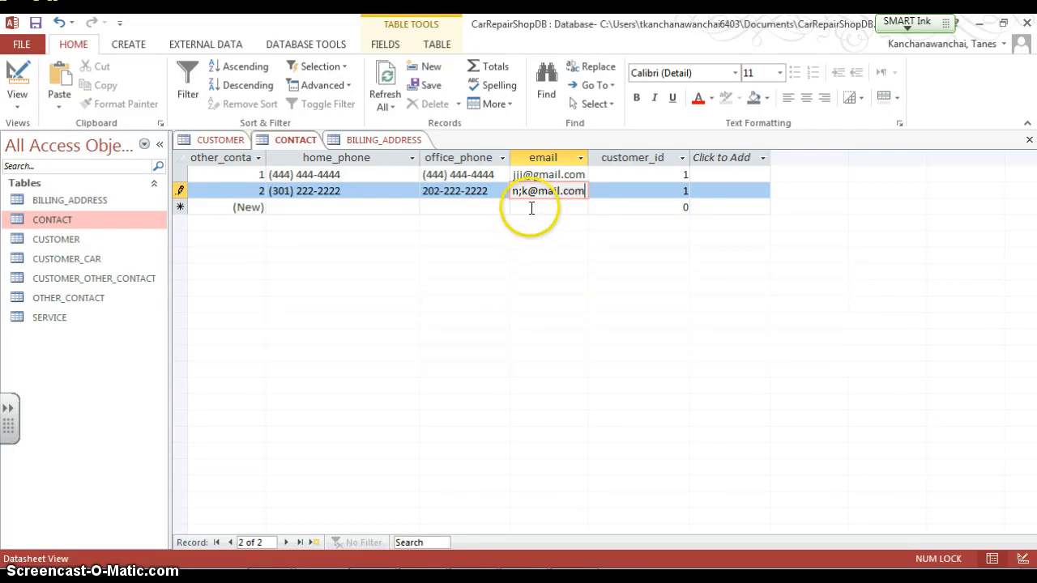
{"action": "type", "text": ";k"}
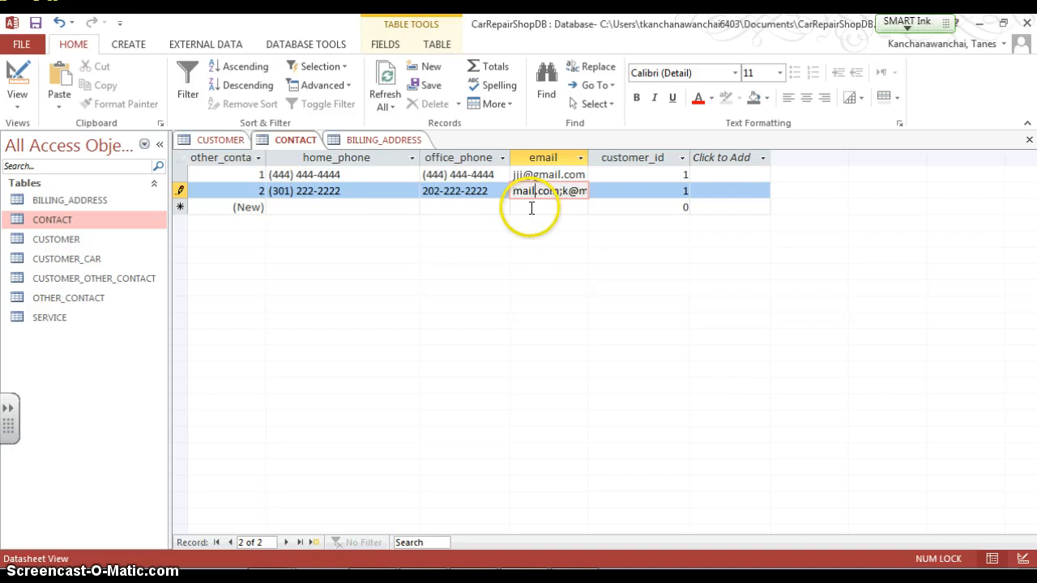
{"action": "type", "text": "@mail.com"}
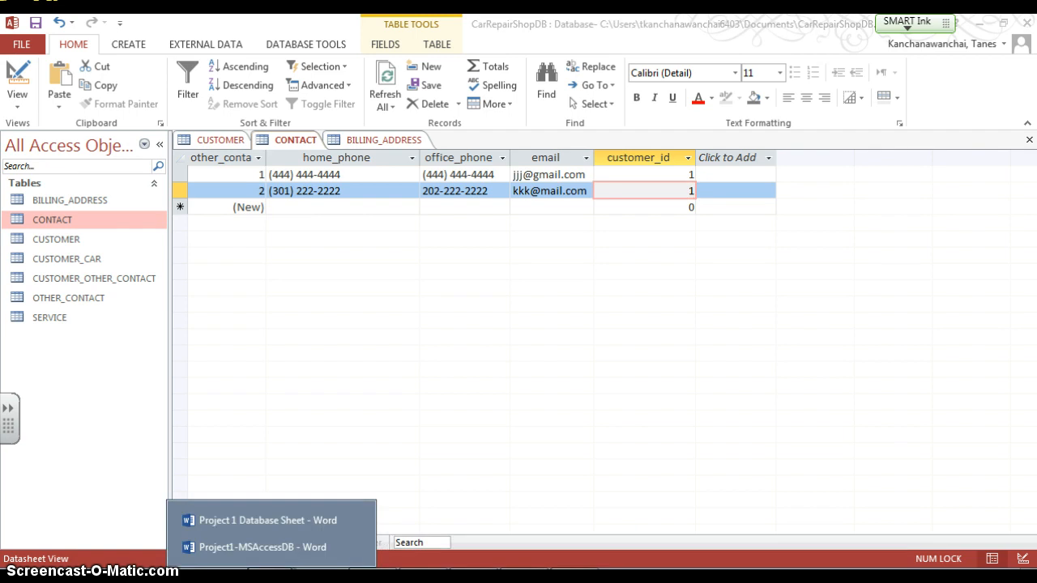
{"action": "left_click", "coordinate": [261, 548]}
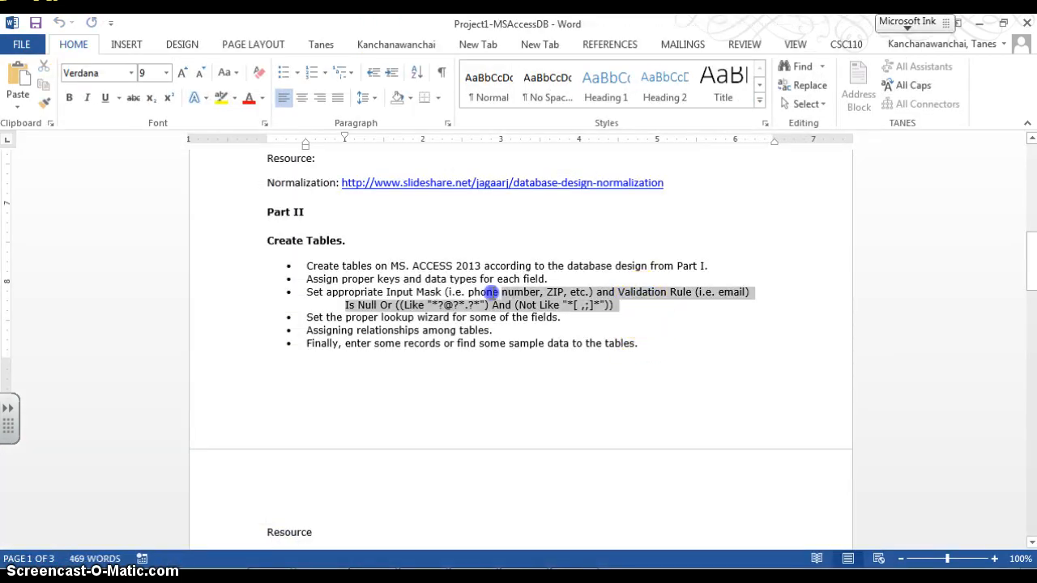
Review the lookup wizard instruction in the Word brief and return to the CarRepairShopDB database
{"action": "left_click", "coordinate": [339, 298]}
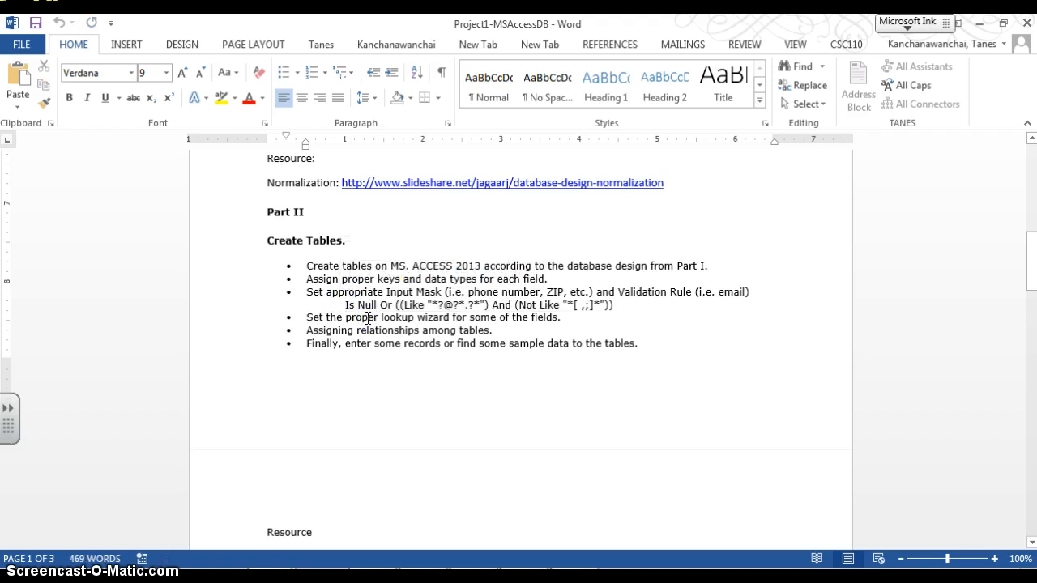
{"action": "left_click", "coordinate": [301, 316]}
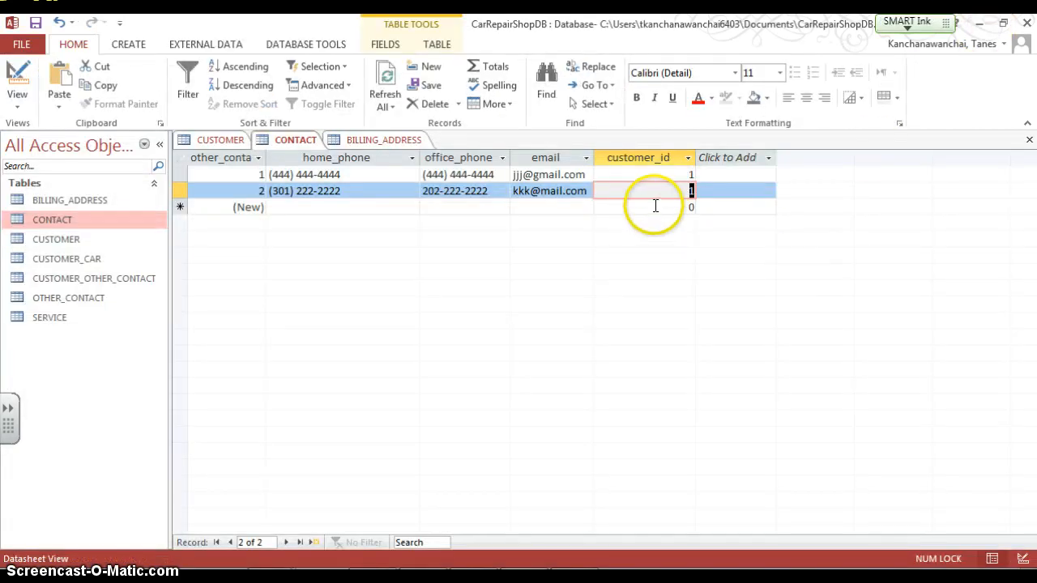
Add a short text field named gender to CUSTOMER and switch the table to Design View
{"action": "double_click", "coordinate": [55, 240]}
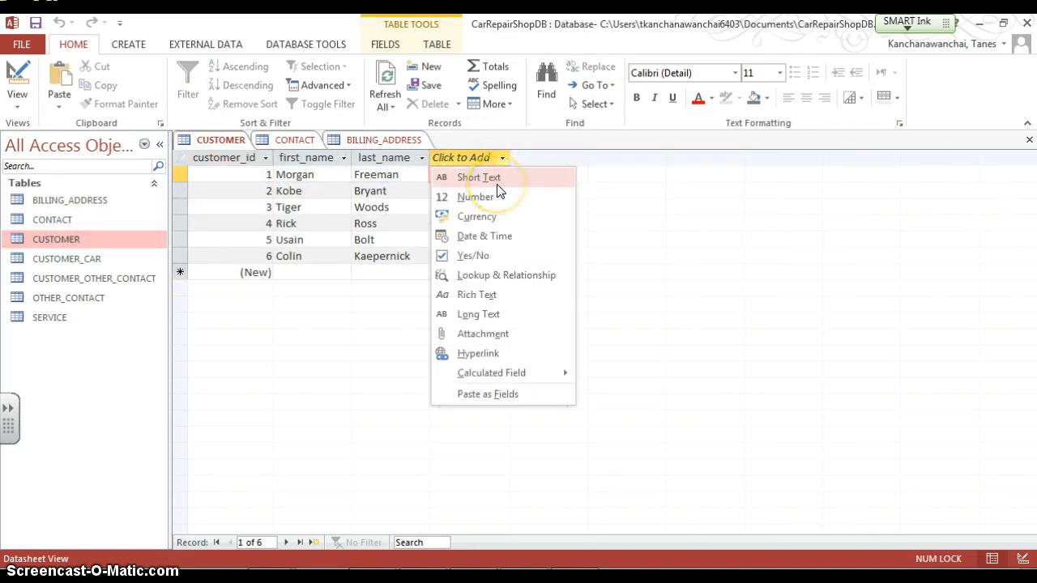
{"action": "mouse_move", "coordinate": [495, 182]}
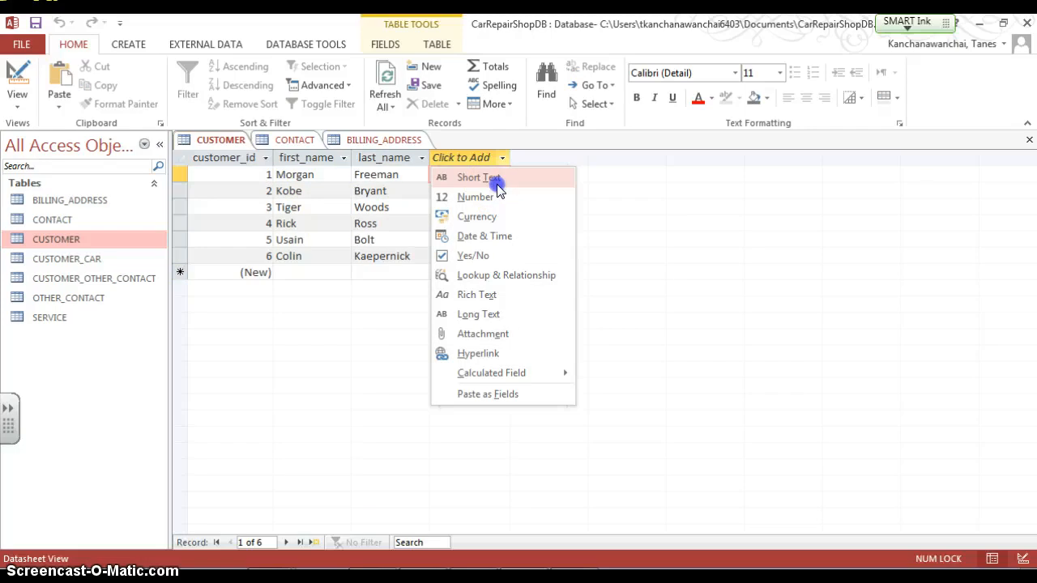
{"action": "left_click", "coordinate": [478, 177]}
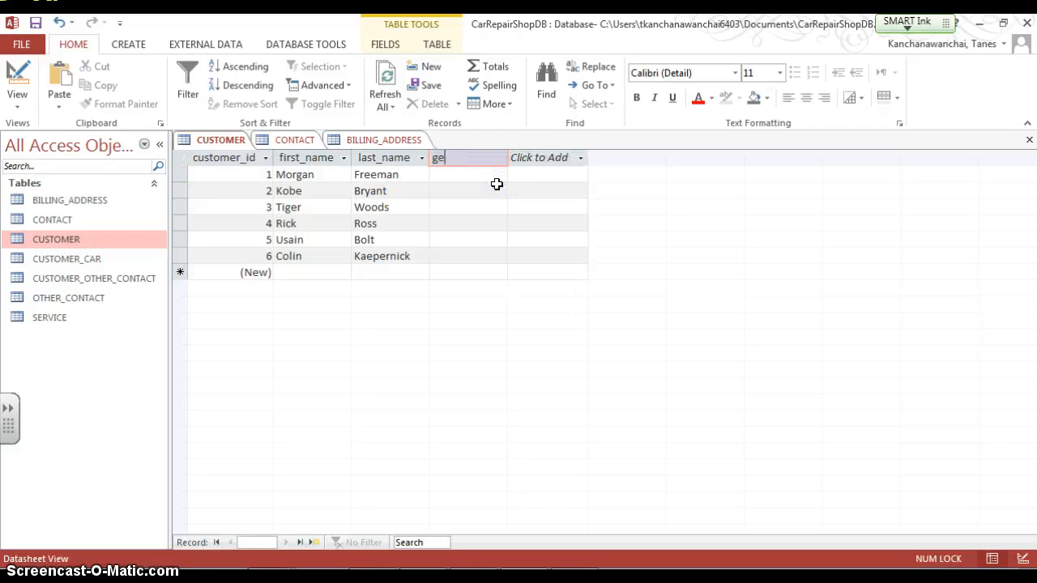
{"action": "left_click", "coordinate": [548, 157]}
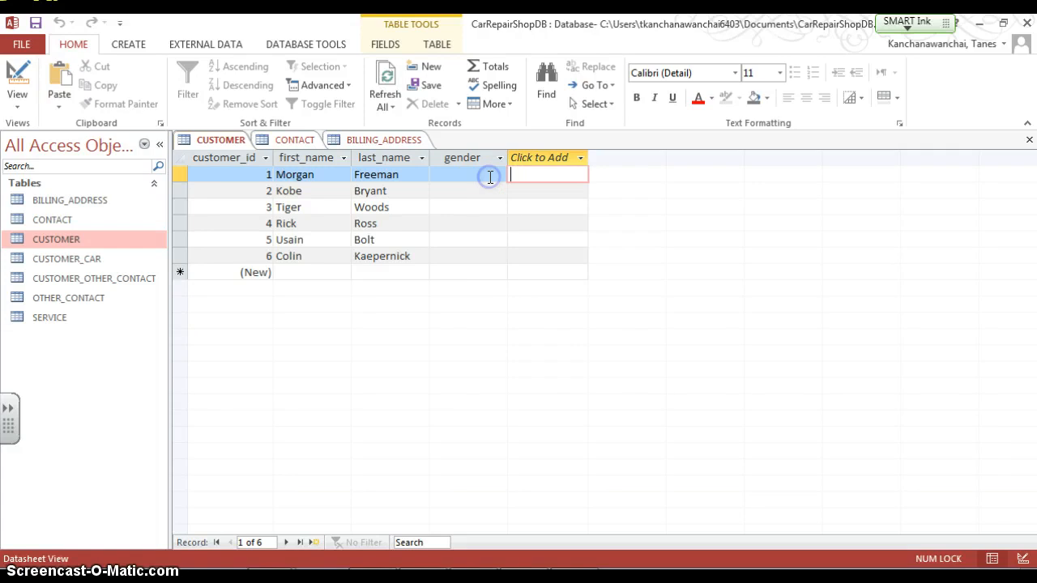
{"action": "left_click", "coordinate": [468, 175]}
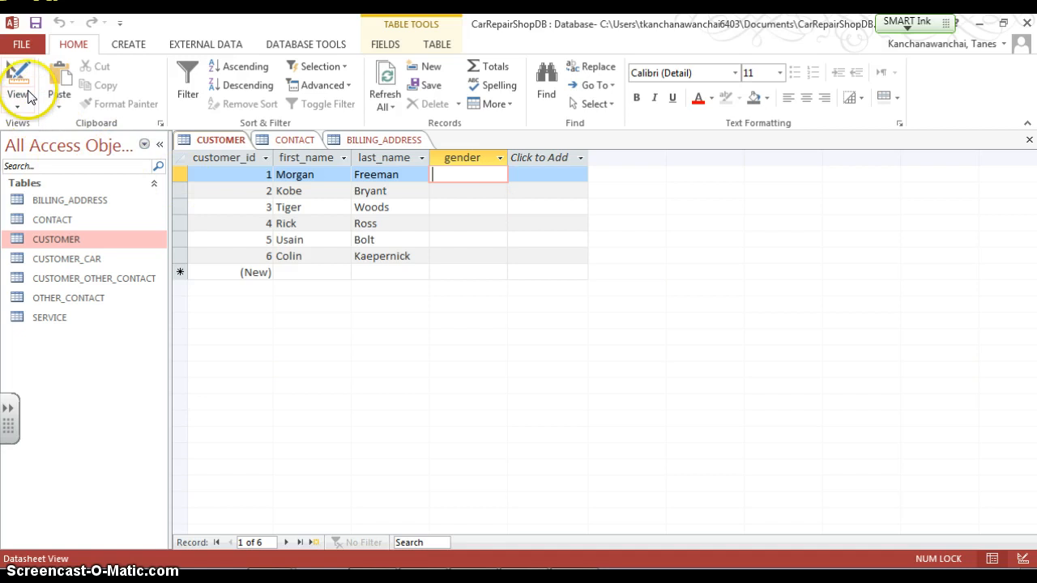
{"action": "left_click", "coordinate": [18, 81]}
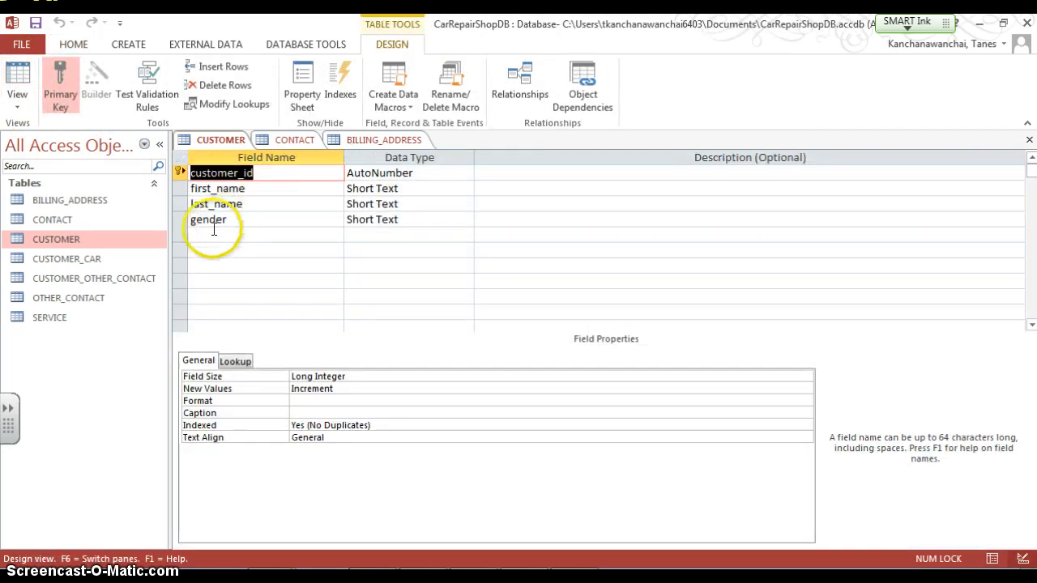
Start the Lookup Wizard on gender's data type, choosing to type in the list values by hand
{"action": "left_click", "coordinate": [179, 220]}
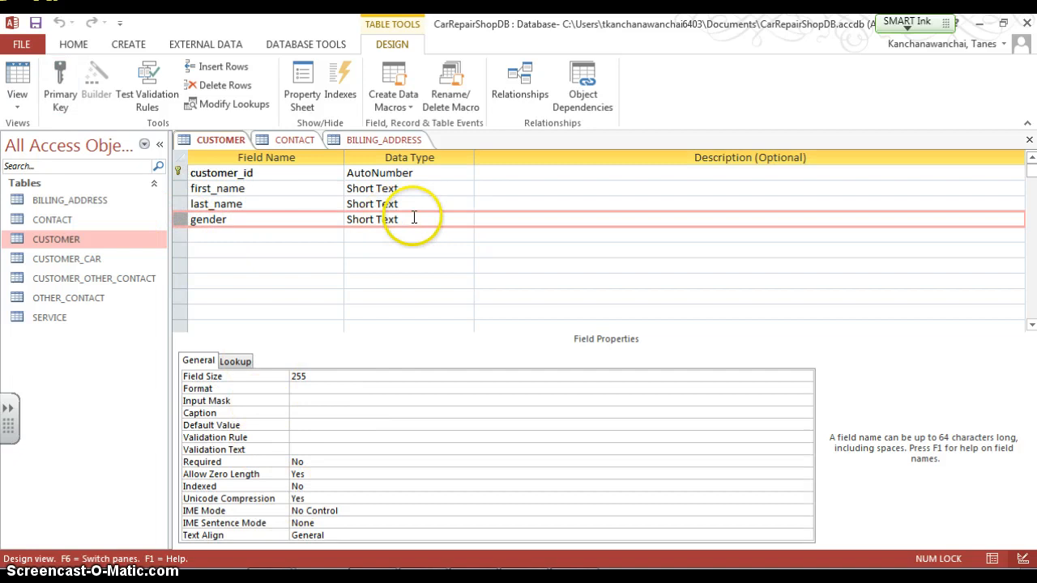
{"action": "left_click", "coordinate": [466, 218]}
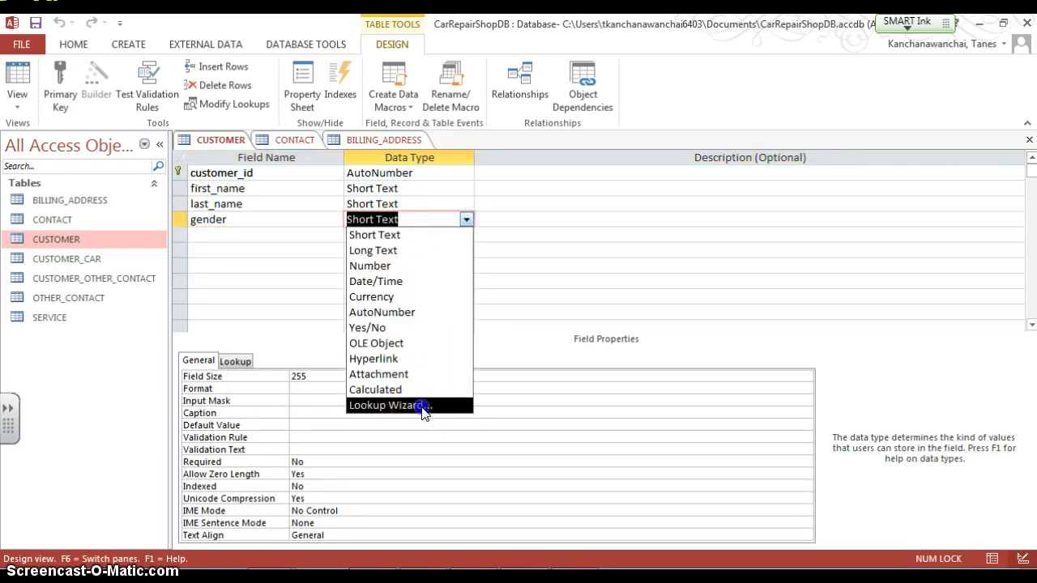
{"action": "left_click", "coordinate": [389, 405]}
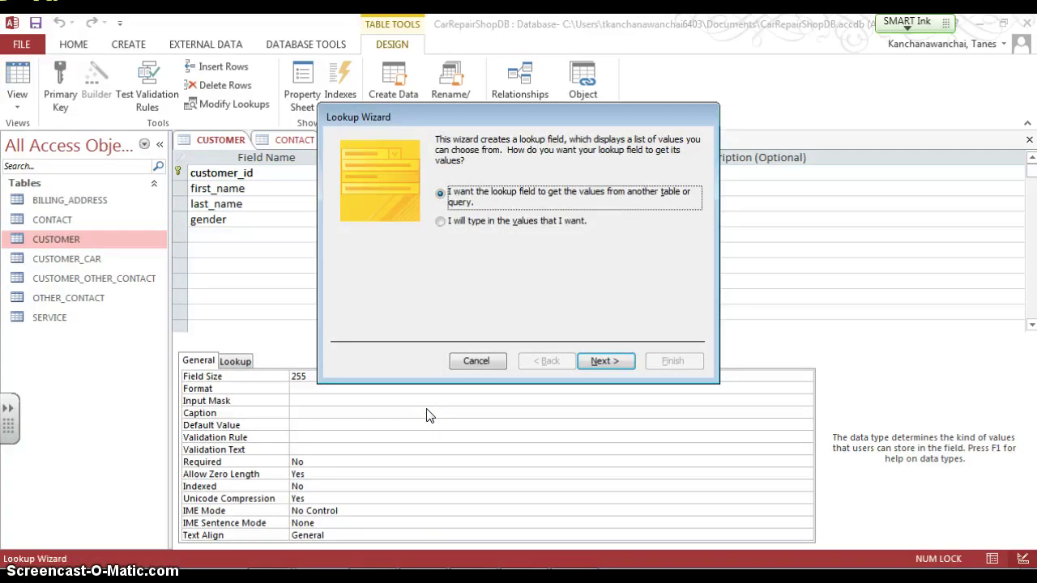
{"action": "mouse_move", "coordinate": [429, 418]}
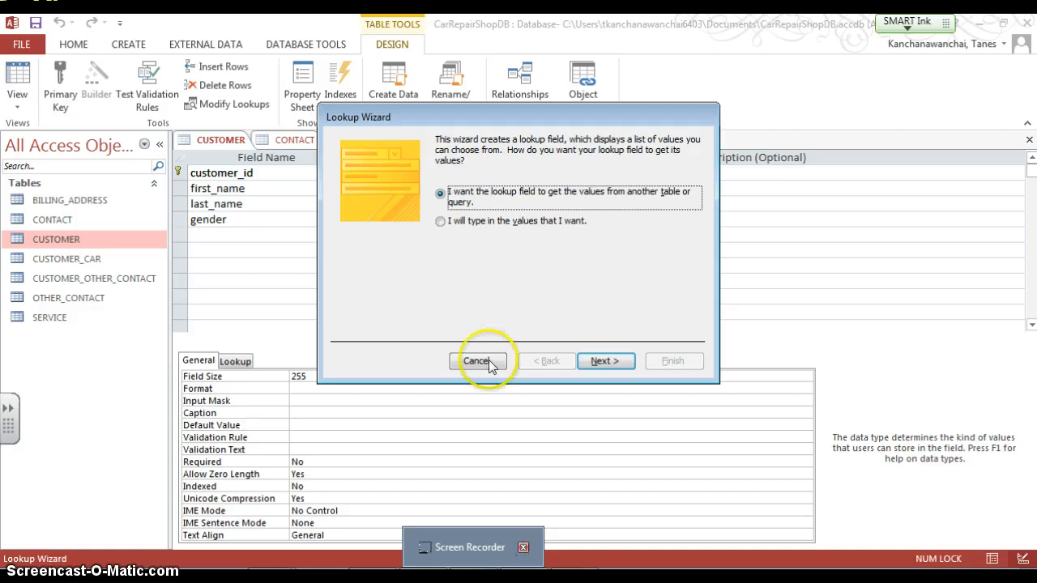
{"action": "mouse_move", "coordinate": [469, 175]}
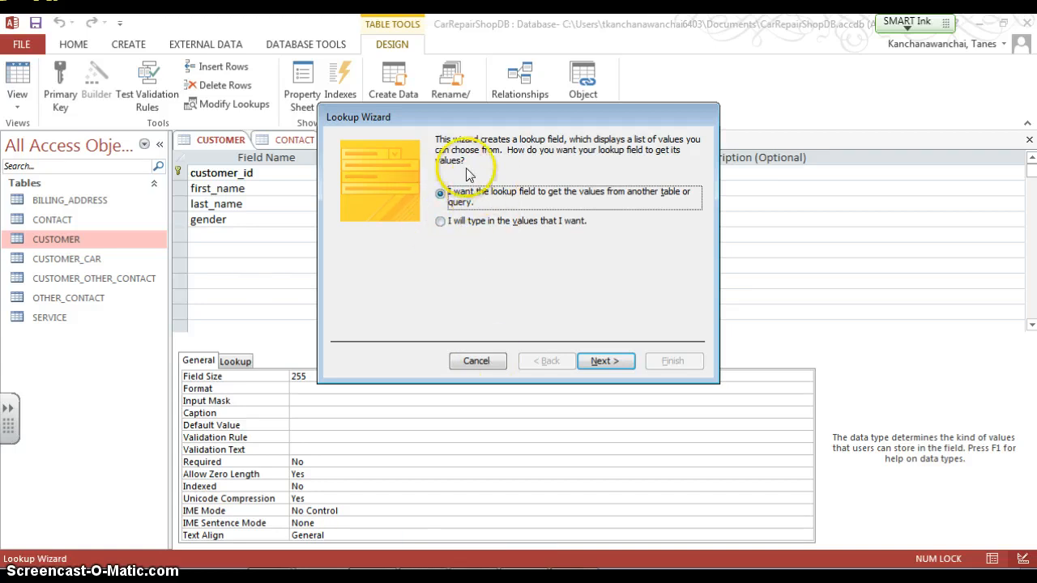
{"action": "mouse_move", "coordinate": [477, 340]}
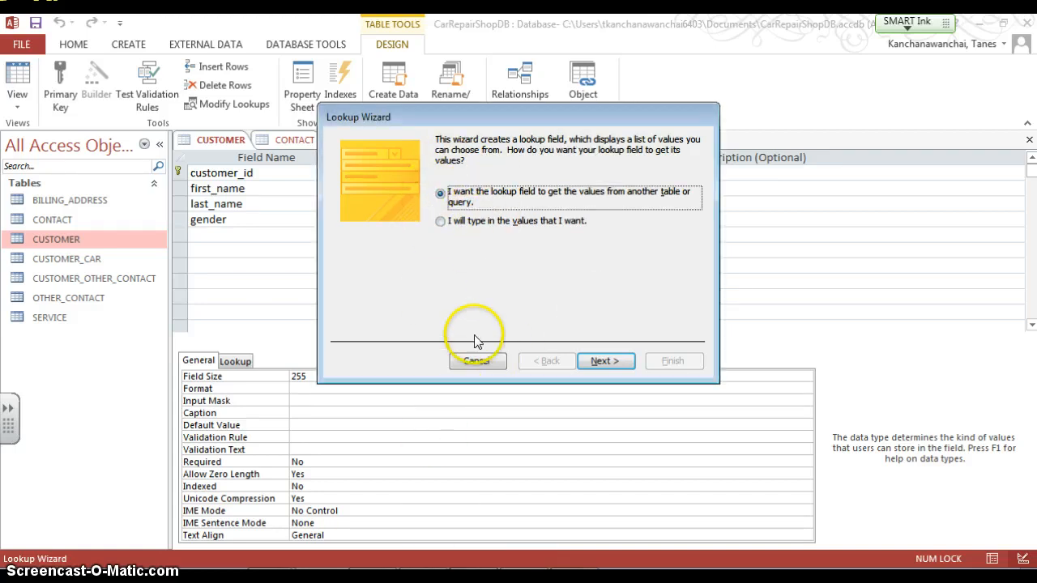
{"action": "mouse_move", "coordinate": [450, 230]}
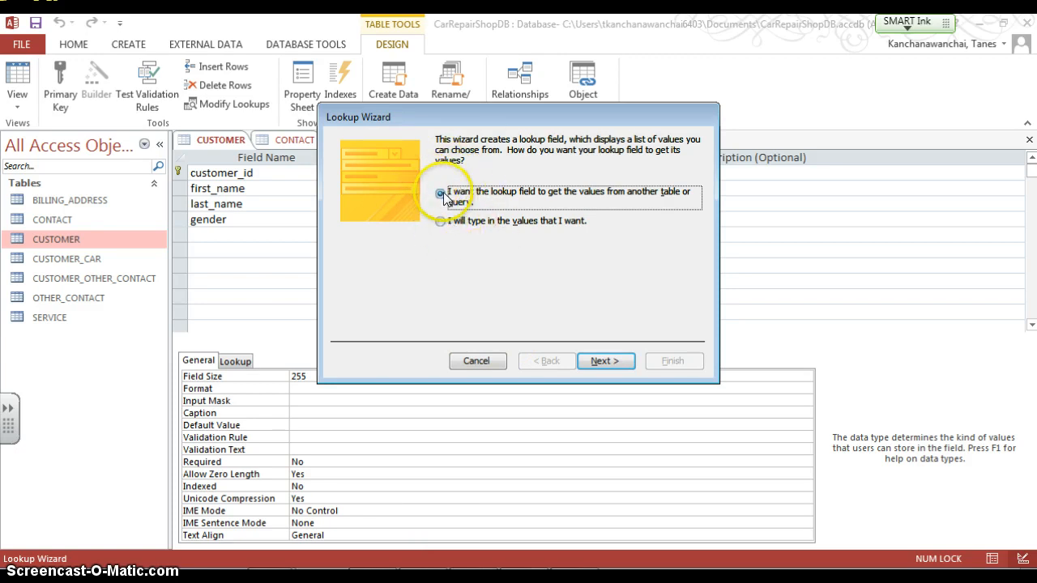
{"action": "mouse_move", "coordinate": [521, 204]}
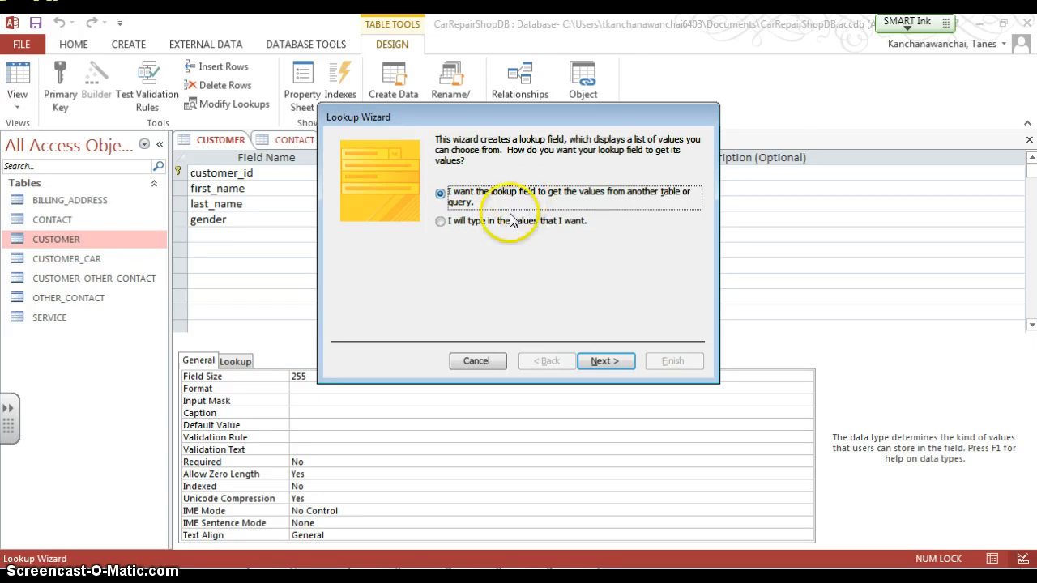
{"action": "mouse_move", "coordinate": [661, 209]}
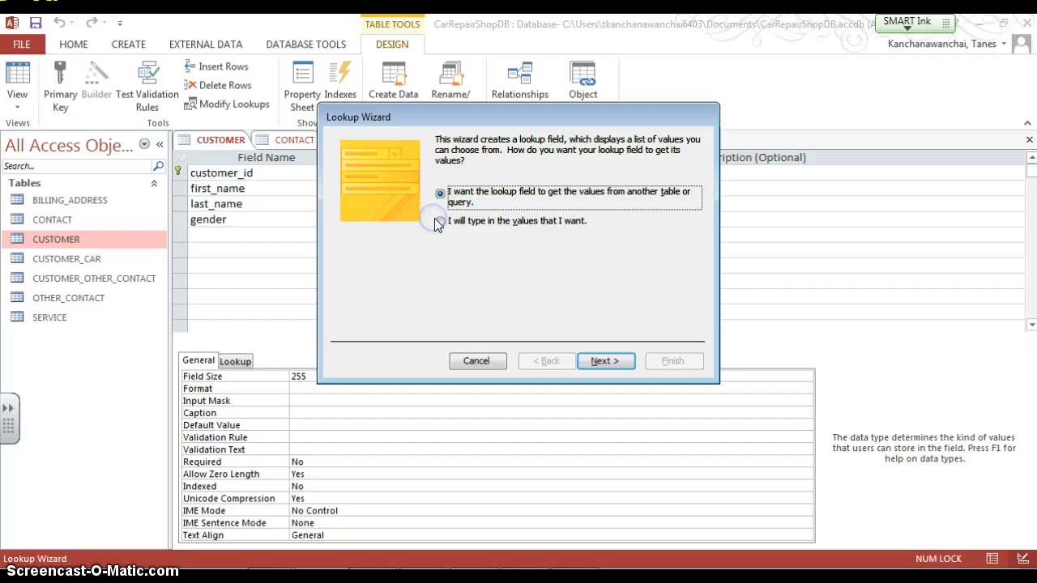
{"action": "left_click", "coordinate": [441, 221]}
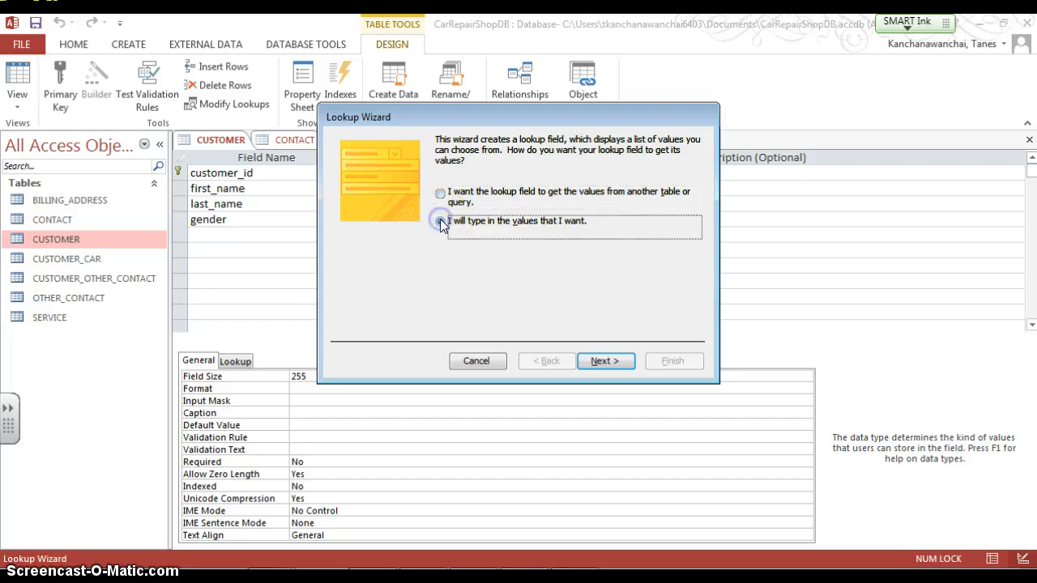
{"action": "left_click", "coordinate": [440, 221]}
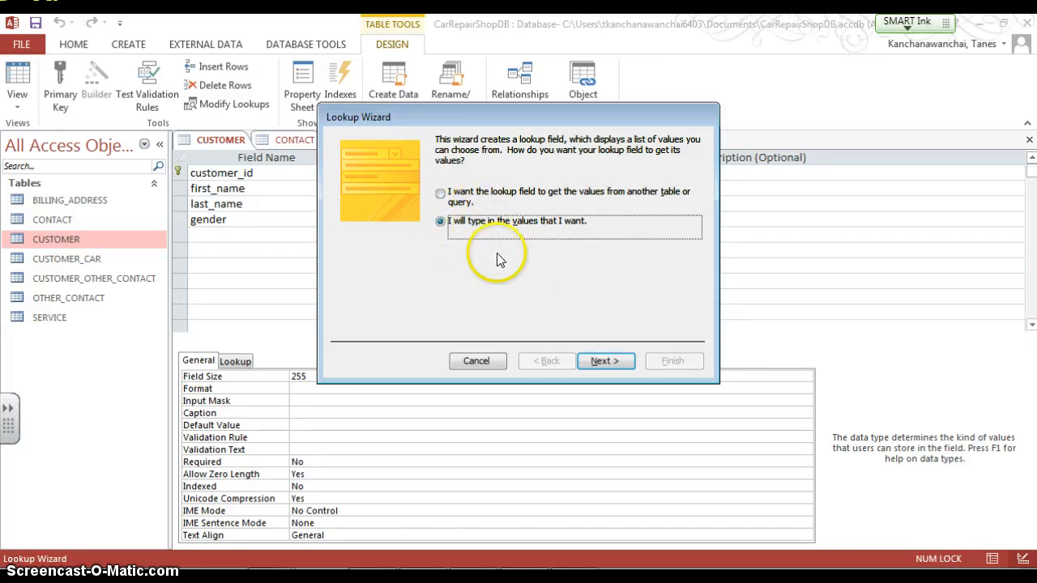
{"action": "mouse_move", "coordinate": [521, 251]}
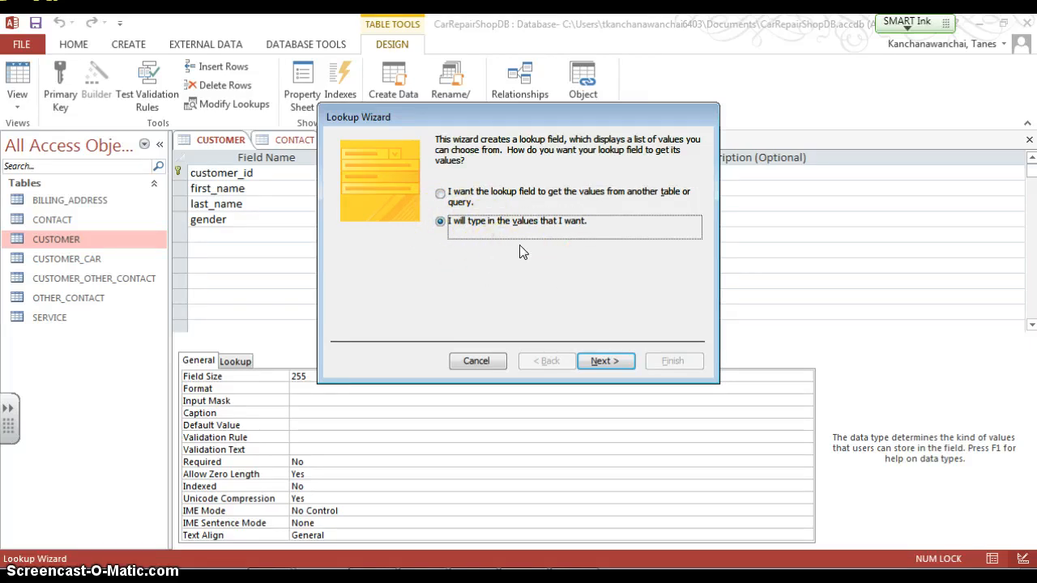
{"action": "left_click", "coordinate": [606, 360]}
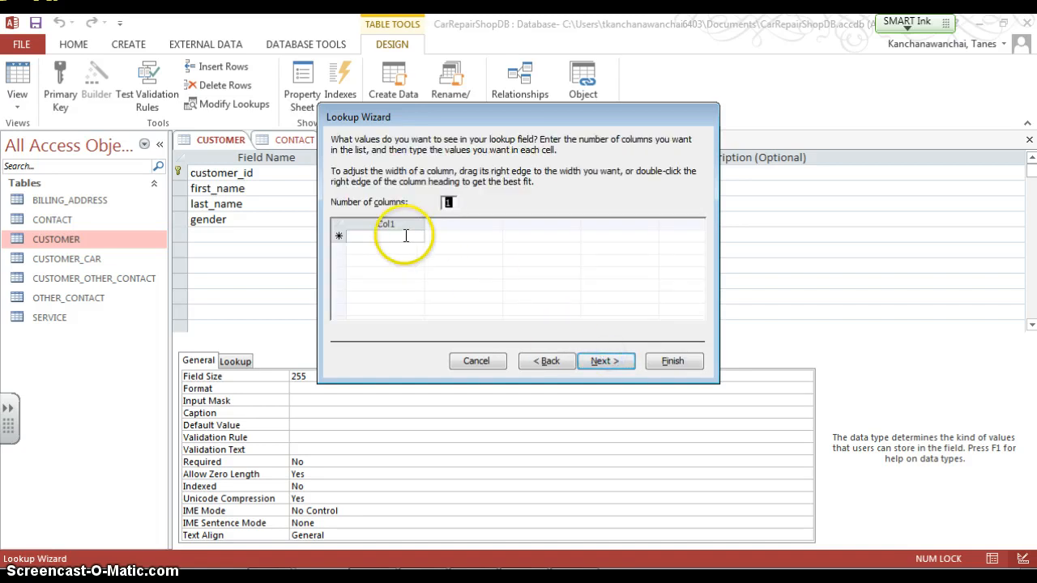
Enter MALE and FEMALE as the lookup values, finish the wizard, save and return to the CUSTOMER datasheet
{"action": "type", "text": "MAL"}
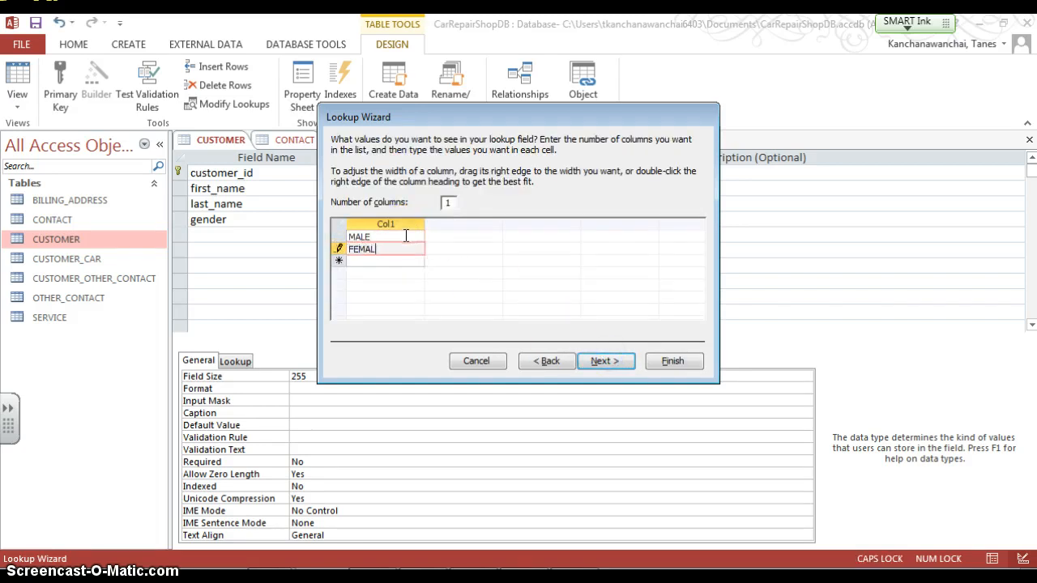
{"action": "type", "text": "E"}
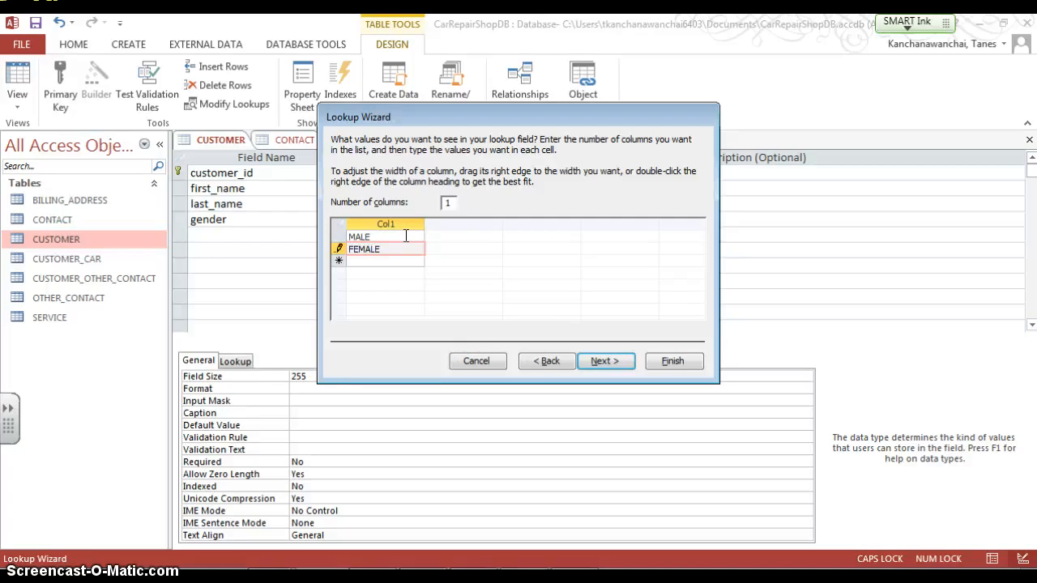
{"action": "left_click", "coordinate": [673, 359]}
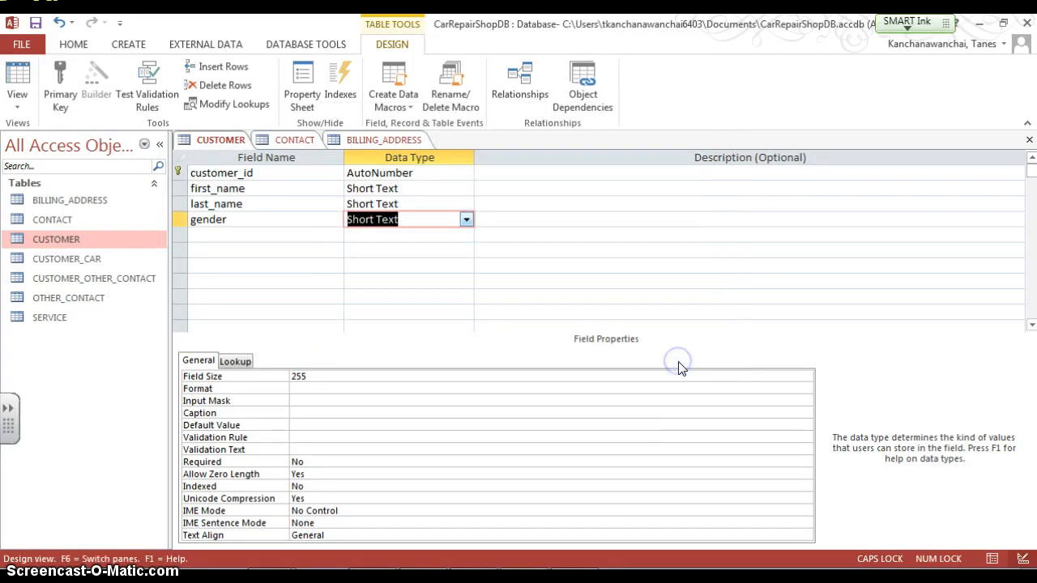
{"action": "left_click", "coordinate": [16, 85]}
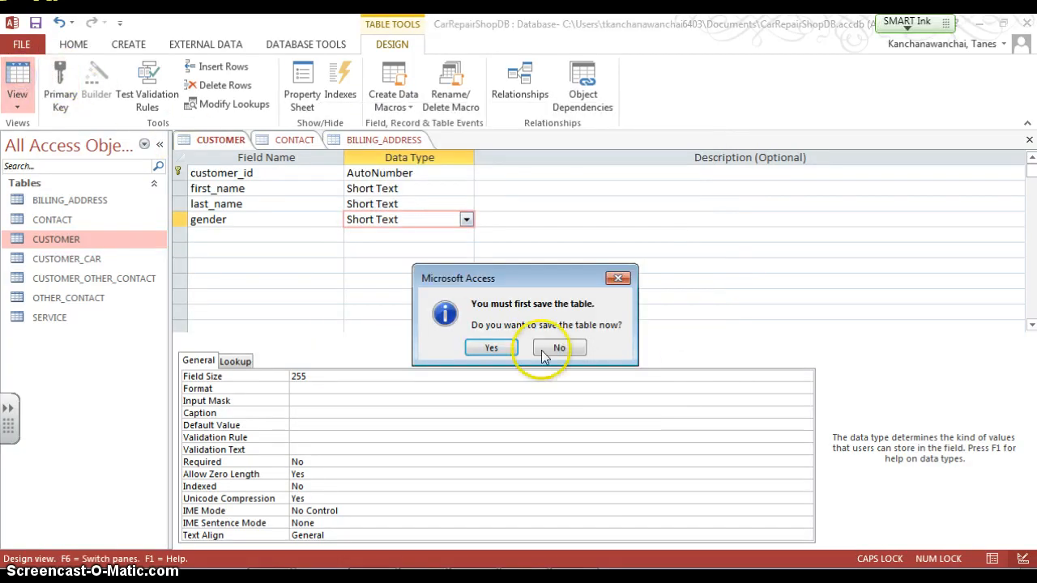
{"action": "left_click", "coordinate": [491, 346]}
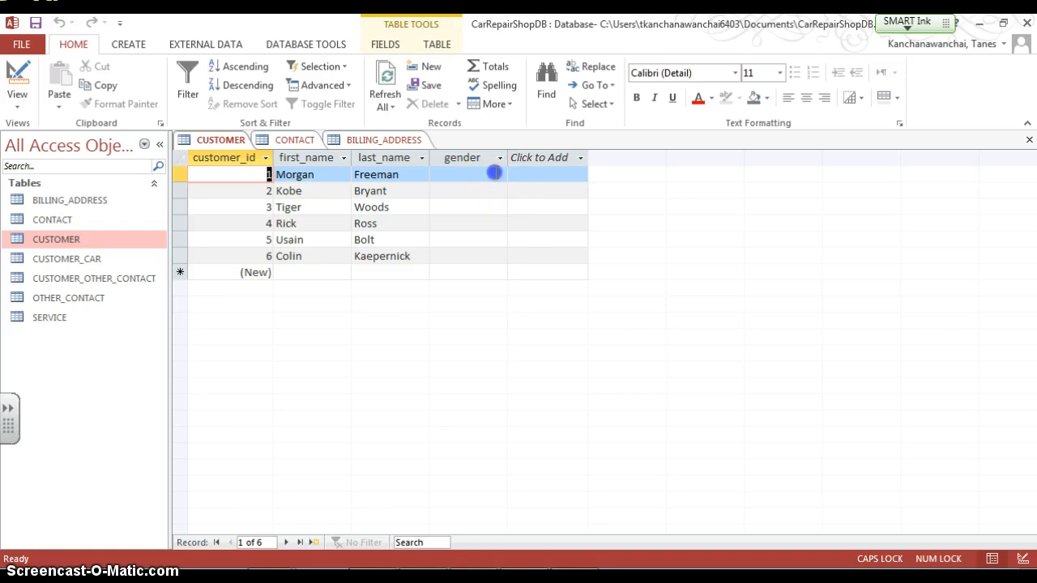
Pick genders from the lookup: Kobe Bryant FEMALE, Rick Ross MALE, then Usain Bolt
{"action": "left_click", "coordinate": [499, 175]}
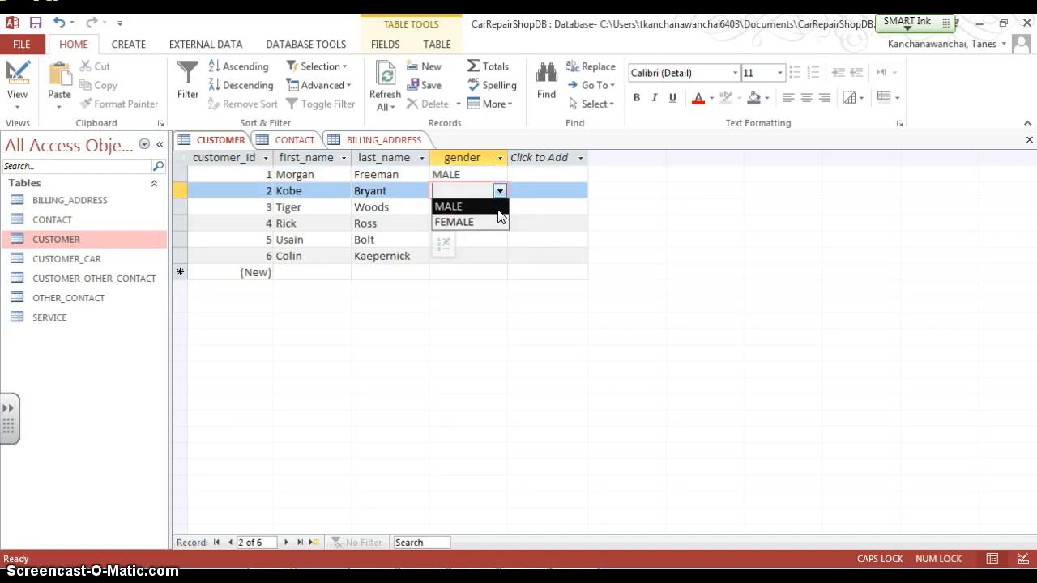
{"action": "left_click", "coordinate": [454, 222]}
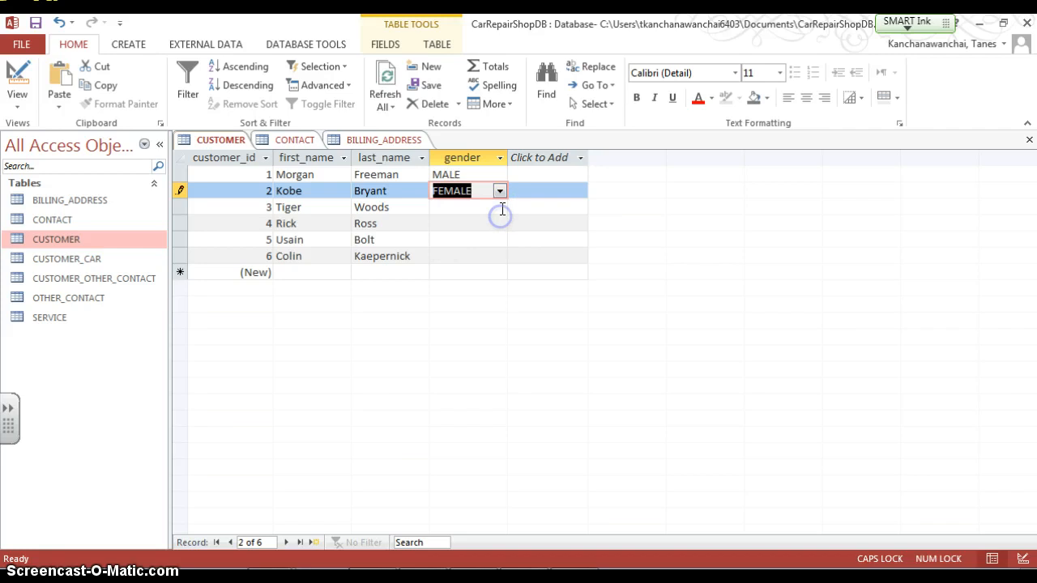
{"action": "left_click", "coordinate": [499, 224]}
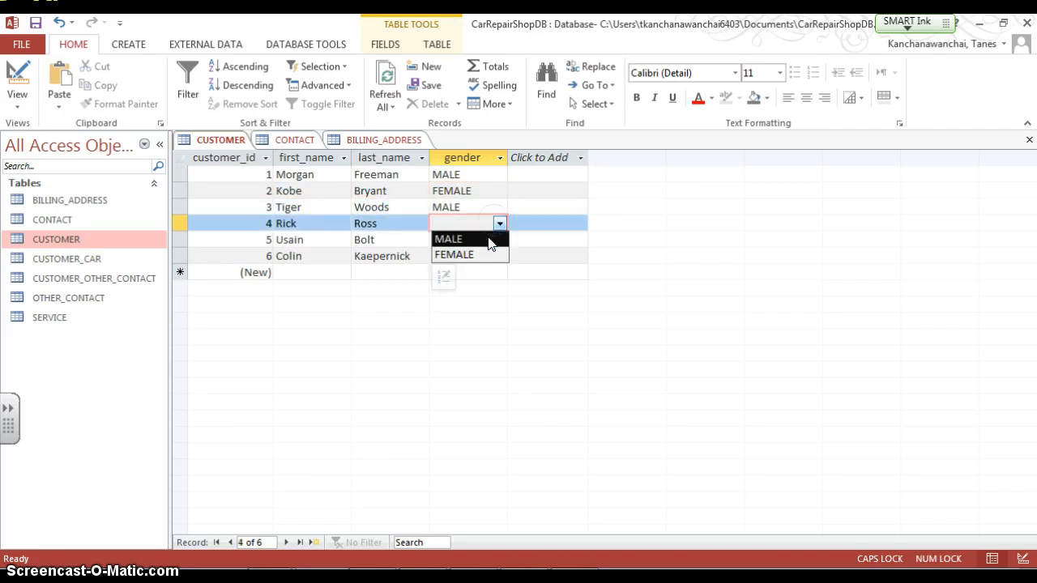
{"action": "left_click", "coordinate": [449, 238]}
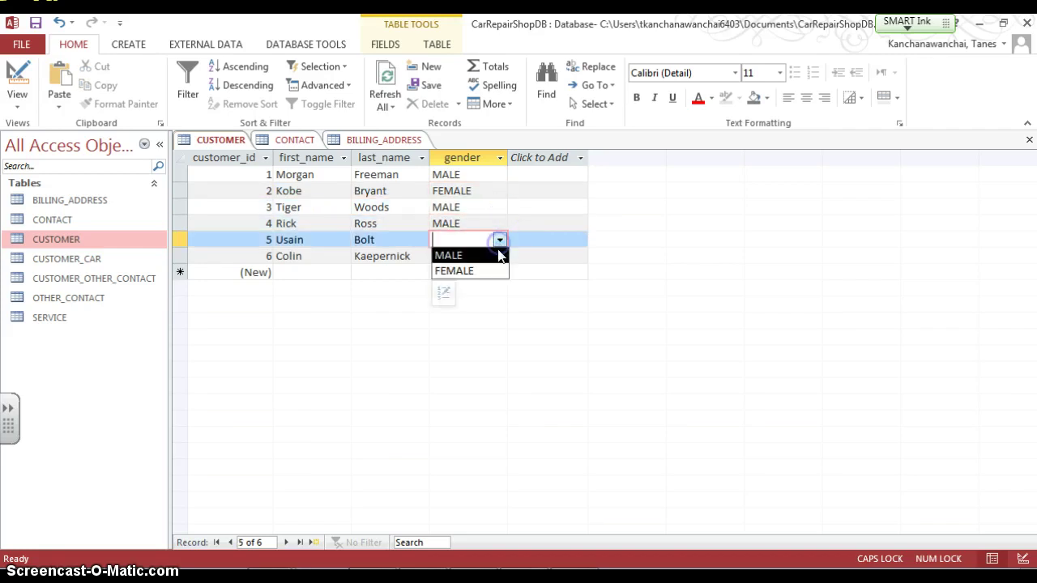
{"action": "left_click", "coordinate": [454, 271]}
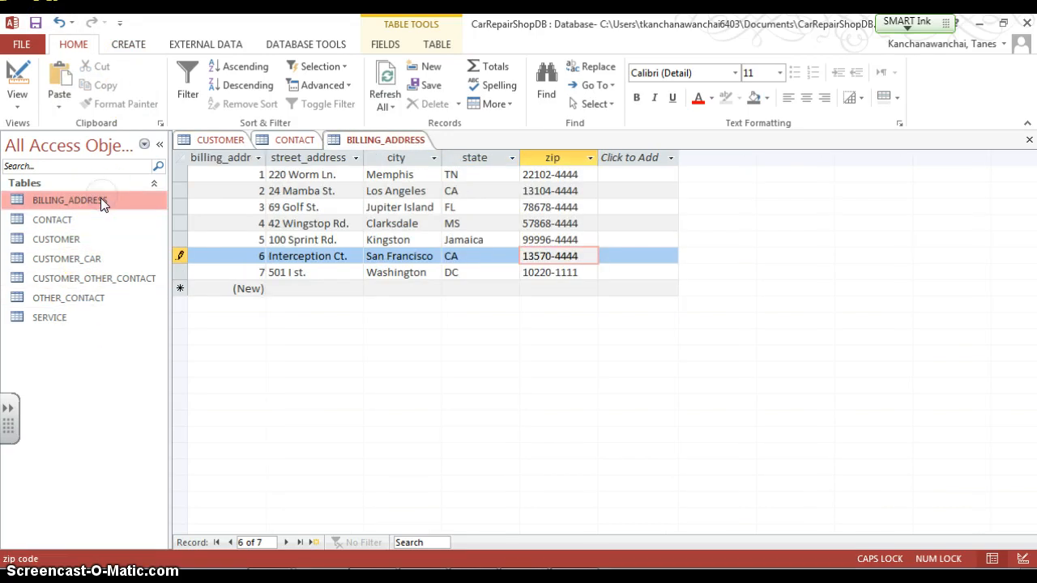
{"action": "mouse_move", "coordinate": [580, 174]}
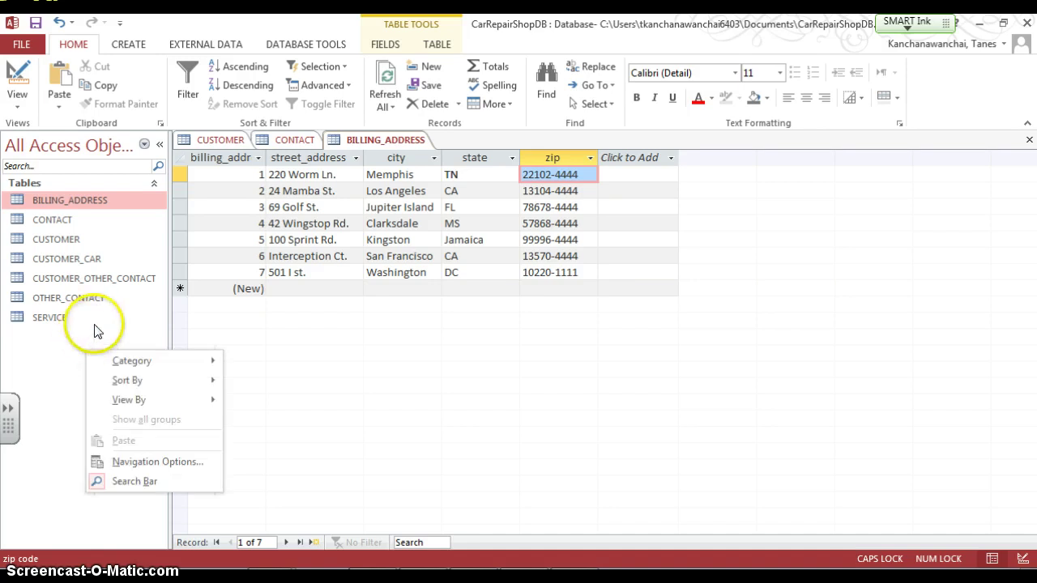
Select BILLING_ADDRESS's city and state columns, then show the External Data import and export commands
{"action": "left_click", "coordinate": [65, 342]}
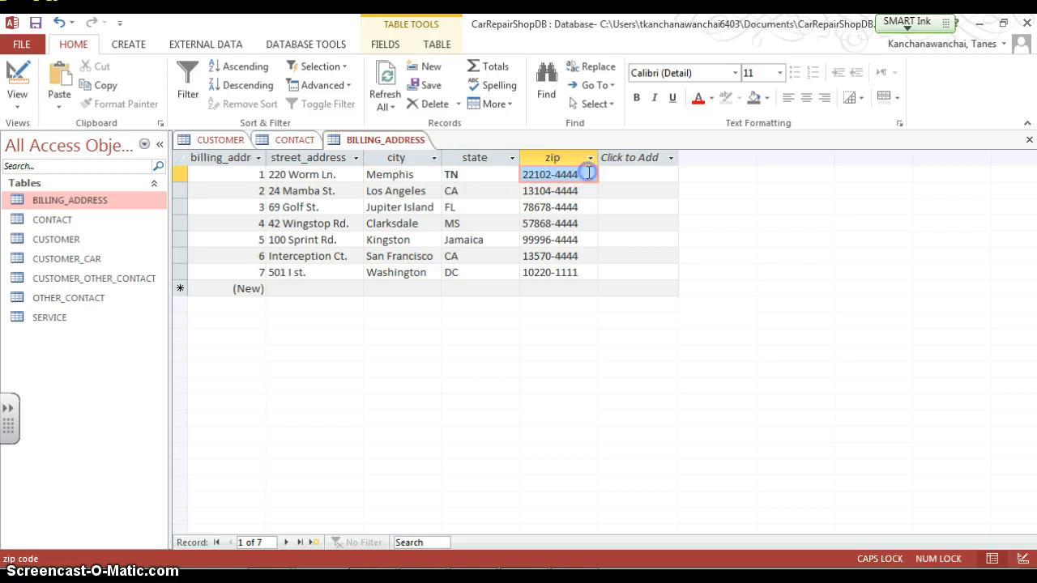
{"action": "mouse_move", "coordinate": [609, 269]}
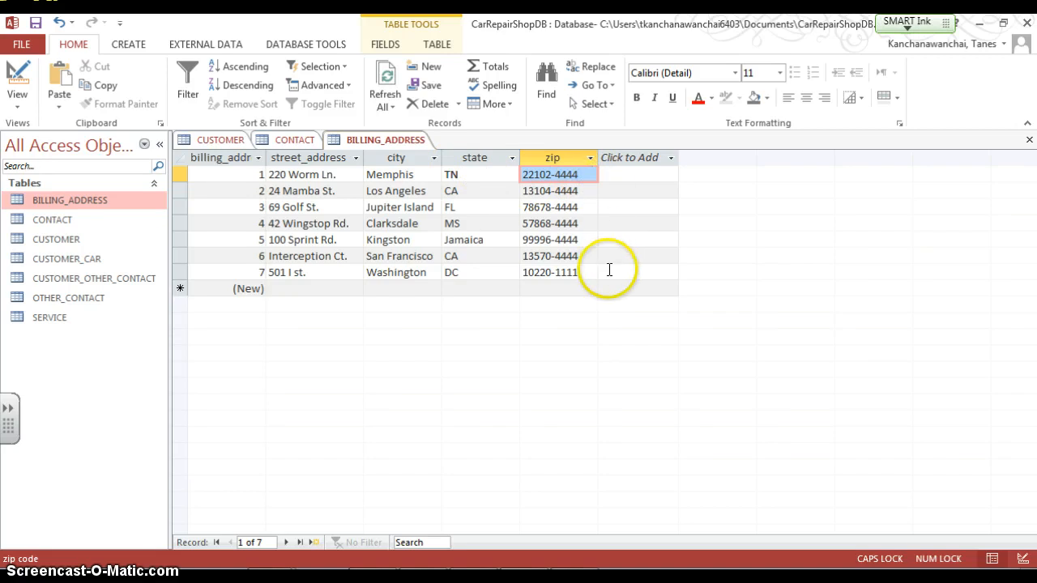
{"action": "mouse_move", "coordinate": [321, 126]}
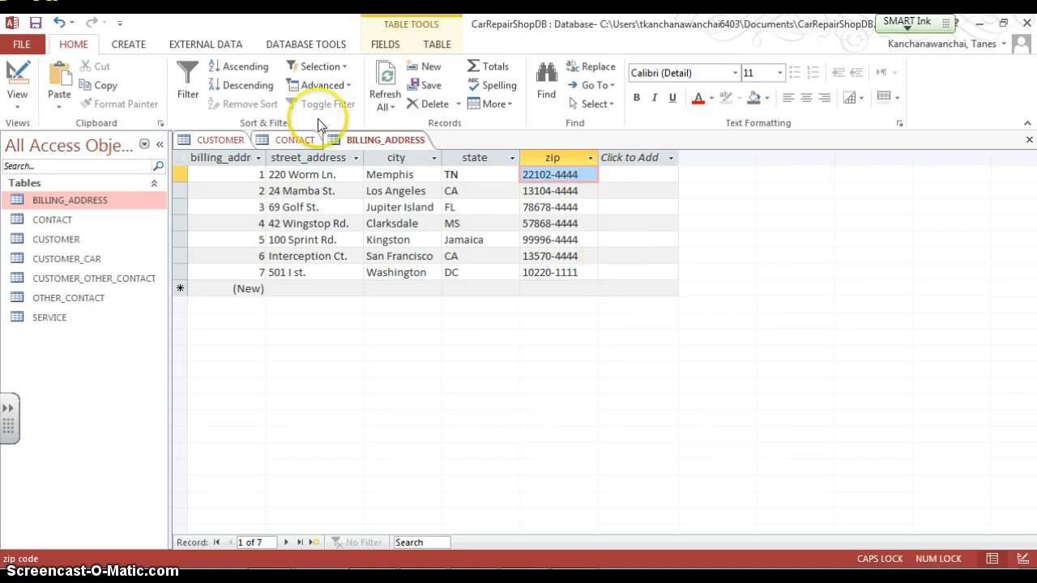
{"action": "mouse_move", "coordinate": [392, 156]}
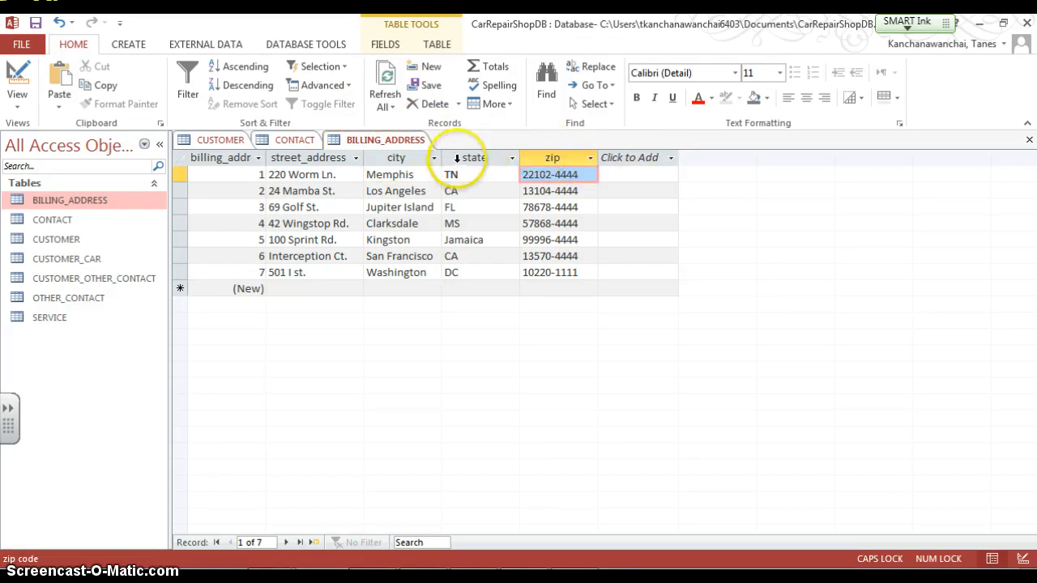
{"action": "left_click", "coordinate": [395, 157]}
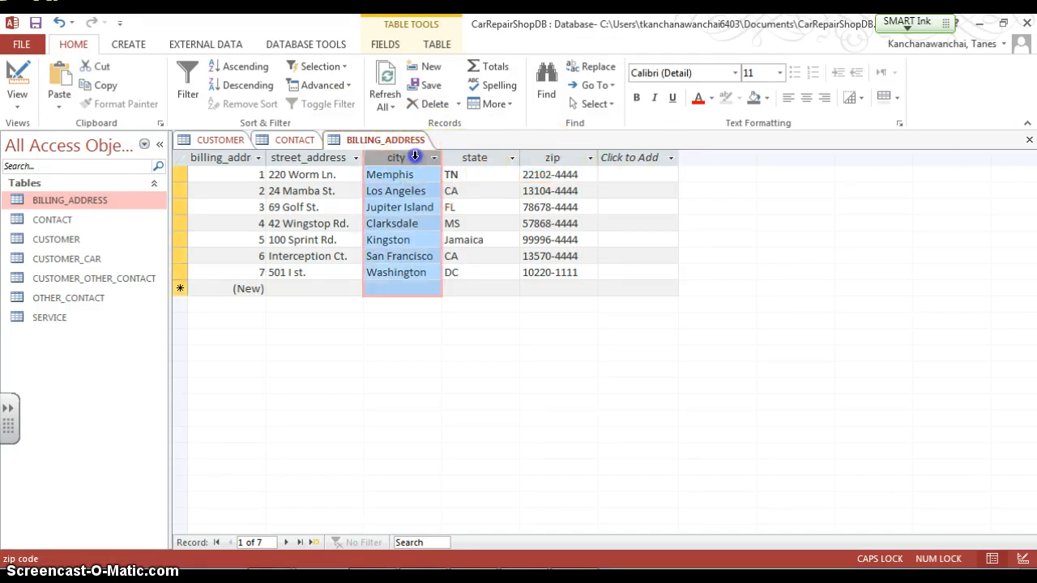
{"action": "left_click", "coordinate": [473, 157]}
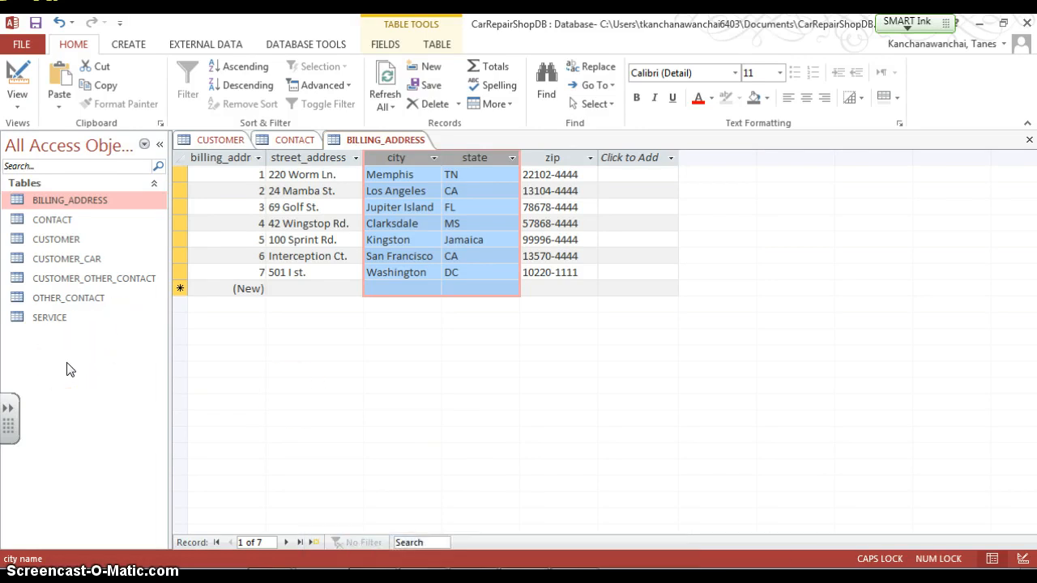
{"action": "right_click", "coordinate": [68, 366]}
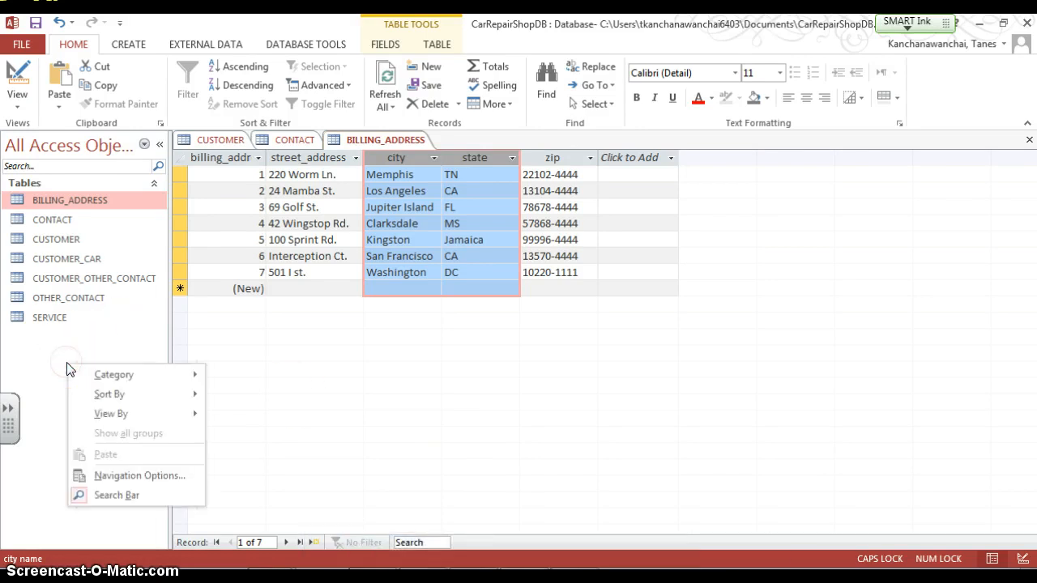
{"action": "left_click", "coordinate": [204, 44]}
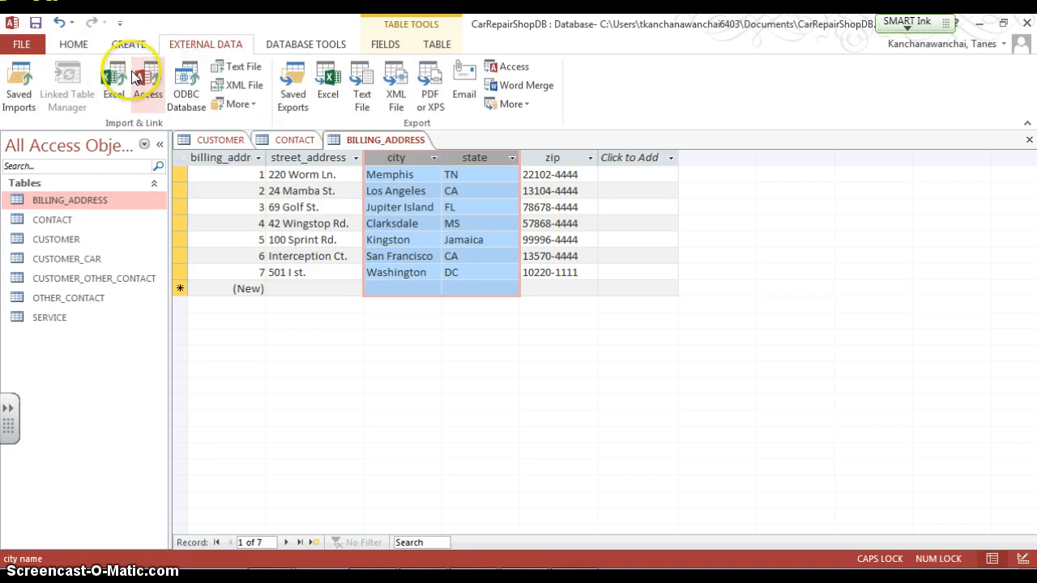
Begin an Excel import and browse the computer's drives for the source spreadsheet
{"action": "left_click", "coordinate": [113, 81]}
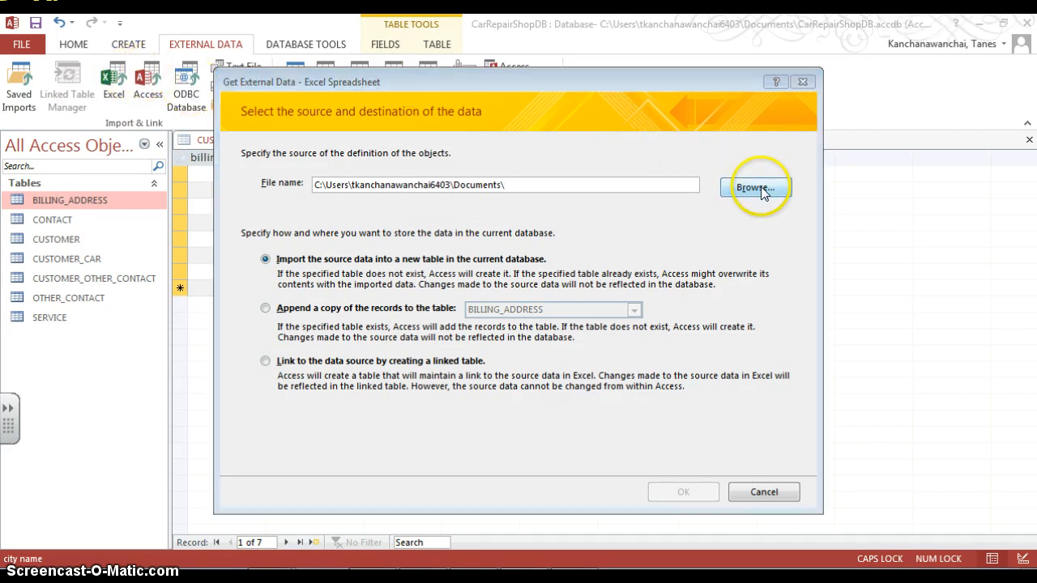
{"action": "left_click", "coordinate": [755, 188]}
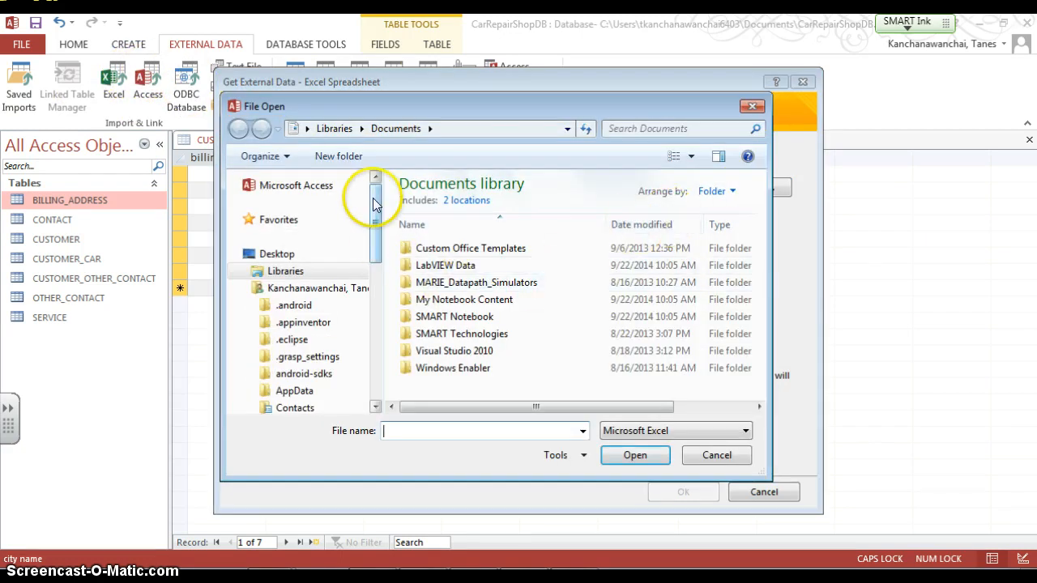
{"action": "scroll", "scroll_direction": "down", "scroll_amount": 3}
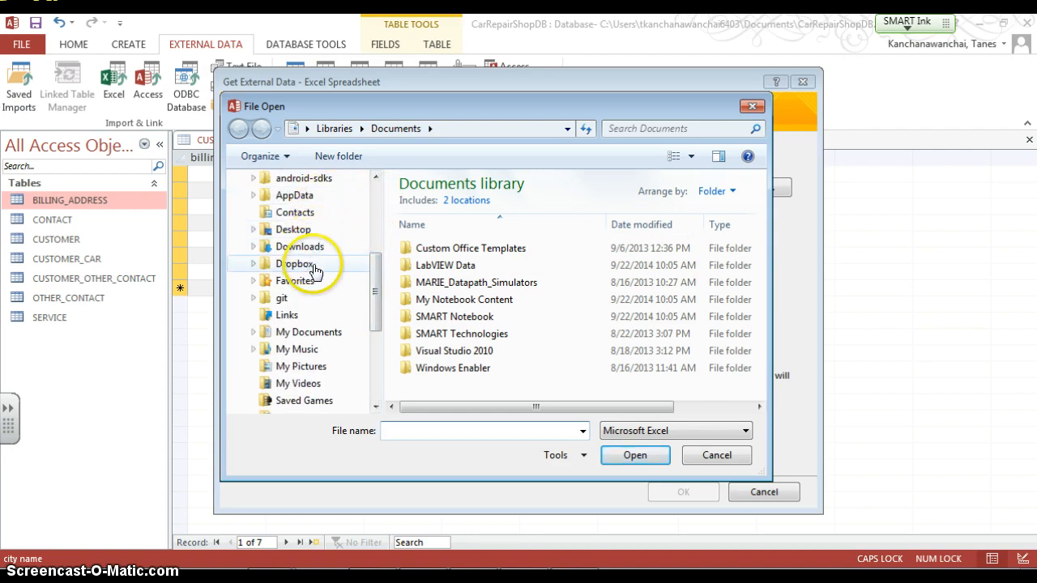
{"action": "mouse_move", "coordinate": [330, 316]}
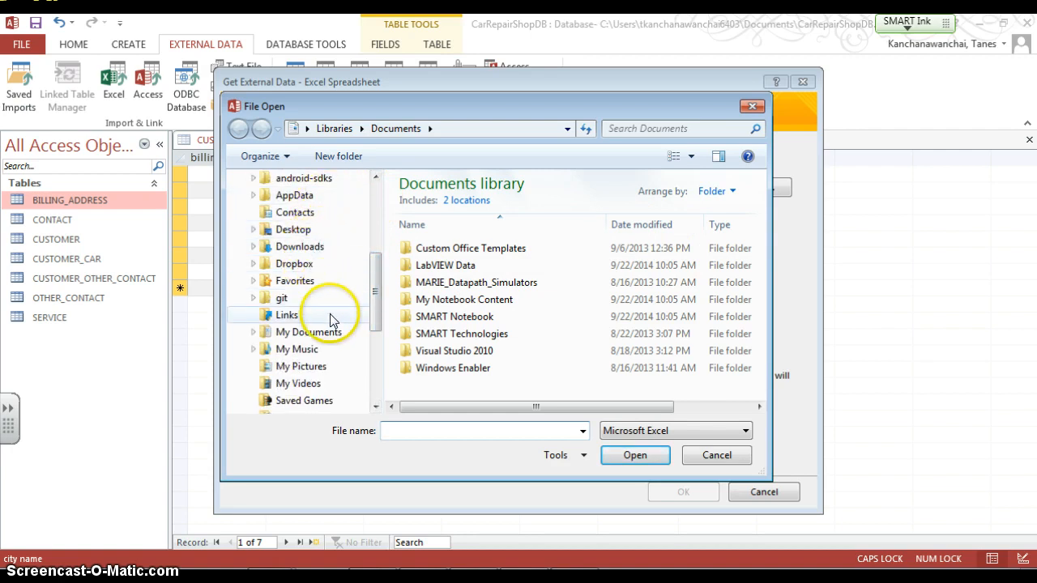
{"action": "scroll", "scroll_direction": "down", "scroll_amount": 3}
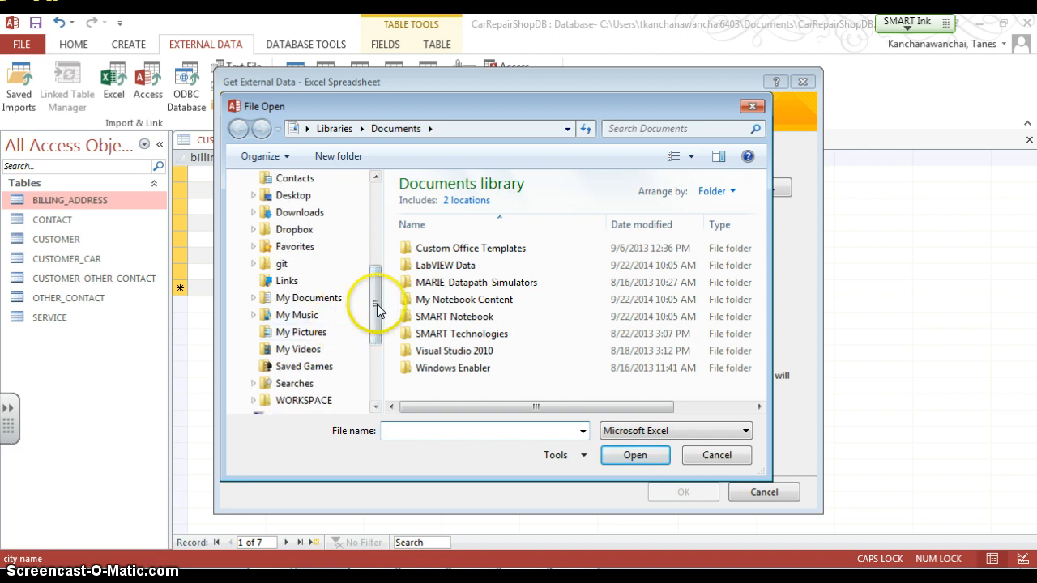
{"action": "scroll", "scroll_direction": "down", "scroll_amount": 3}
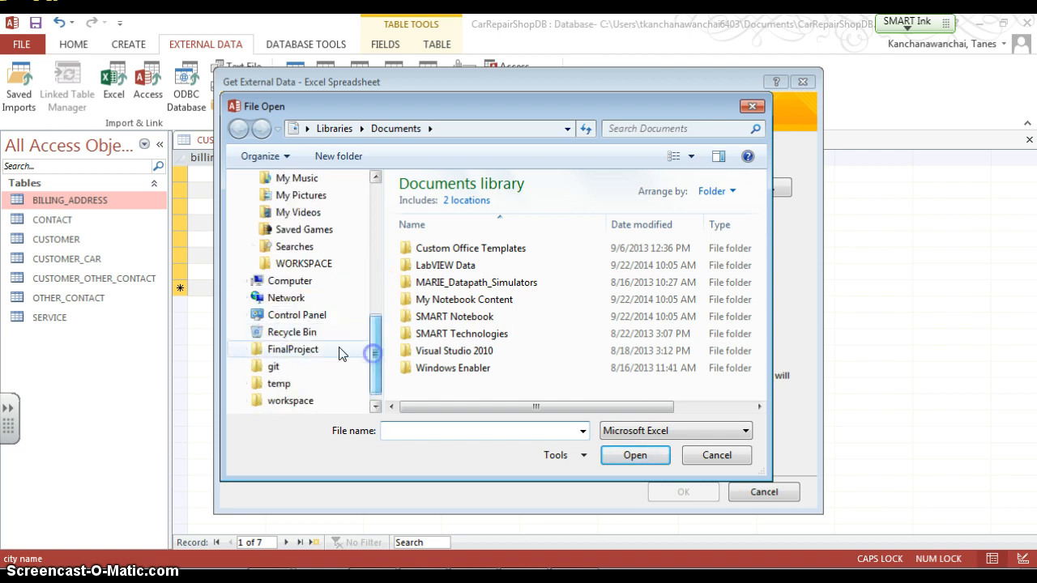
{"action": "left_click", "coordinate": [289, 280]}
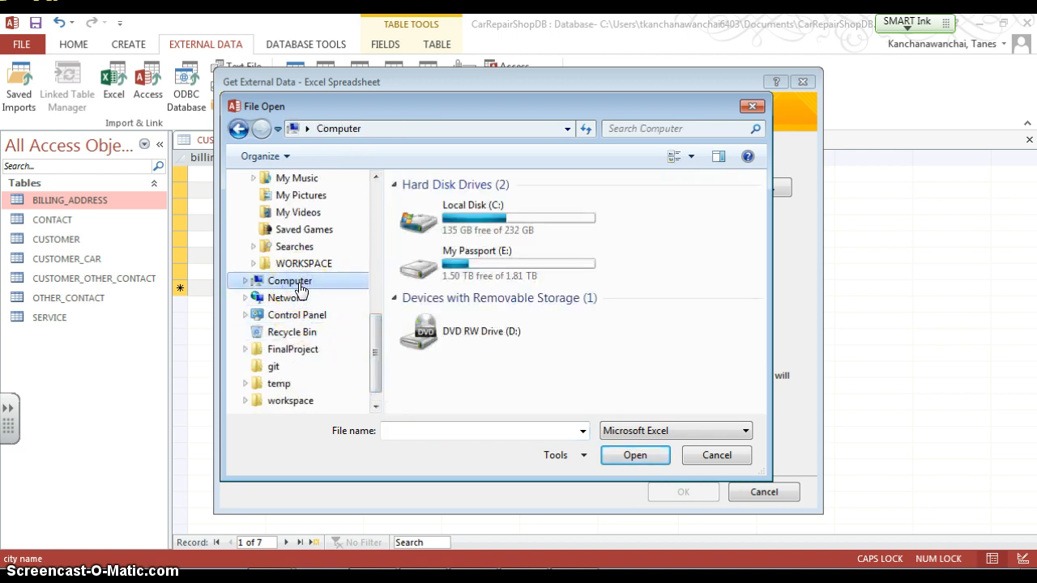
Navigate into E:\Nova-Fall2014\csc110-01N to reach zip_code_database.xlsx
{"action": "double_click", "coordinate": [476, 263]}
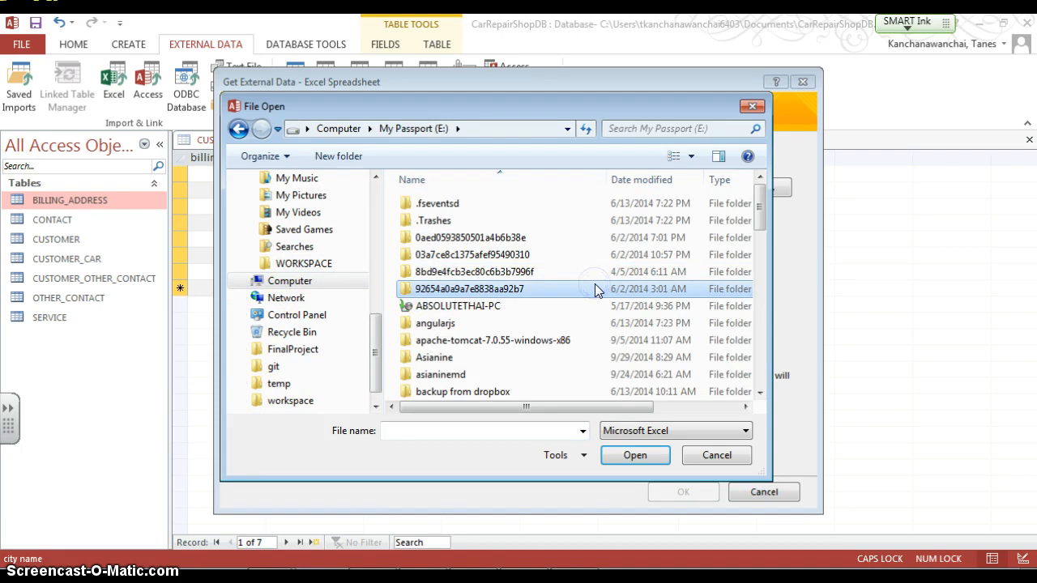
{"action": "scroll", "scroll_direction": "down", "scroll_amount": 3}
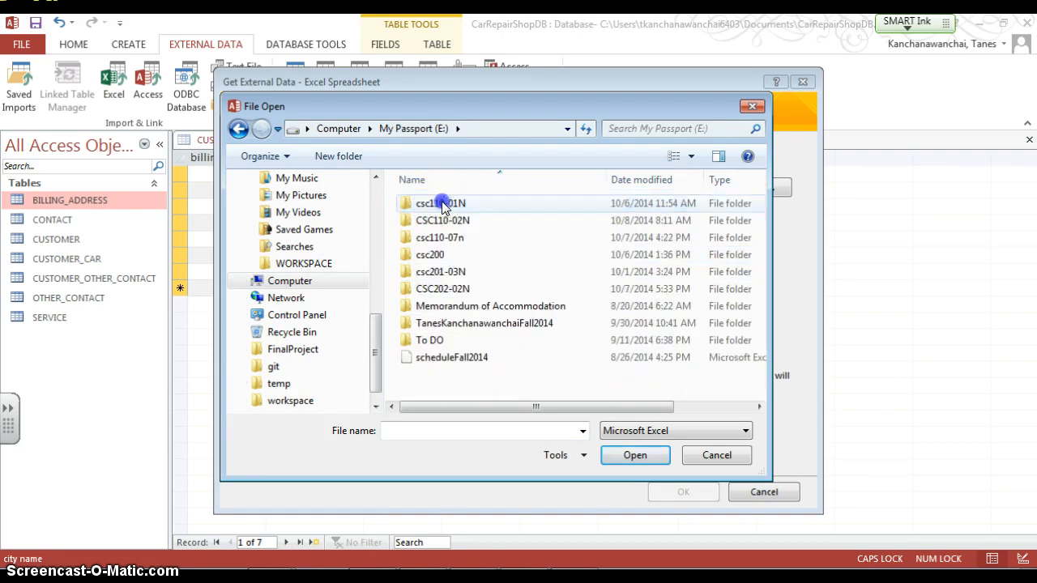
{"action": "double_click", "coordinate": [441, 204]}
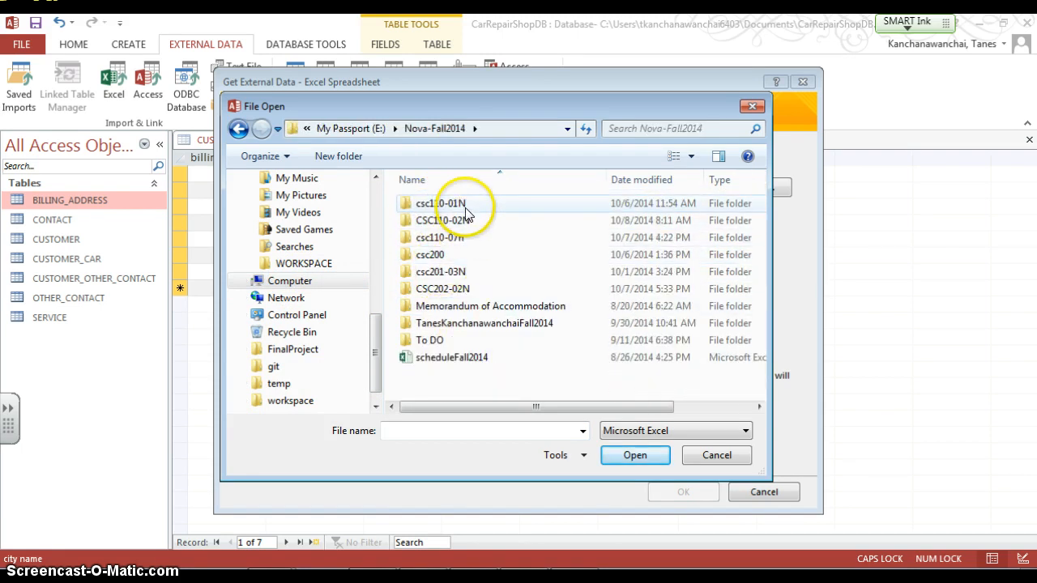
{"action": "double_click", "coordinate": [439, 205]}
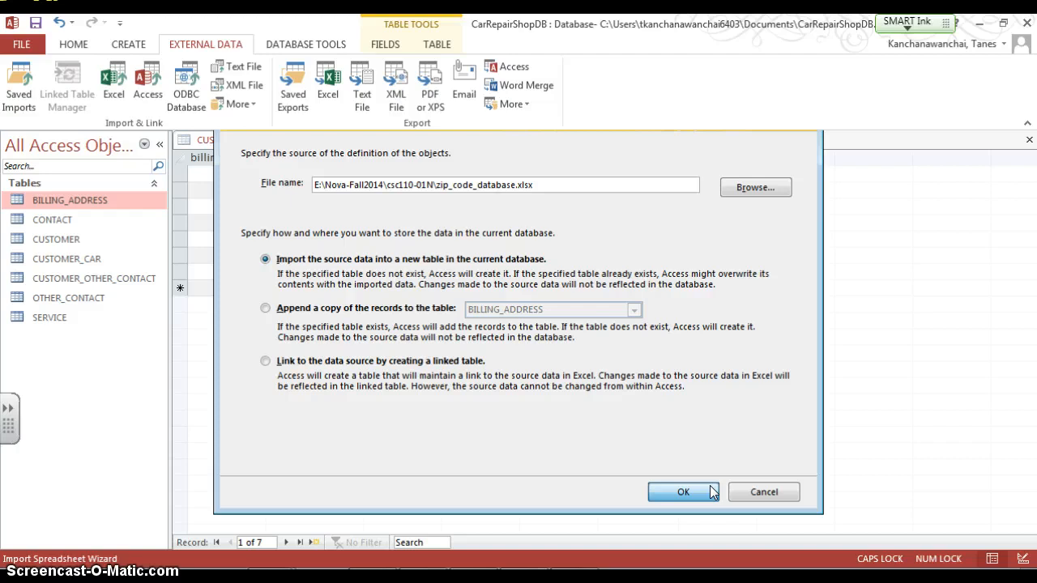
Confirm the spreadsheet source, then read the ZIP table notes in the Word requirements document
{"action": "left_click", "coordinate": [682, 493]}
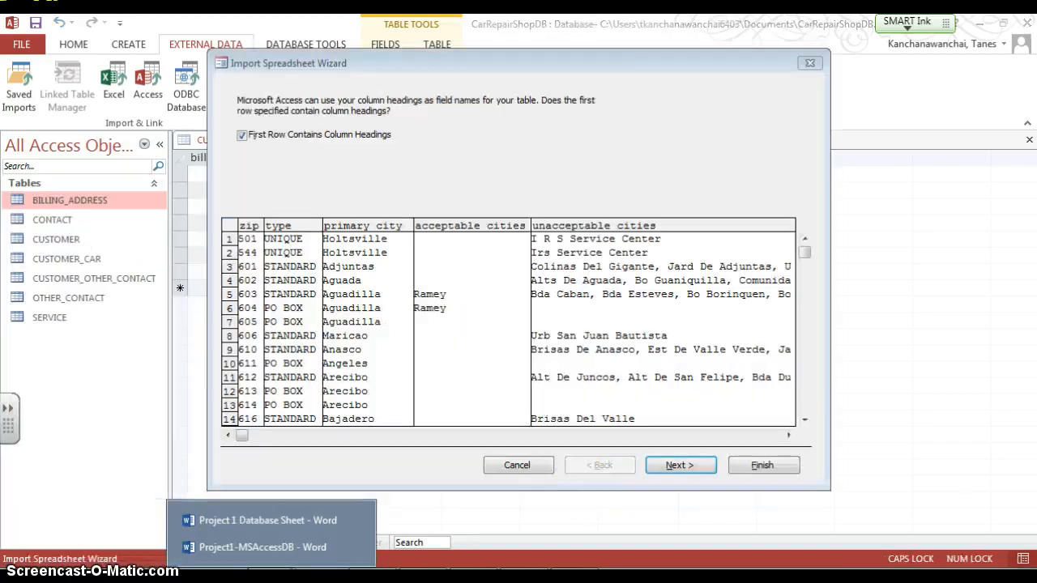
{"action": "mouse_move", "coordinate": [278, 520]}
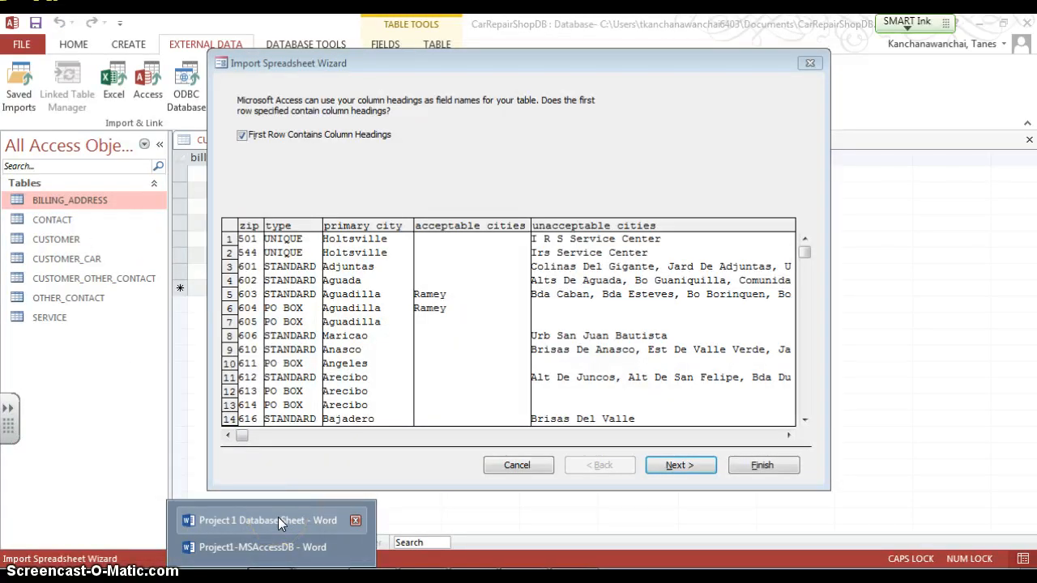
{"action": "mouse_move", "coordinate": [275, 551]}
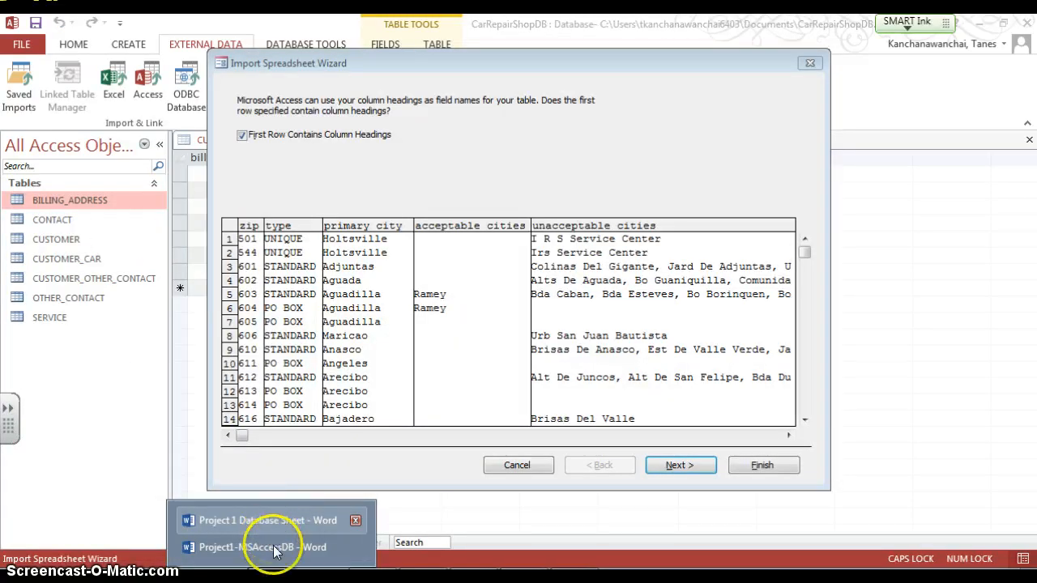
{"action": "left_click", "coordinate": [261, 548]}
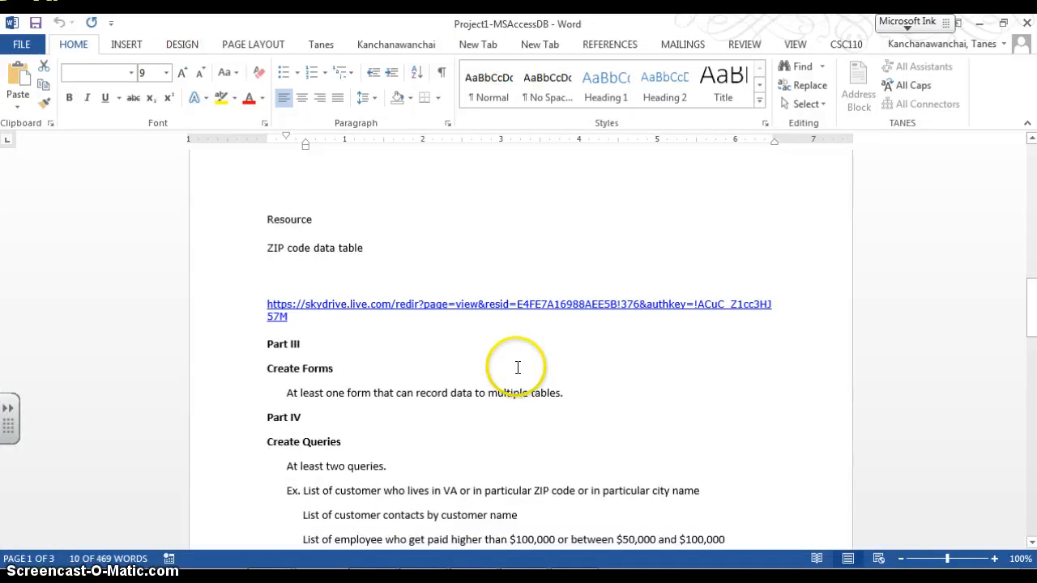
{"action": "scroll", "scroll_direction": "up", "scroll_amount": 3}
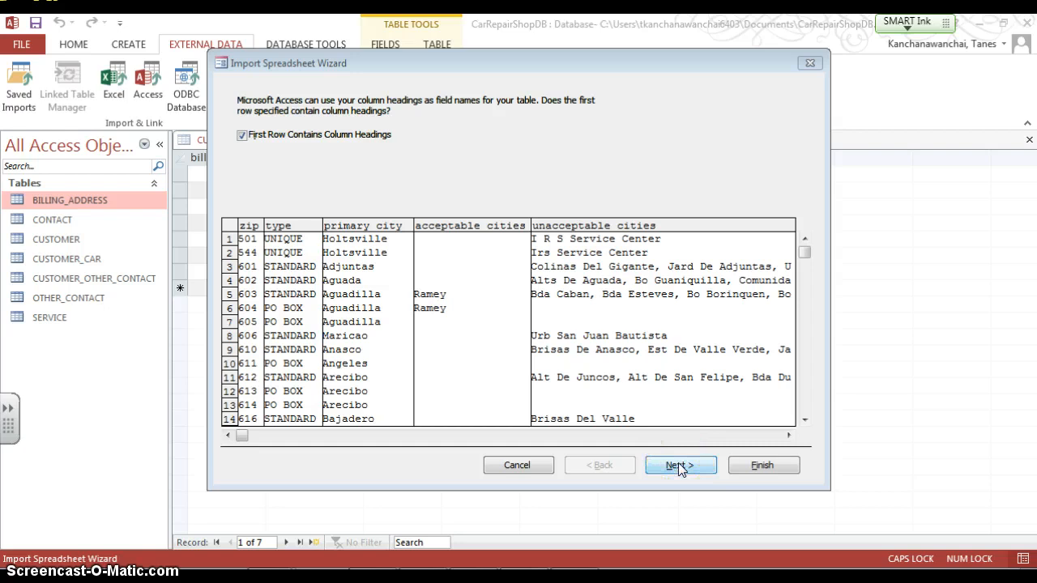
{"action": "mouse_move", "coordinate": [379, 170]}
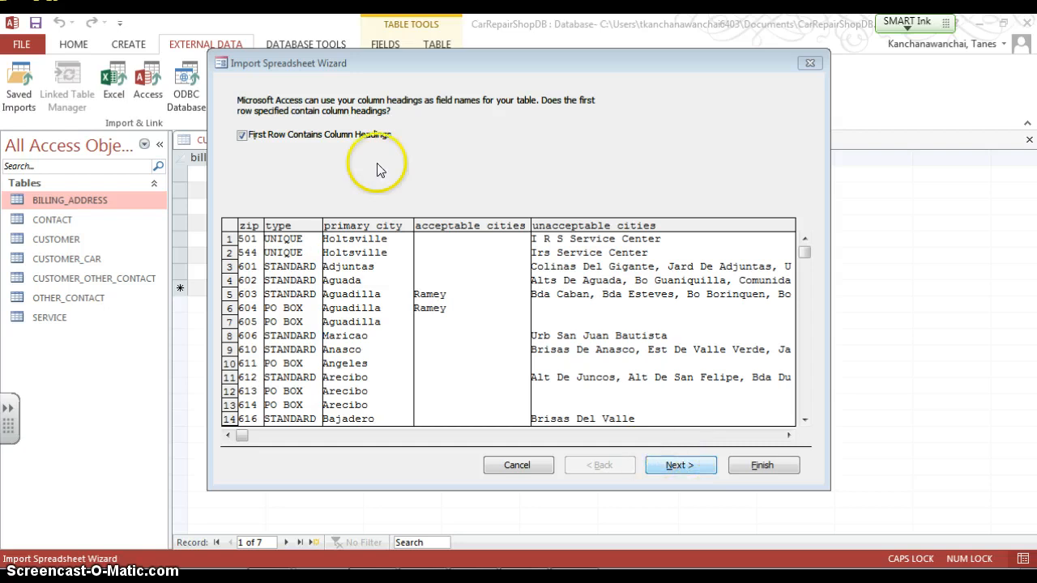
{"action": "mouse_move", "coordinate": [301, 231]}
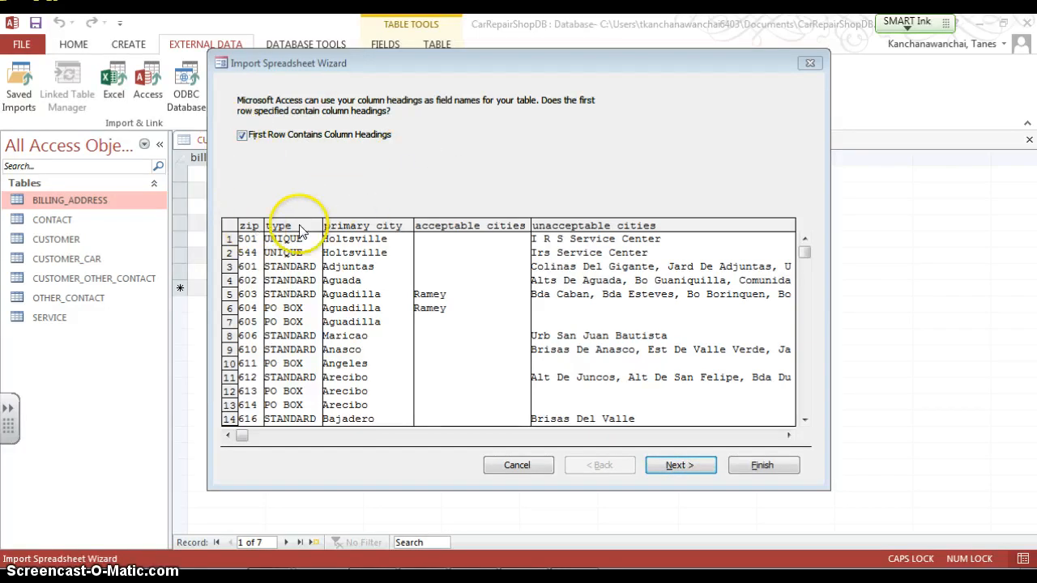
{"action": "mouse_move", "coordinate": [210, 112]}
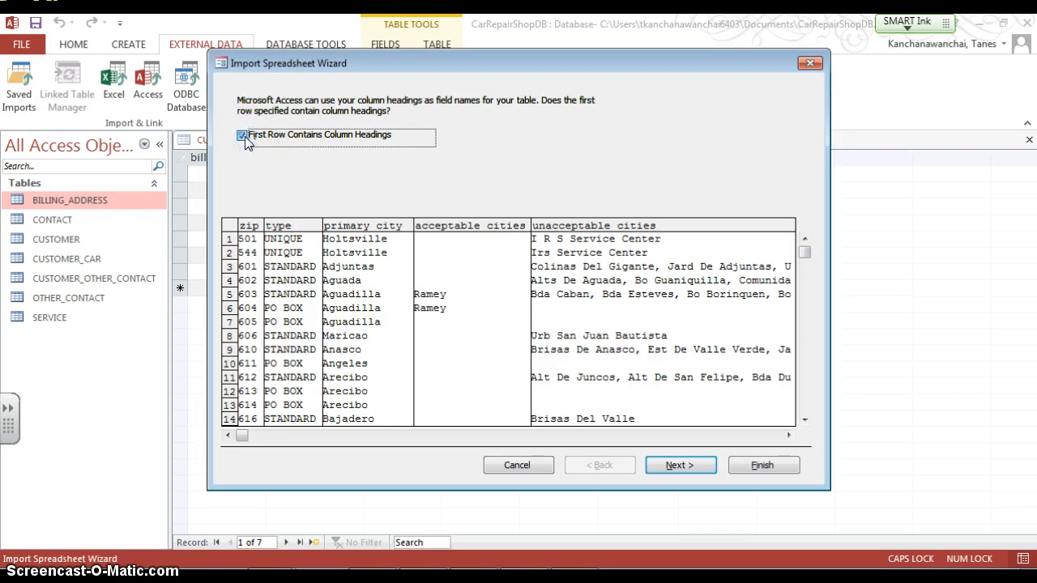
Keep 'First Row Contains Column Headings' checked and advance to the field options step
{"action": "left_click", "coordinate": [243, 135]}
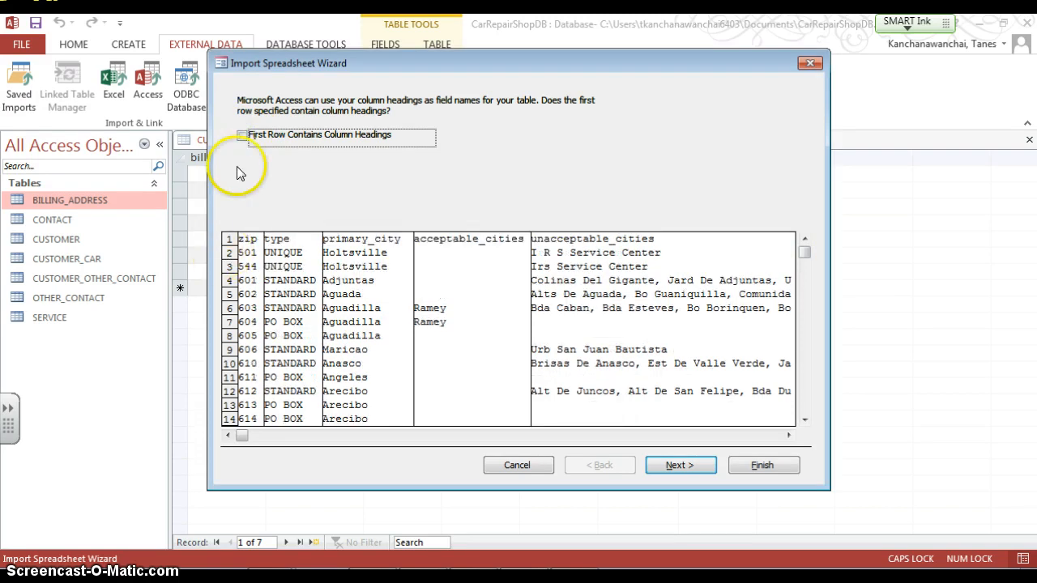
{"action": "left_click", "coordinate": [243, 134]}
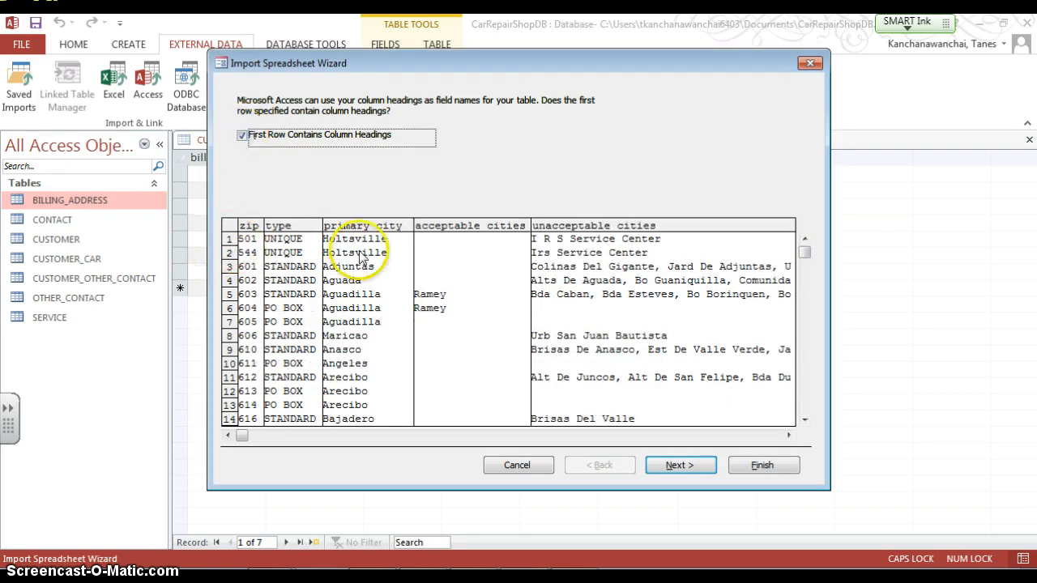
{"action": "left_click", "coordinate": [680, 465]}
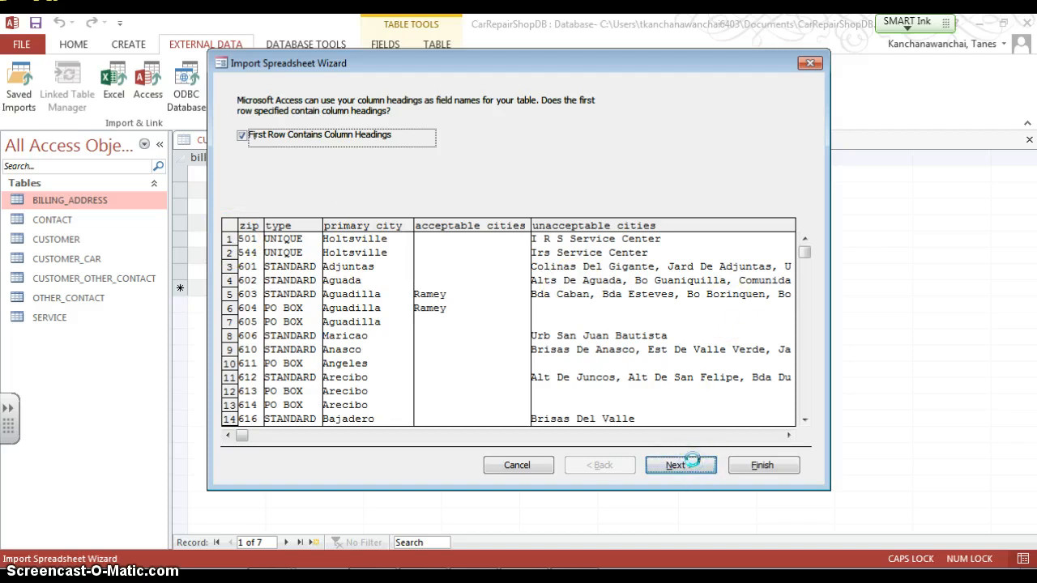
{"action": "left_click", "coordinate": [681, 464]}
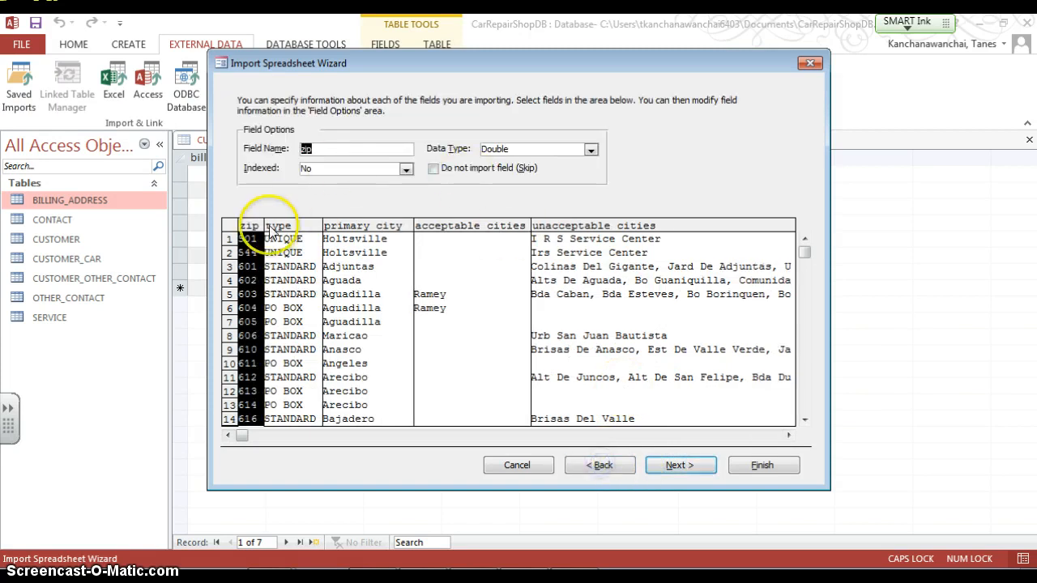
Set the zip field to Short Text, let Access add the primary key, and reach table naming
{"action": "left_click", "coordinate": [589, 149]}
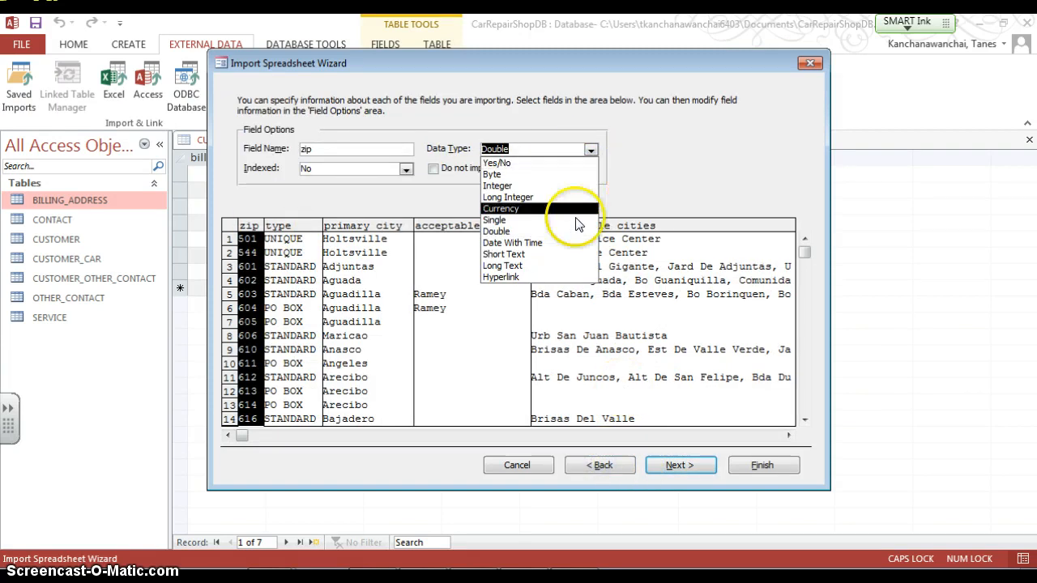
{"action": "left_click", "coordinate": [503, 253]}
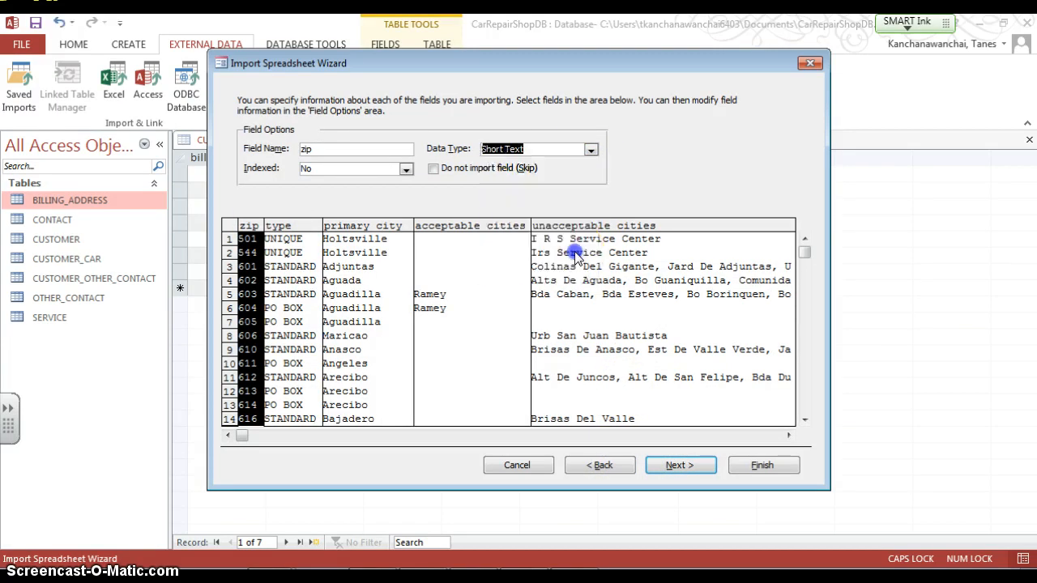
{"action": "mouse_move", "coordinate": [316, 201]}
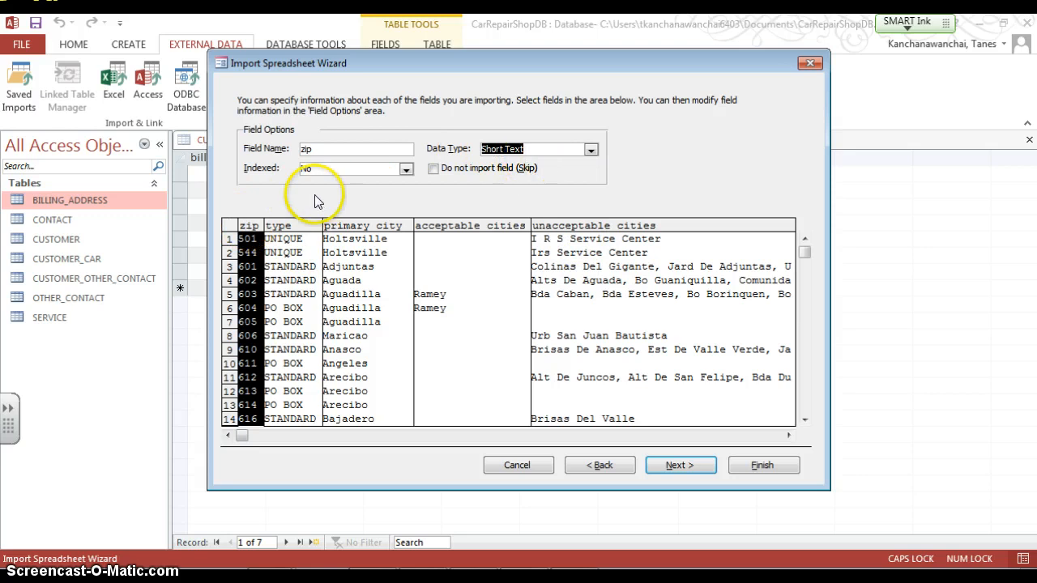
{"action": "left_click", "coordinate": [279, 225]}
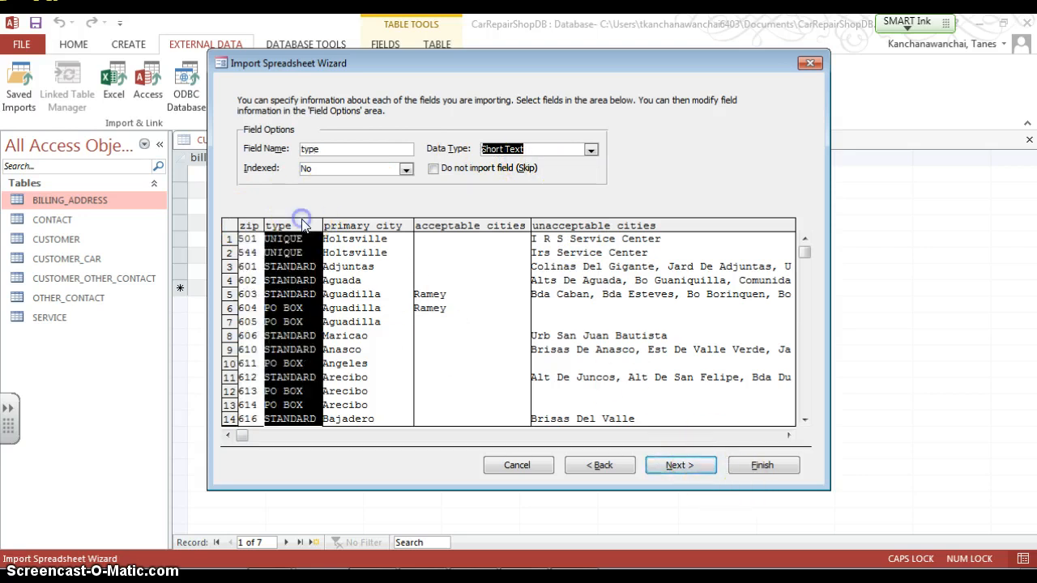
{"action": "mouse_move", "coordinate": [386, 227]}
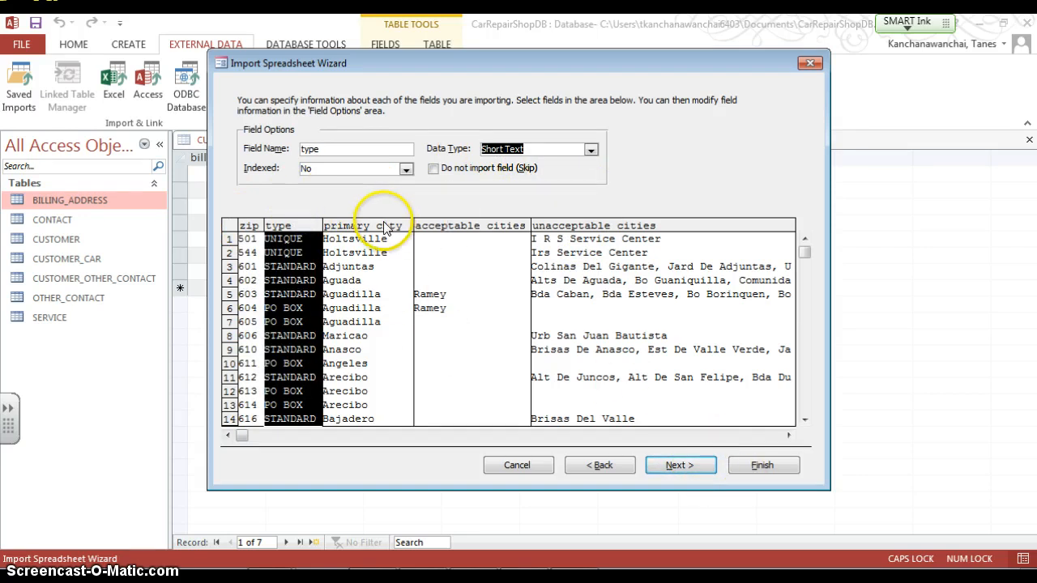
{"action": "left_click", "coordinate": [680, 465]}
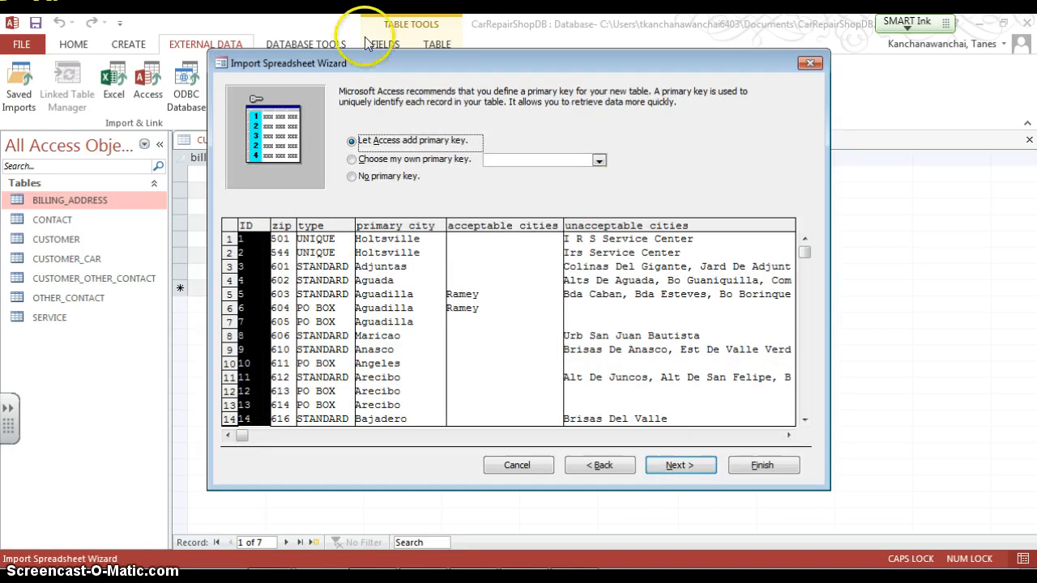
{"action": "mouse_move", "coordinate": [467, 186]}
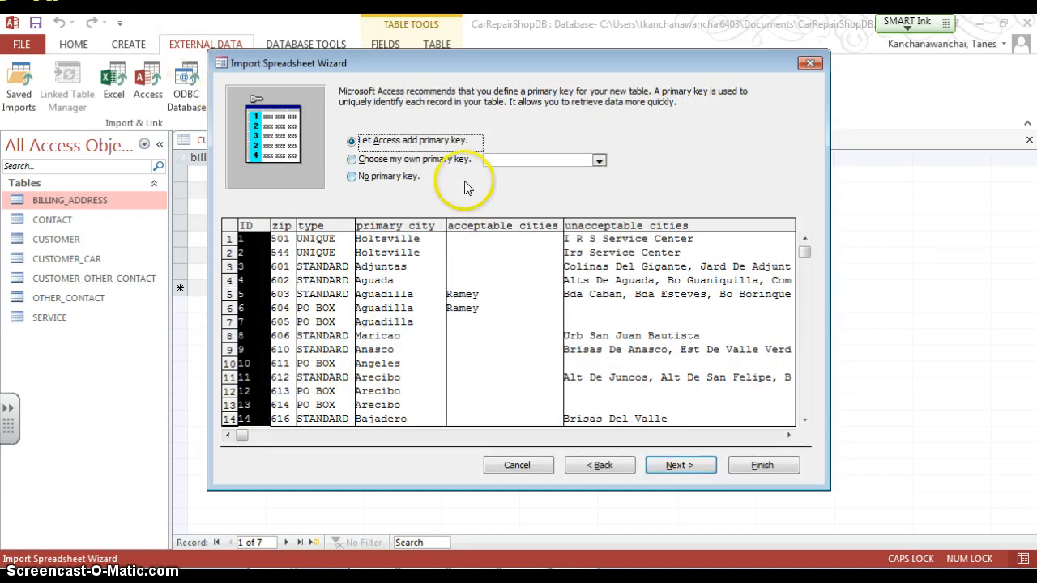
{"action": "mouse_move", "coordinate": [259, 249]}
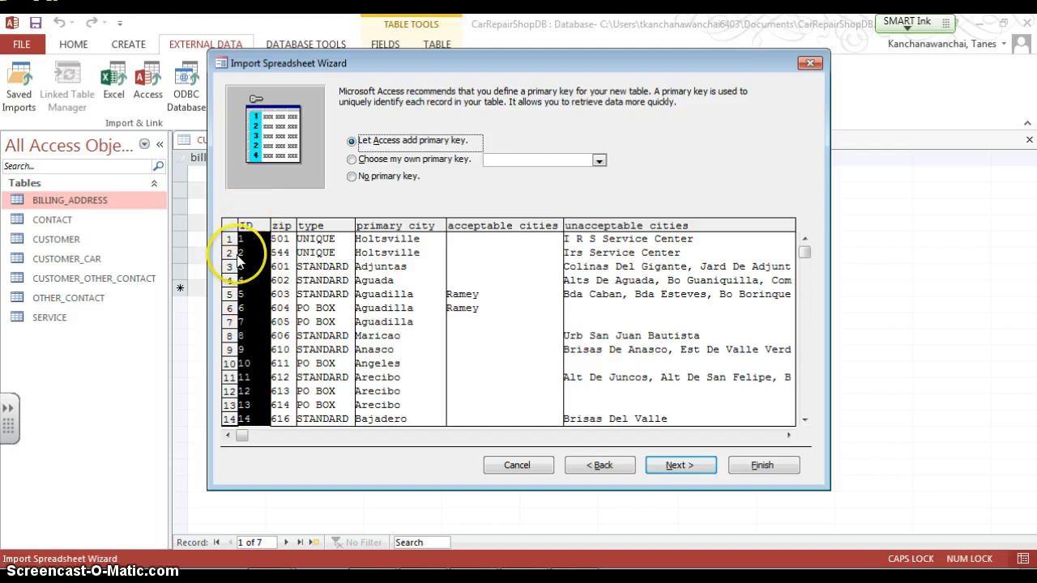
{"action": "mouse_move", "coordinate": [429, 286]}
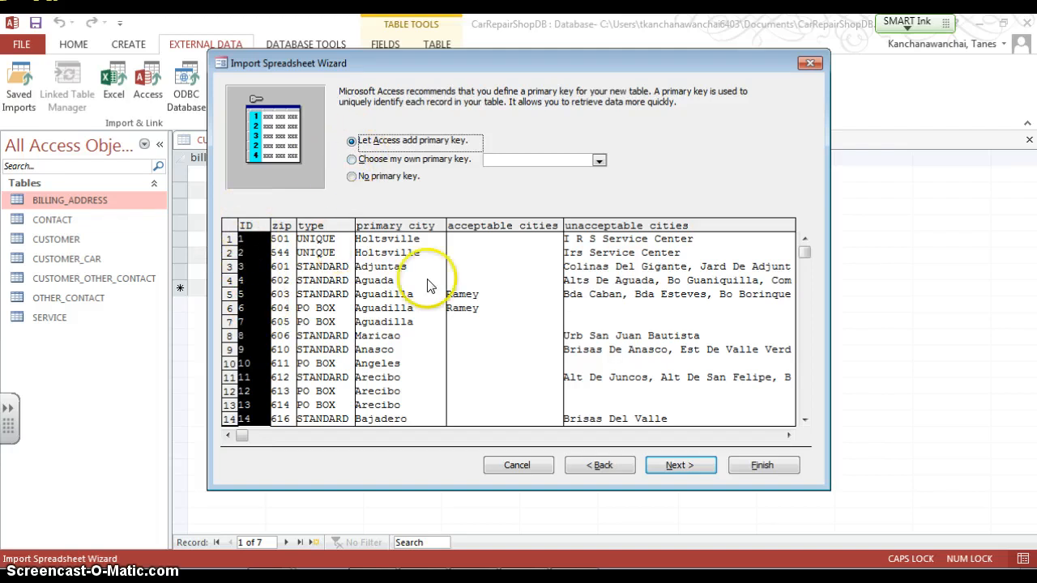
{"action": "left_click", "coordinate": [681, 463]}
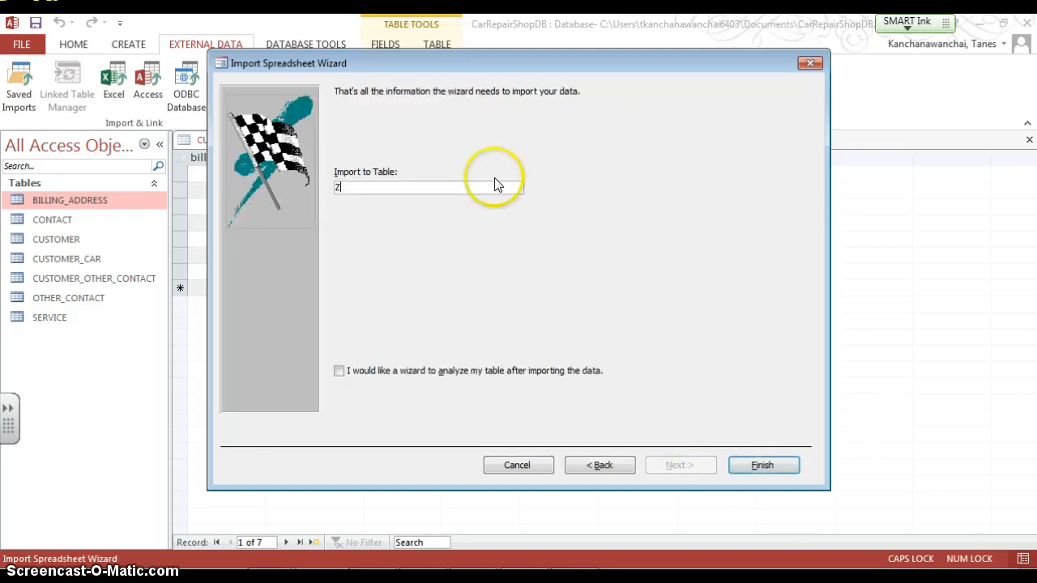
Name the imported table ZIP and finish the import
{"action": "type", "text": "IP"}
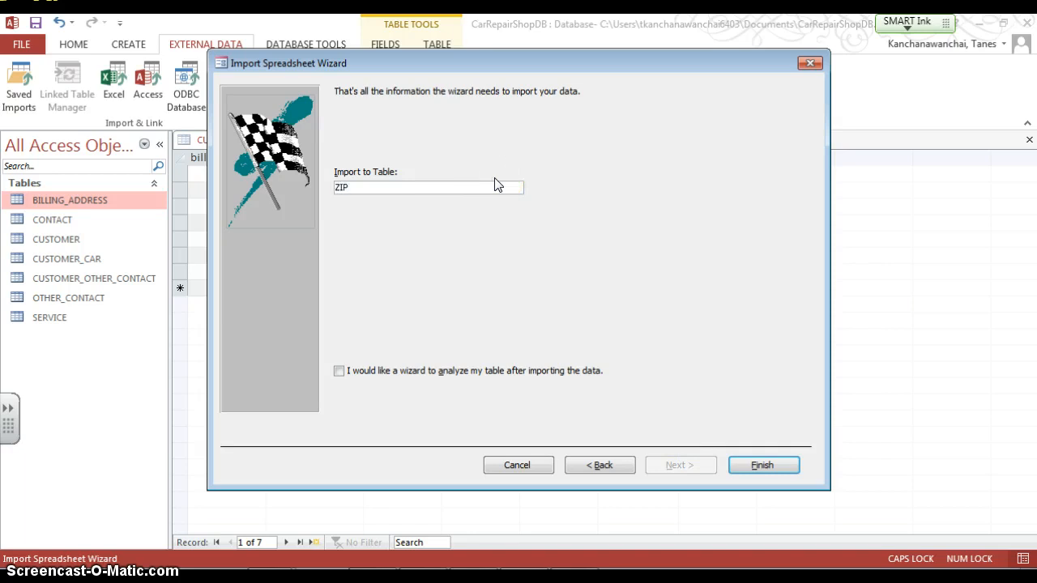
{"action": "mouse_move", "coordinate": [713, 427]}
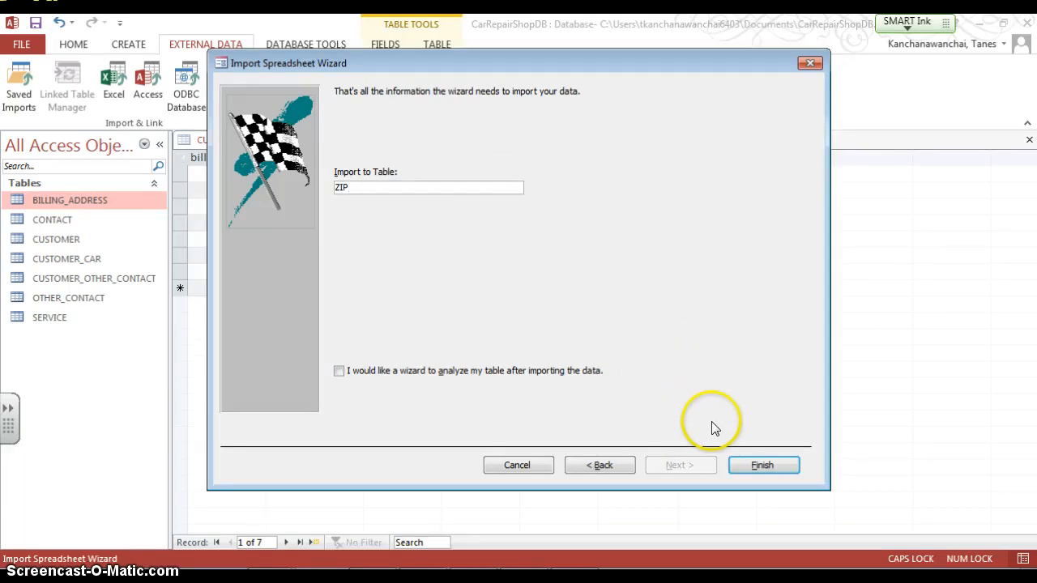
{"action": "left_click", "coordinate": [762, 463]}
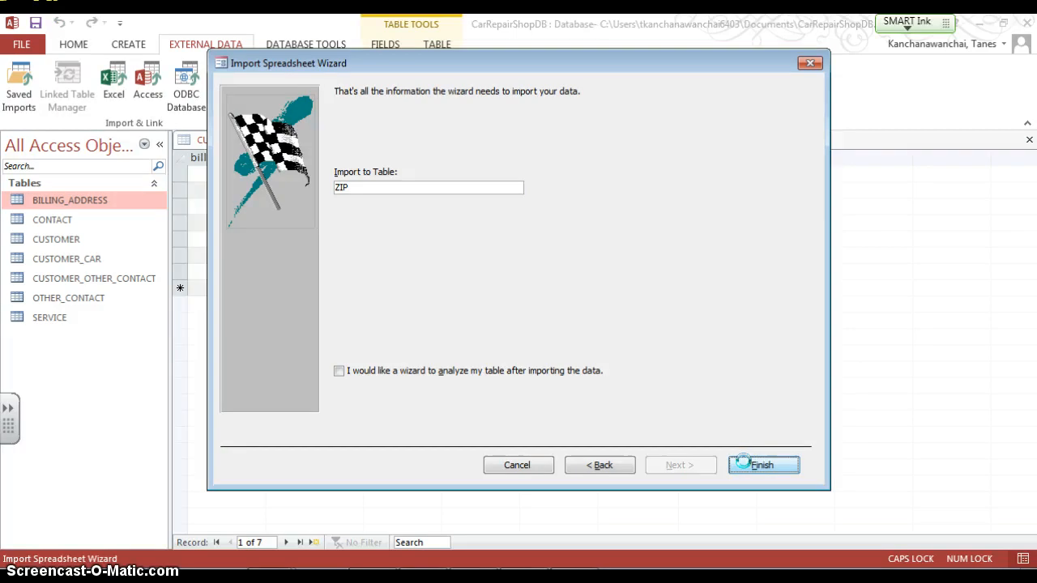
{"action": "left_click", "coordinate": [761, 463]}
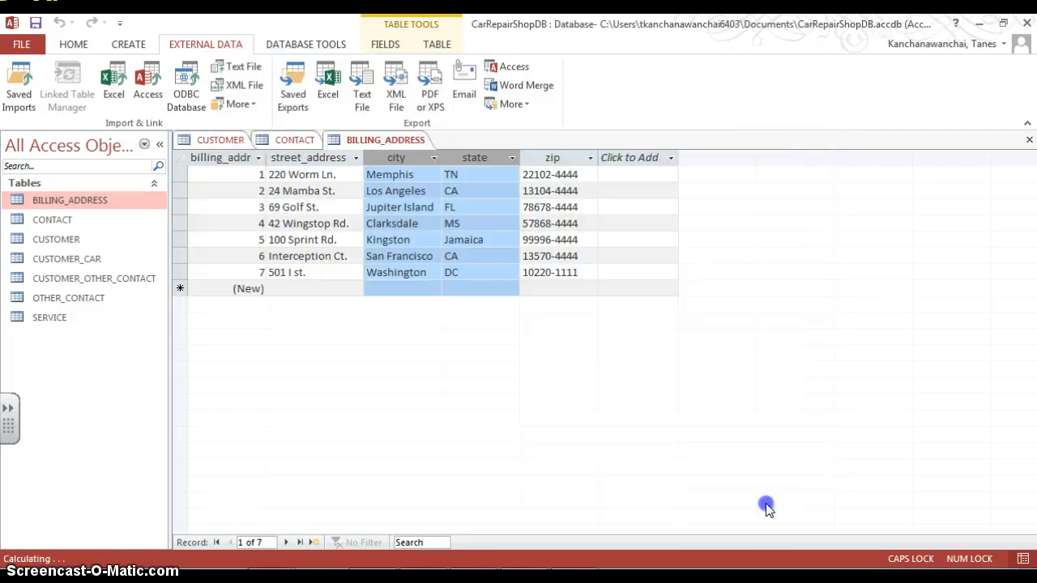
Review the ZIP table's ~42,522 imported records, then return to BILLING_ADDRESS
{"action": "left_click", "coordinate": [38, 337]}
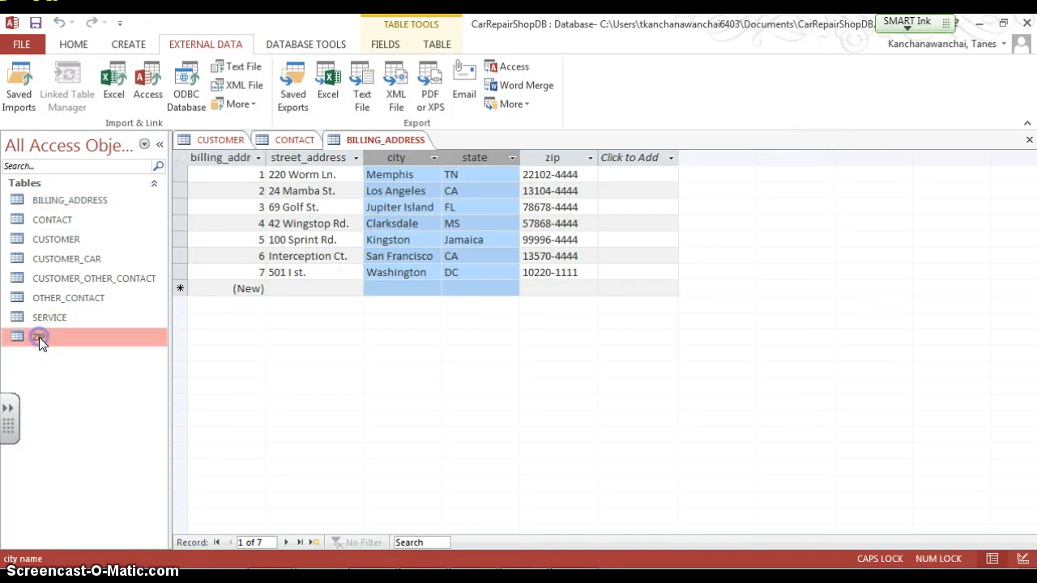
{"action": "double_click", "coordinate": [39, 335]}
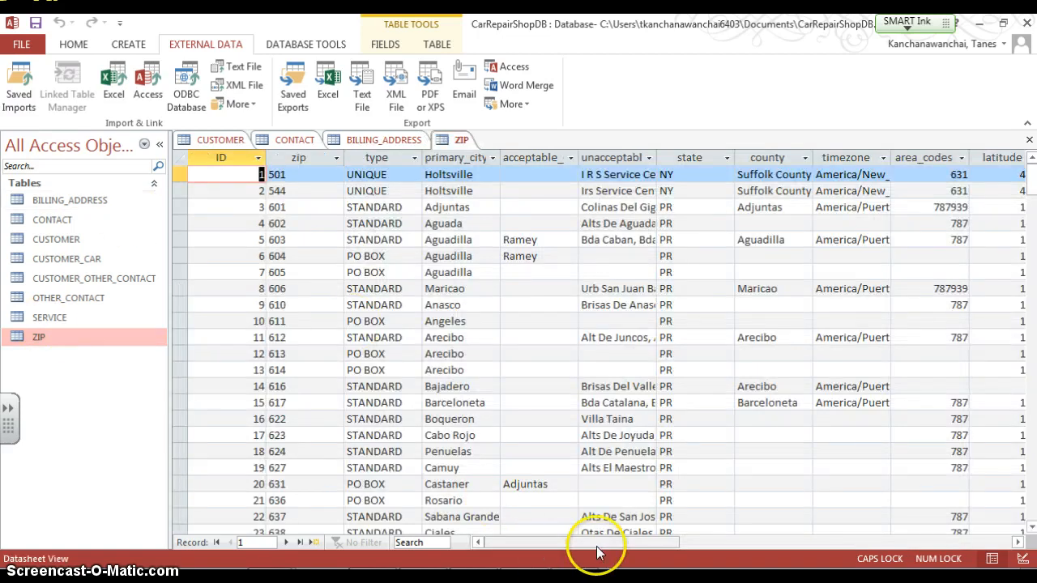
{"action": "scroll", "scroll_direction": "right", "scroll_amount": 3}
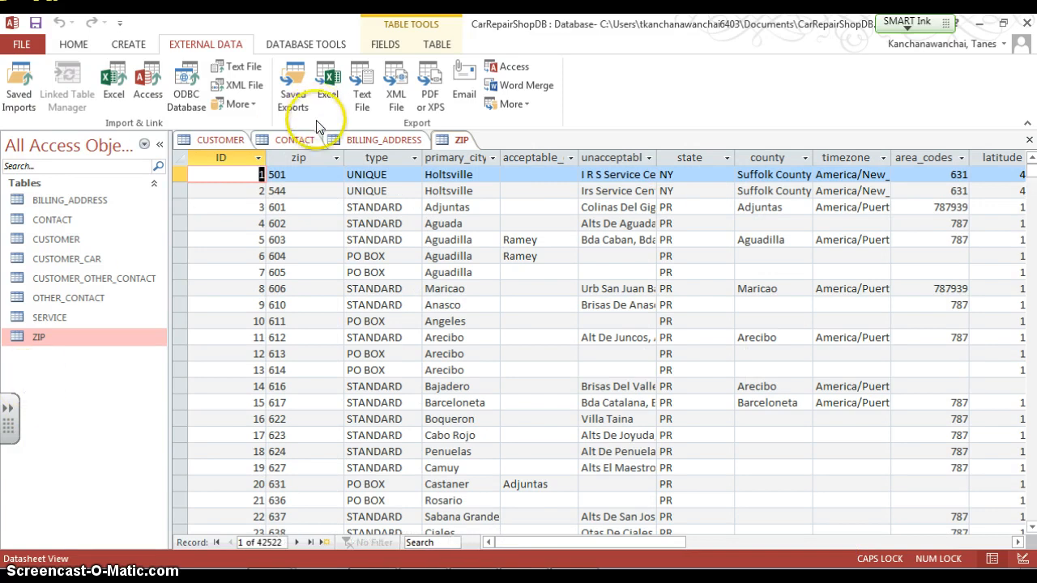
{"action": "left_click", "coordinate": [384, 140]}
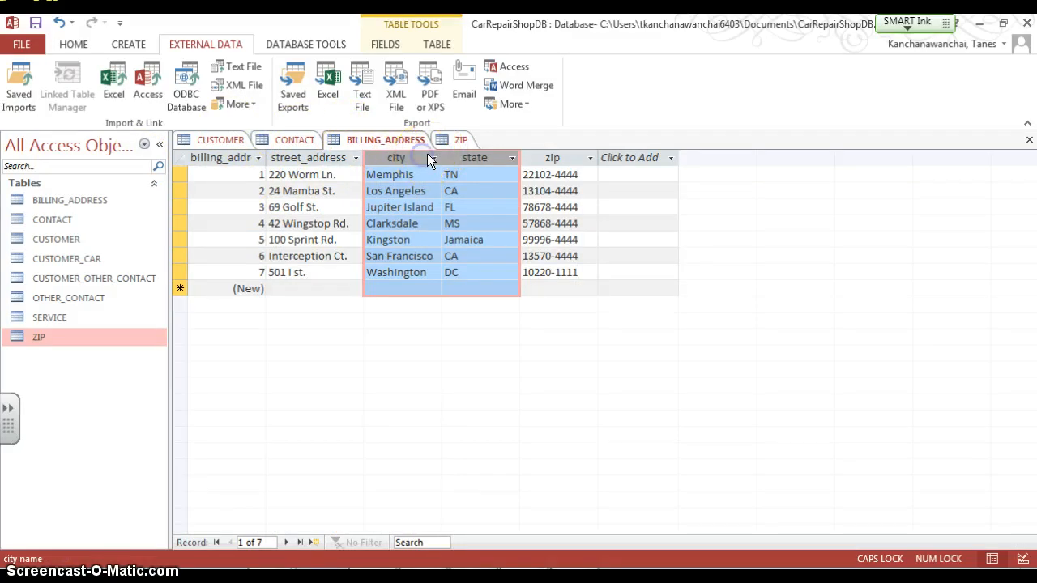
{"action": "left_click", "coordinate": [555, 157]}
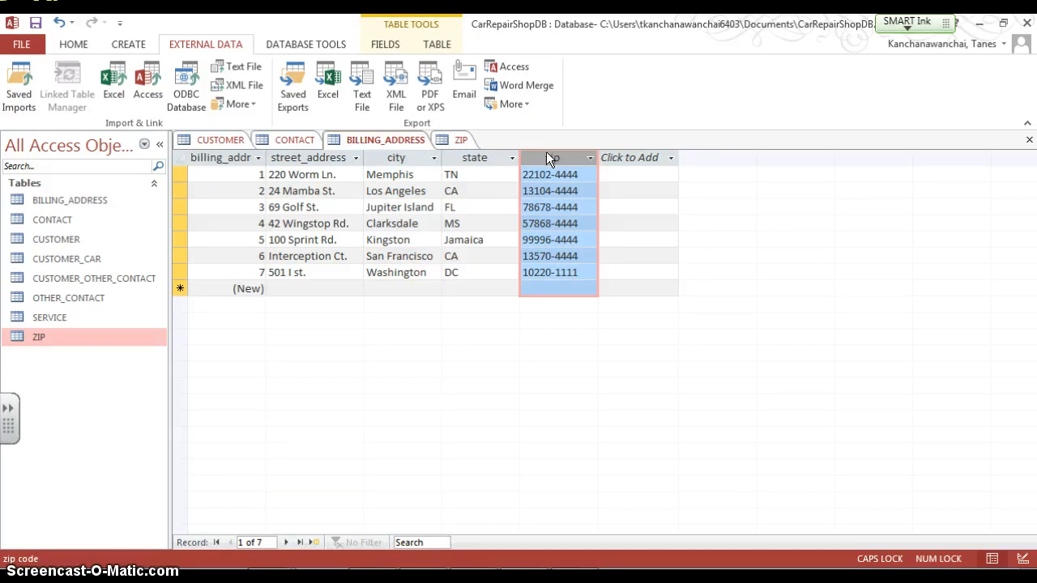
{"action": "mouse_move", "coordinate": [395, 157]}
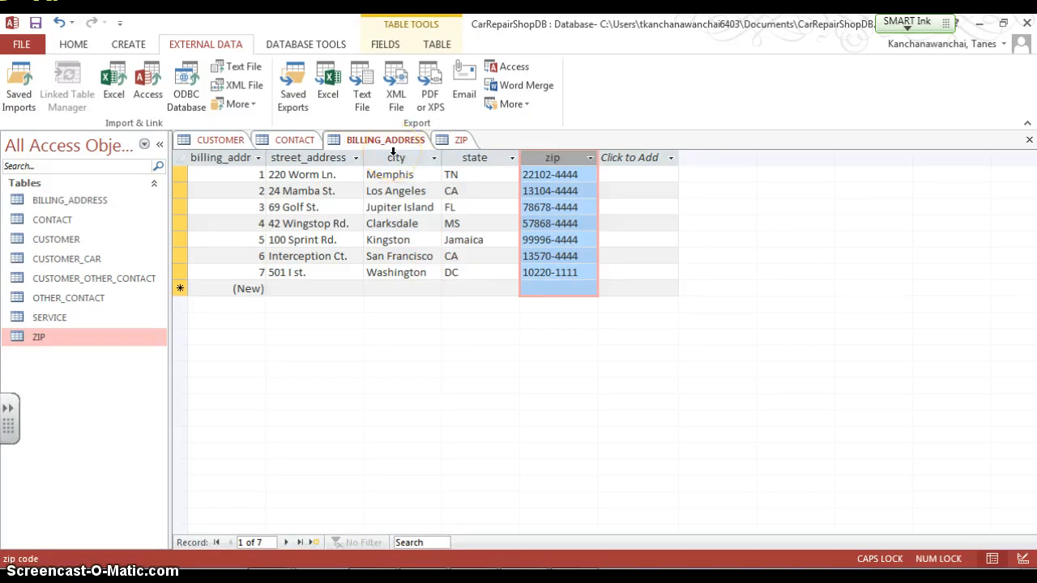
{"action": "mouse_move", "coordinate": [466, 139]}
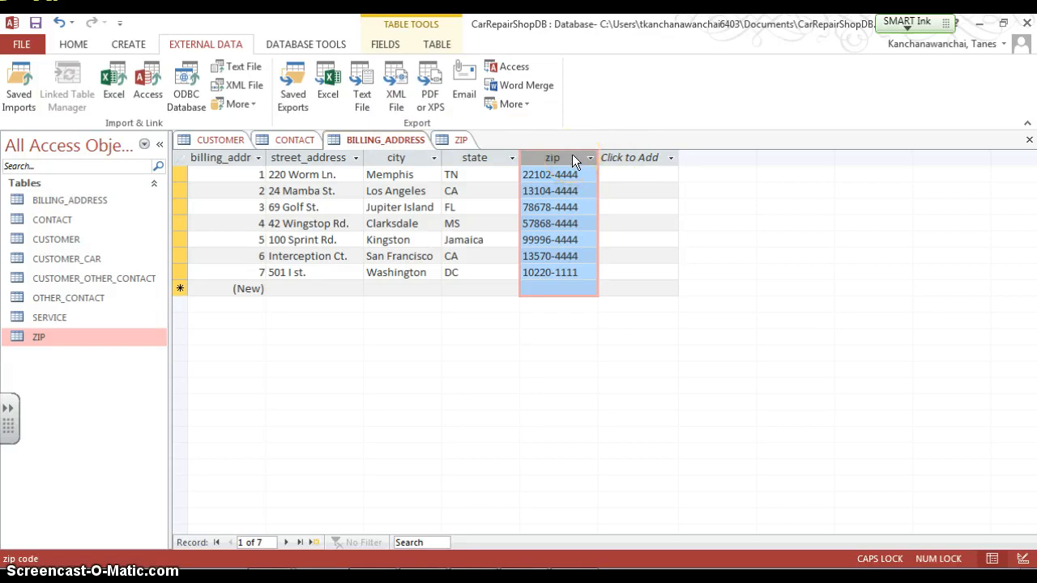
{"action": "mouse_move", "coordinate": [133, 129]}
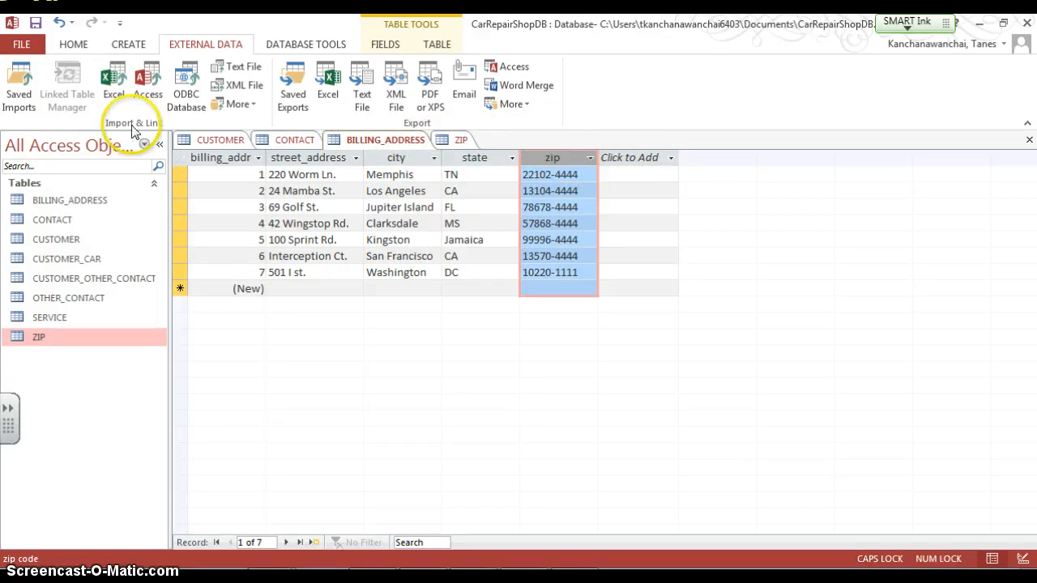
{"action": "mouse_move", "coordinate": [444, 166]}
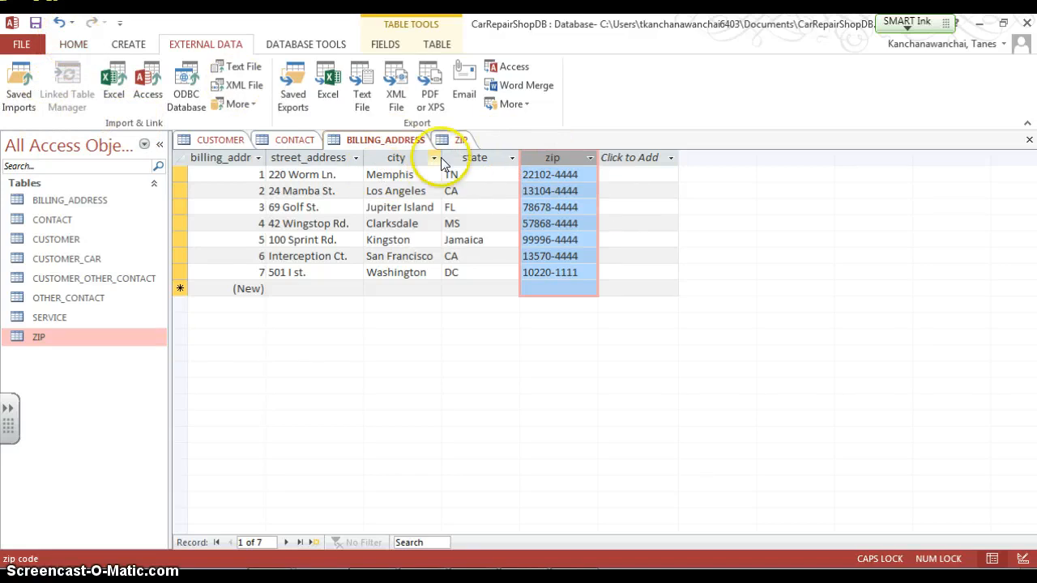